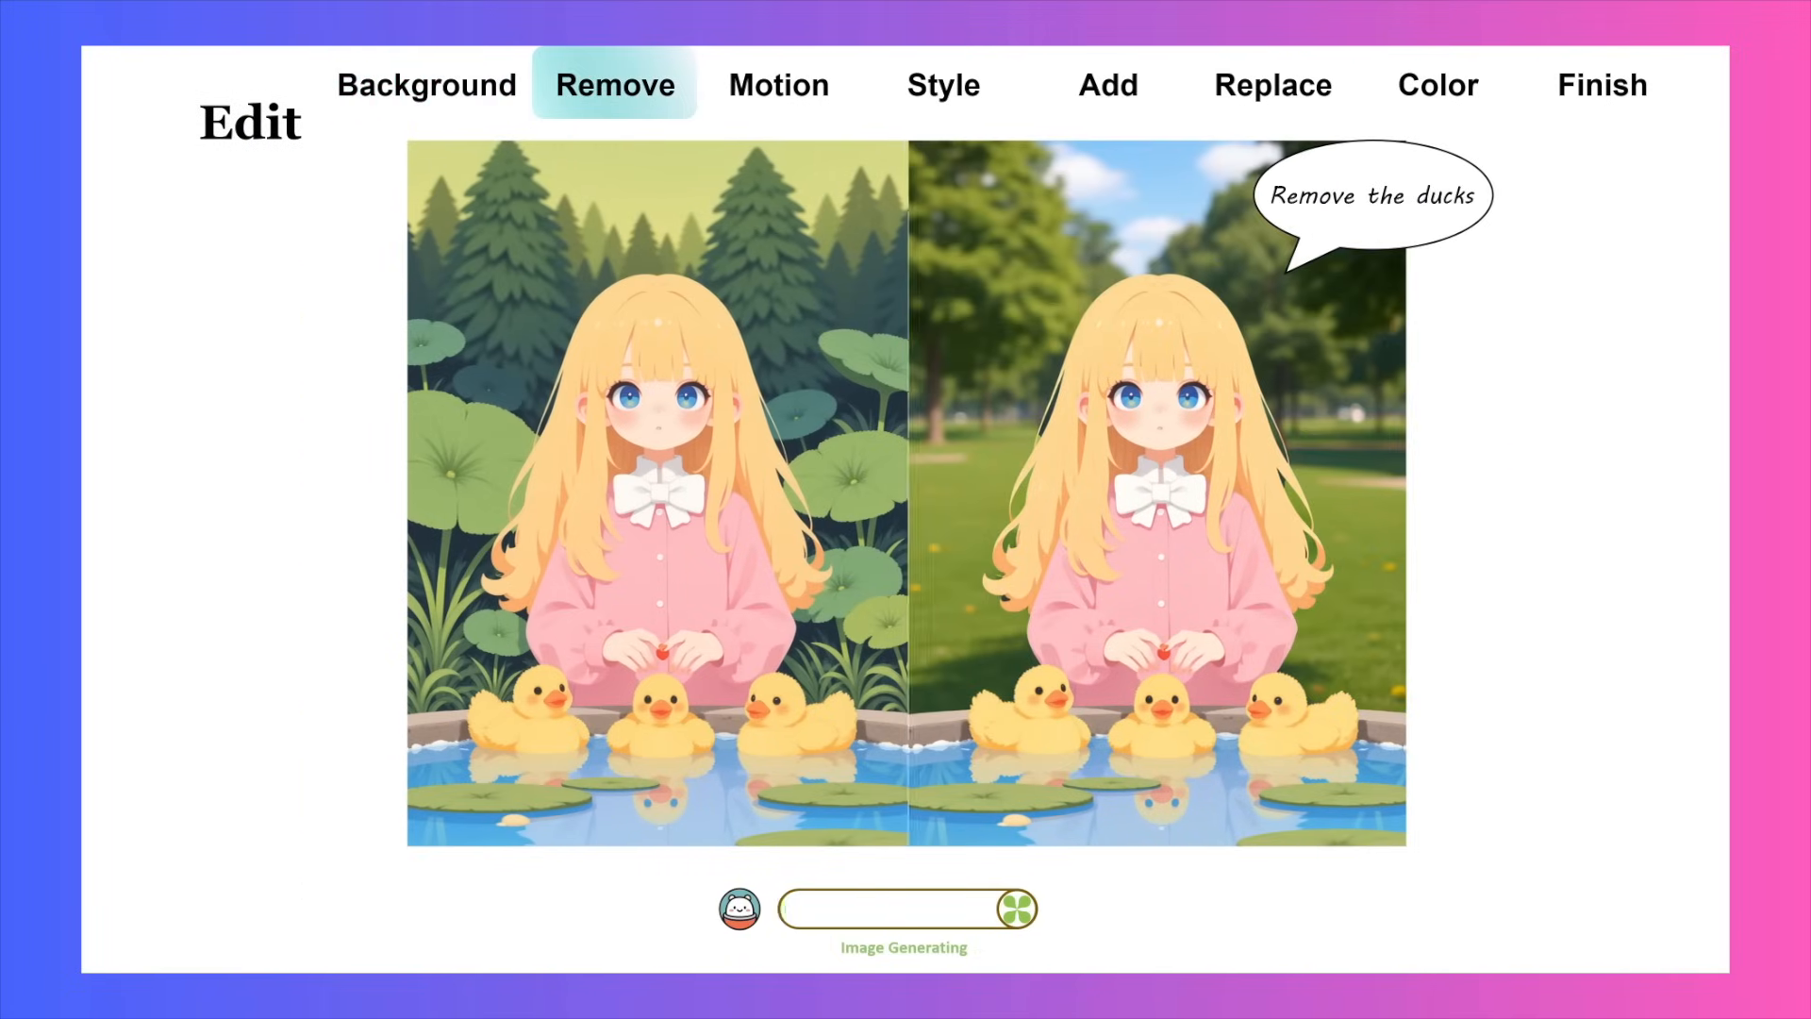
Step: Play the Remove ducks, Motion cross-arms and Add beautiful hat edit animations
{"action": "left_click", "coordinate": [780, 85]}
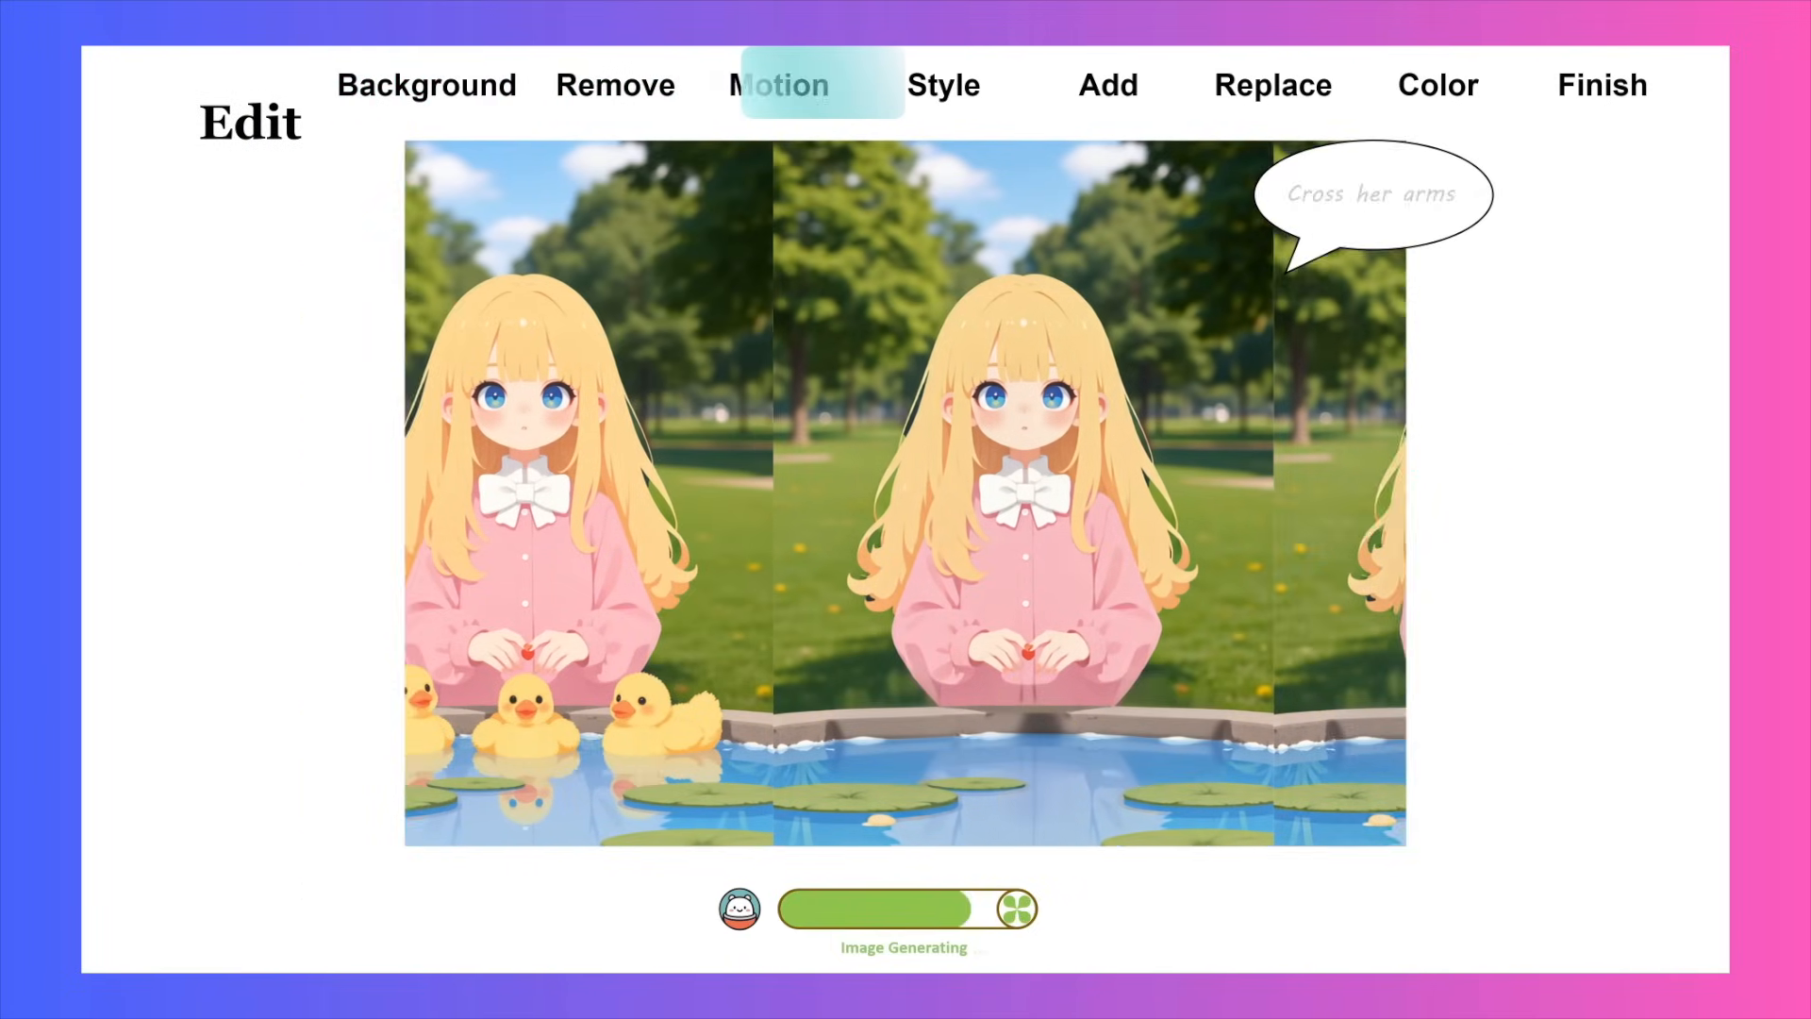
{"action": "left_click", "coordinate": [1107, 85]}
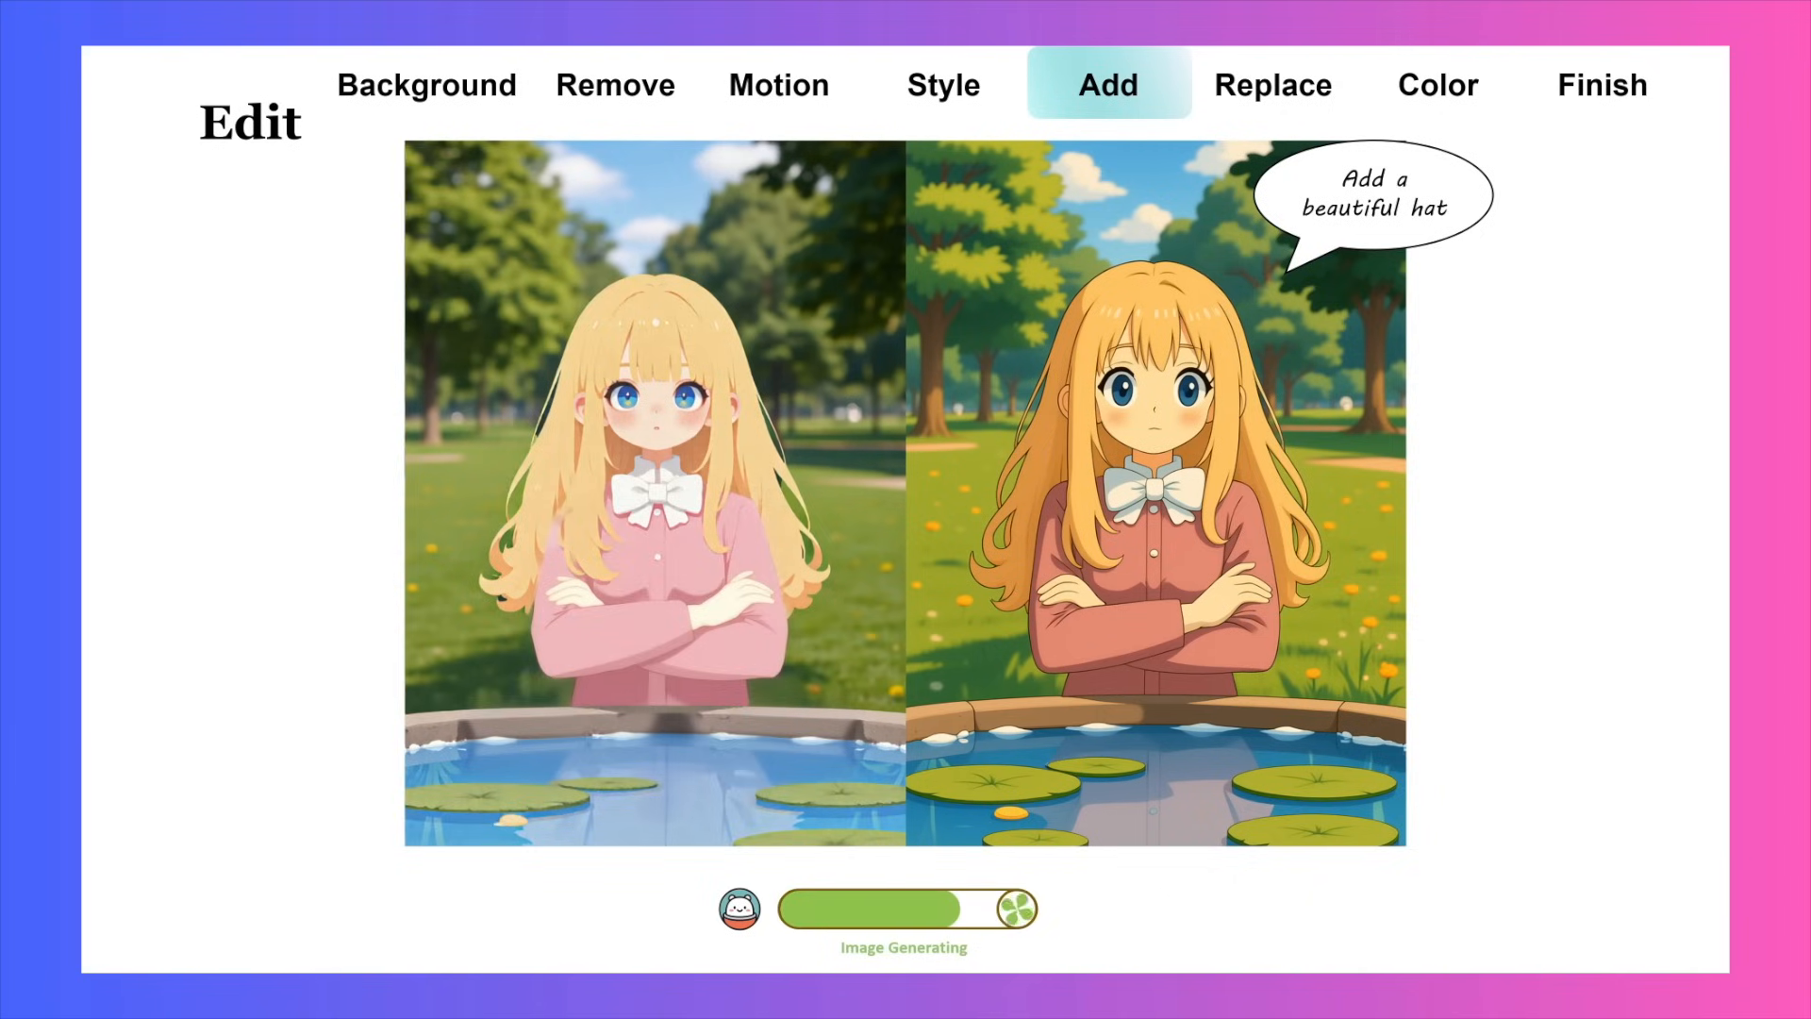
{"action": "left_click", "coordinate": [1438, 85]}
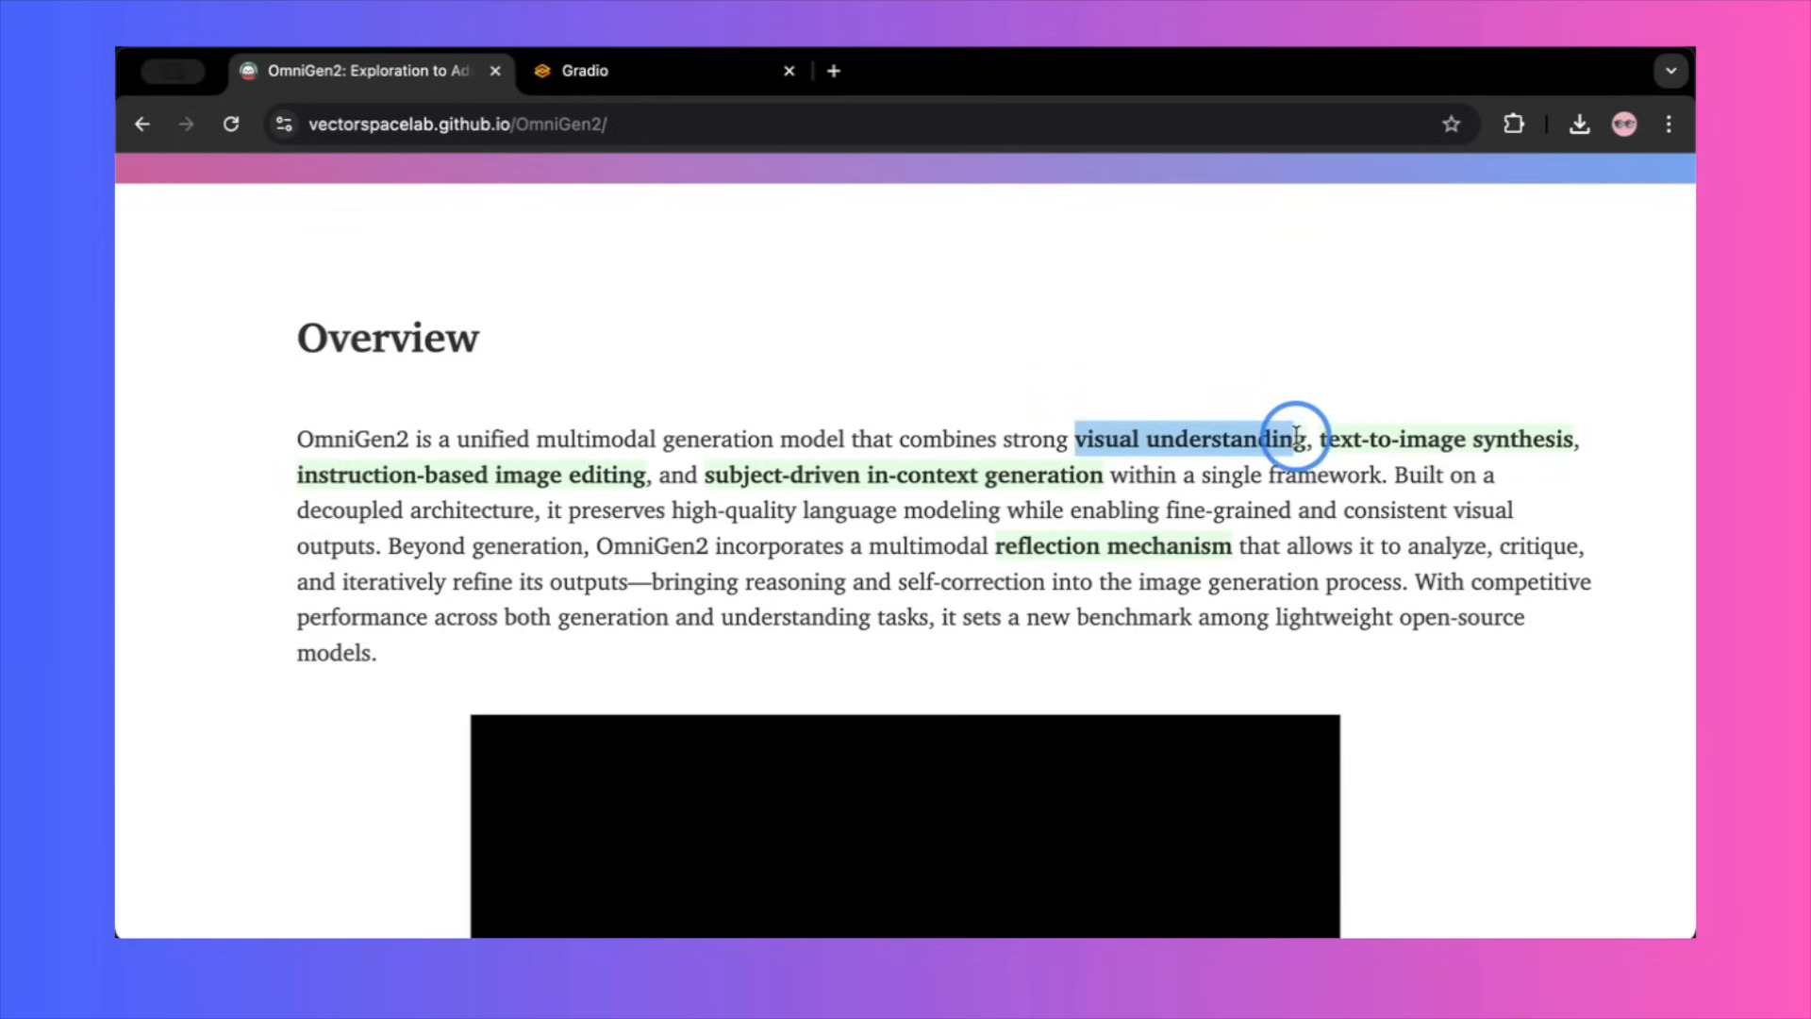
{"action": "mouse_move", "coordinate": [1317, 439]}
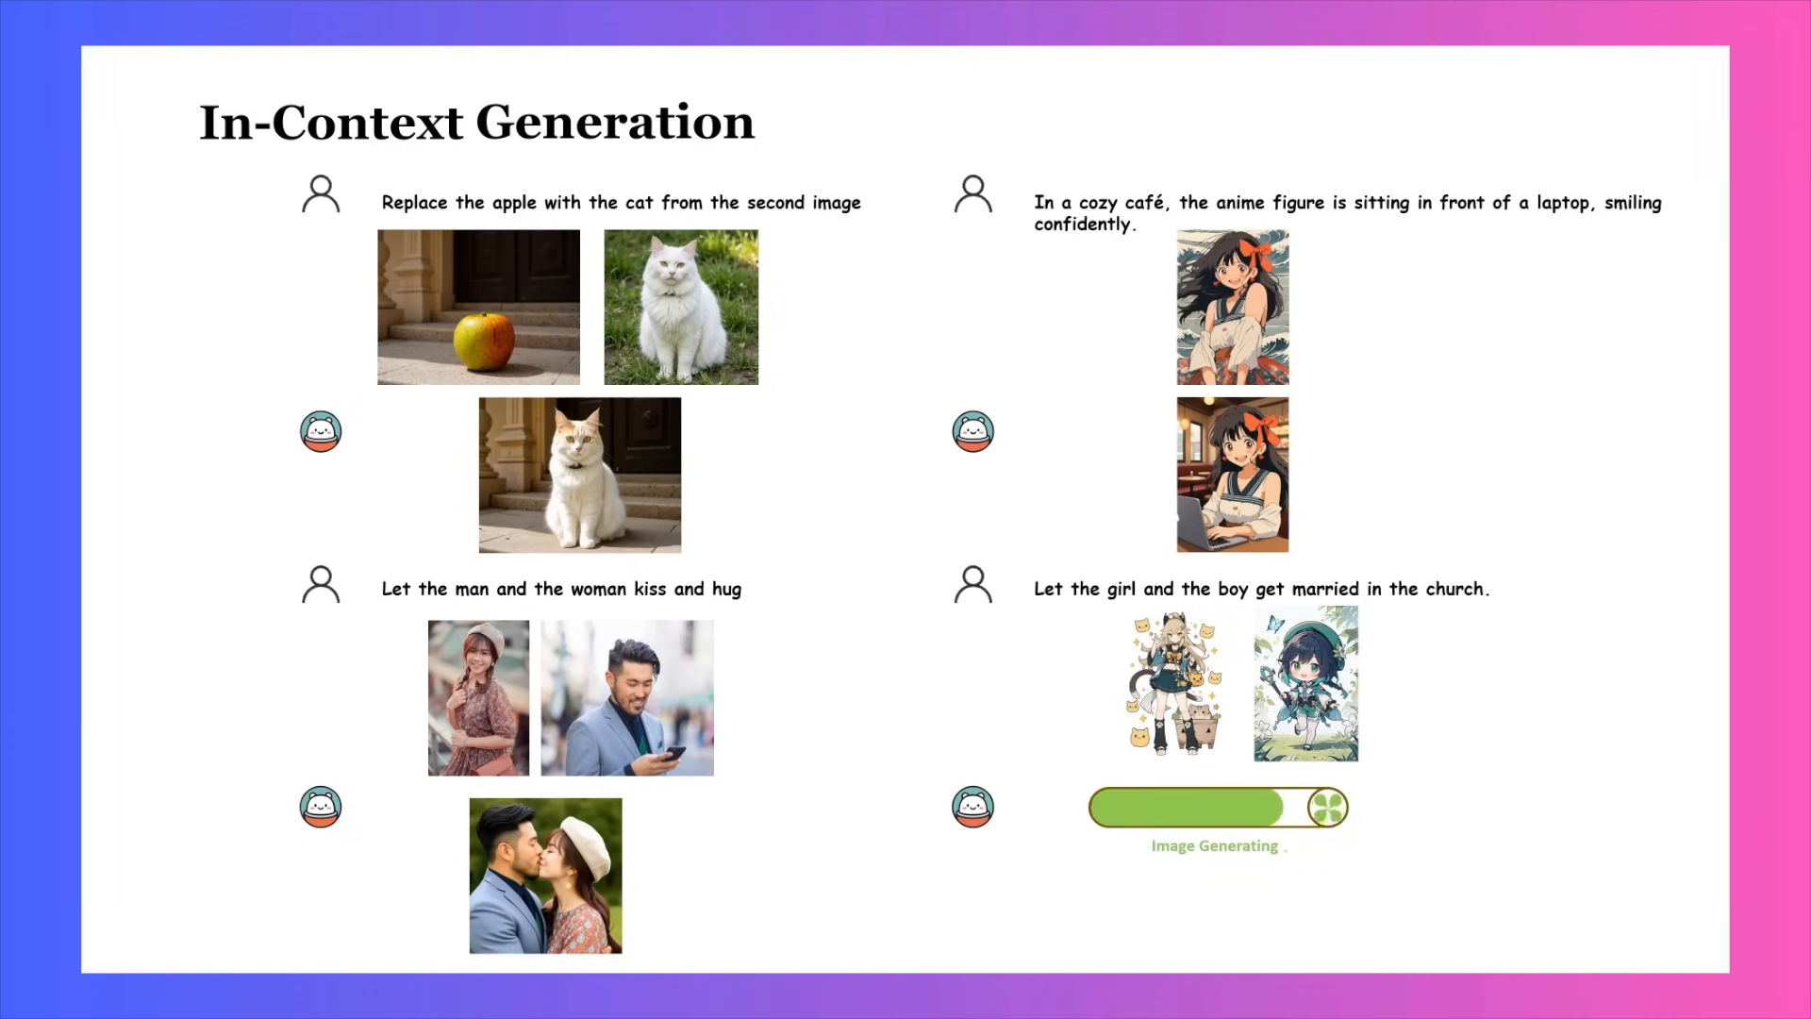
Step: Play the In-Context Generation slide animation showing the girl and boy church wedding
{"action": "left_click", "coordinate": [1495, 407]}
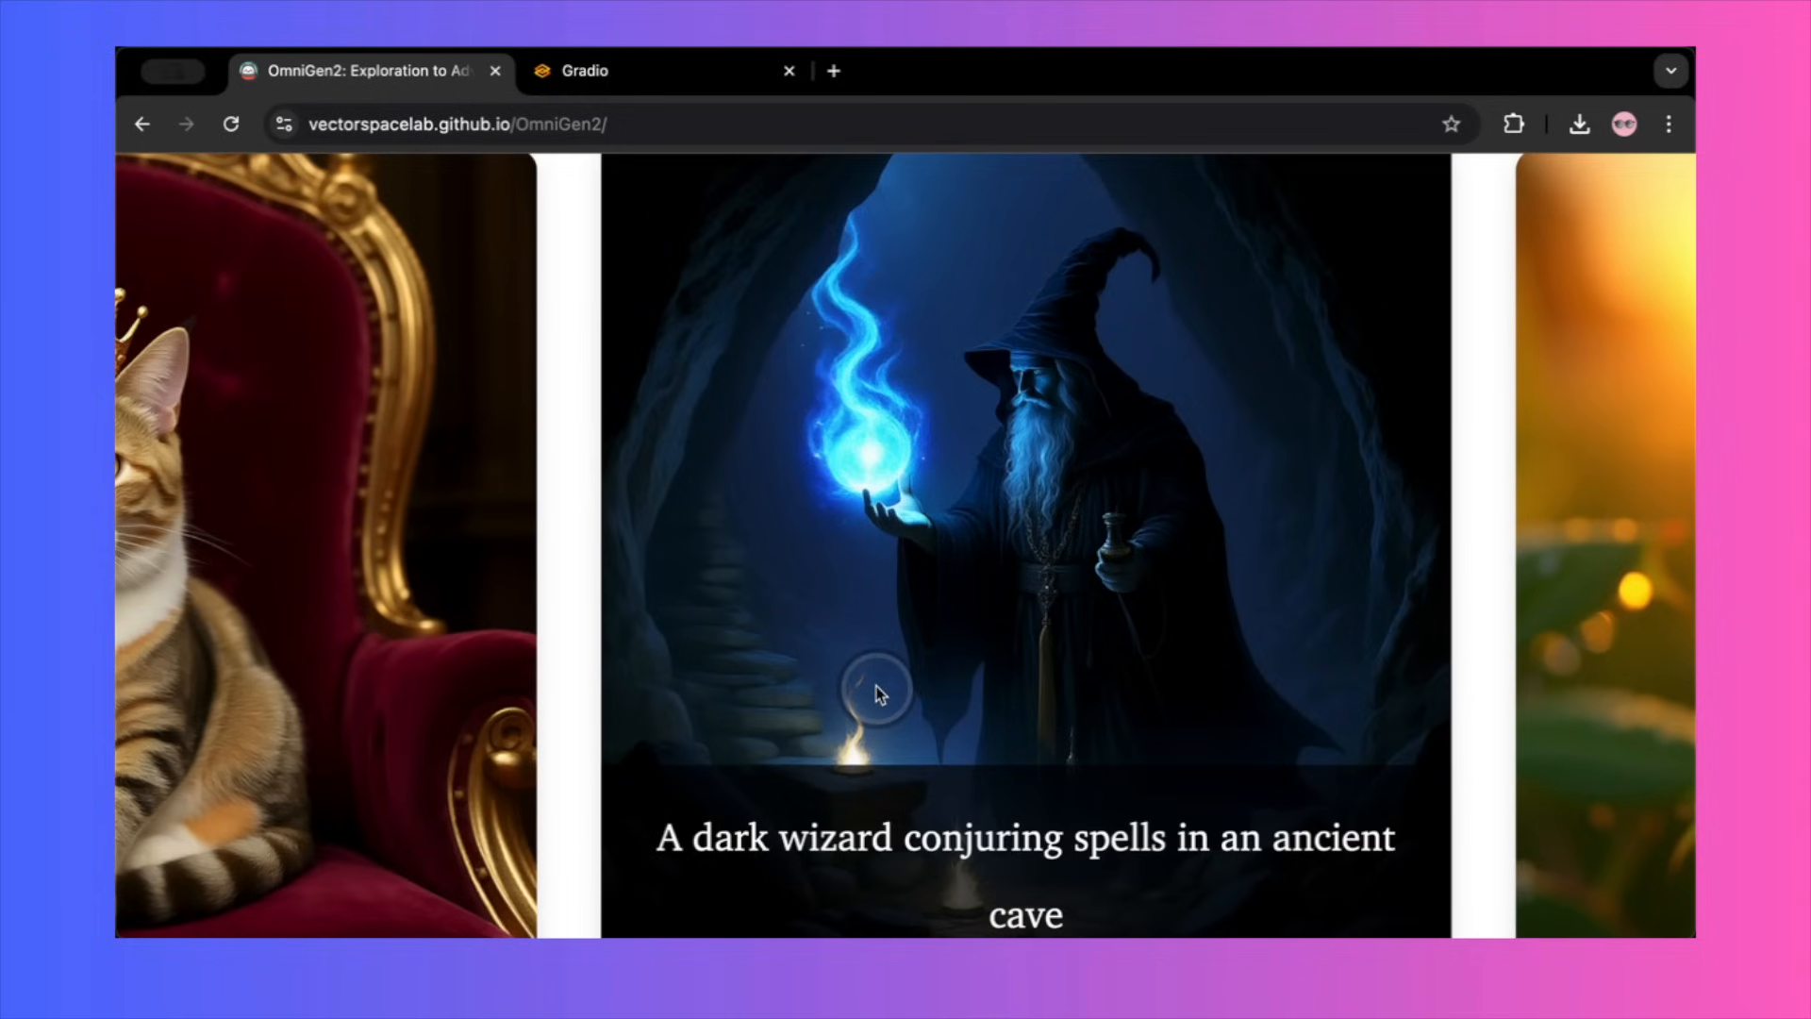
{"action": "mouse_move", "coordinate": [1109, 711]}
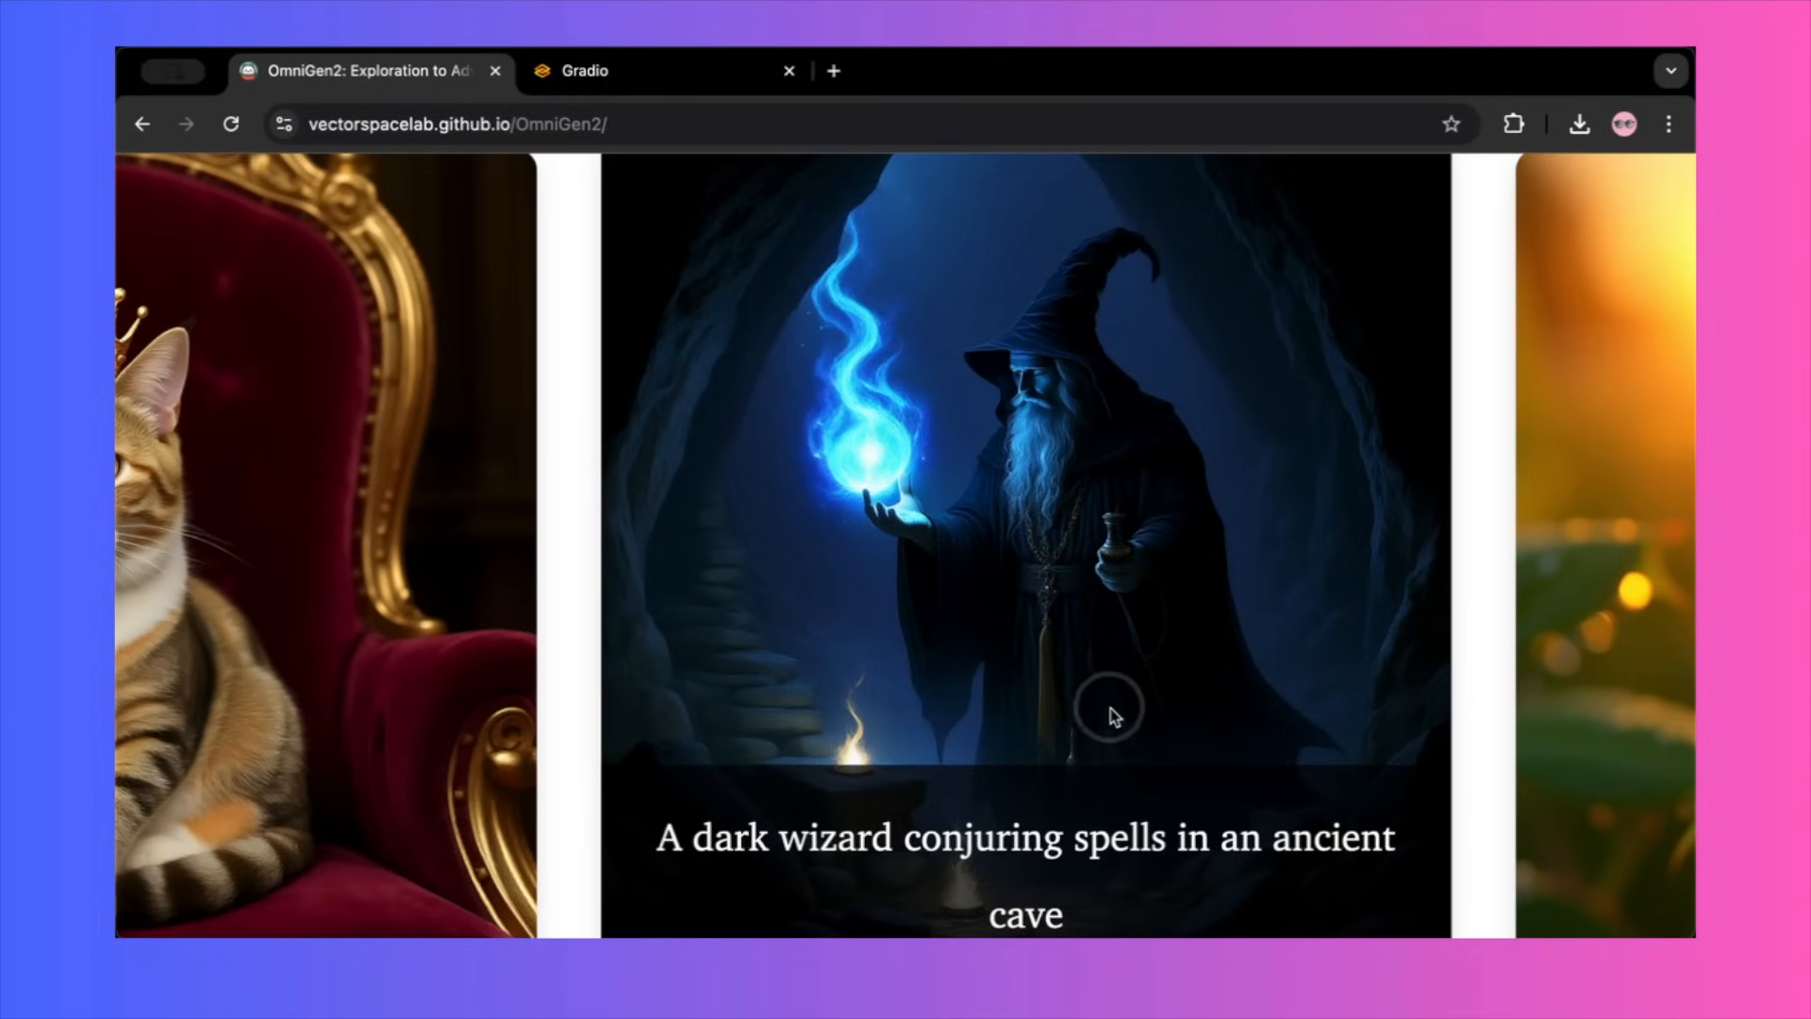
{"action": "mouse_move", "coordinate": [1186, 819]}
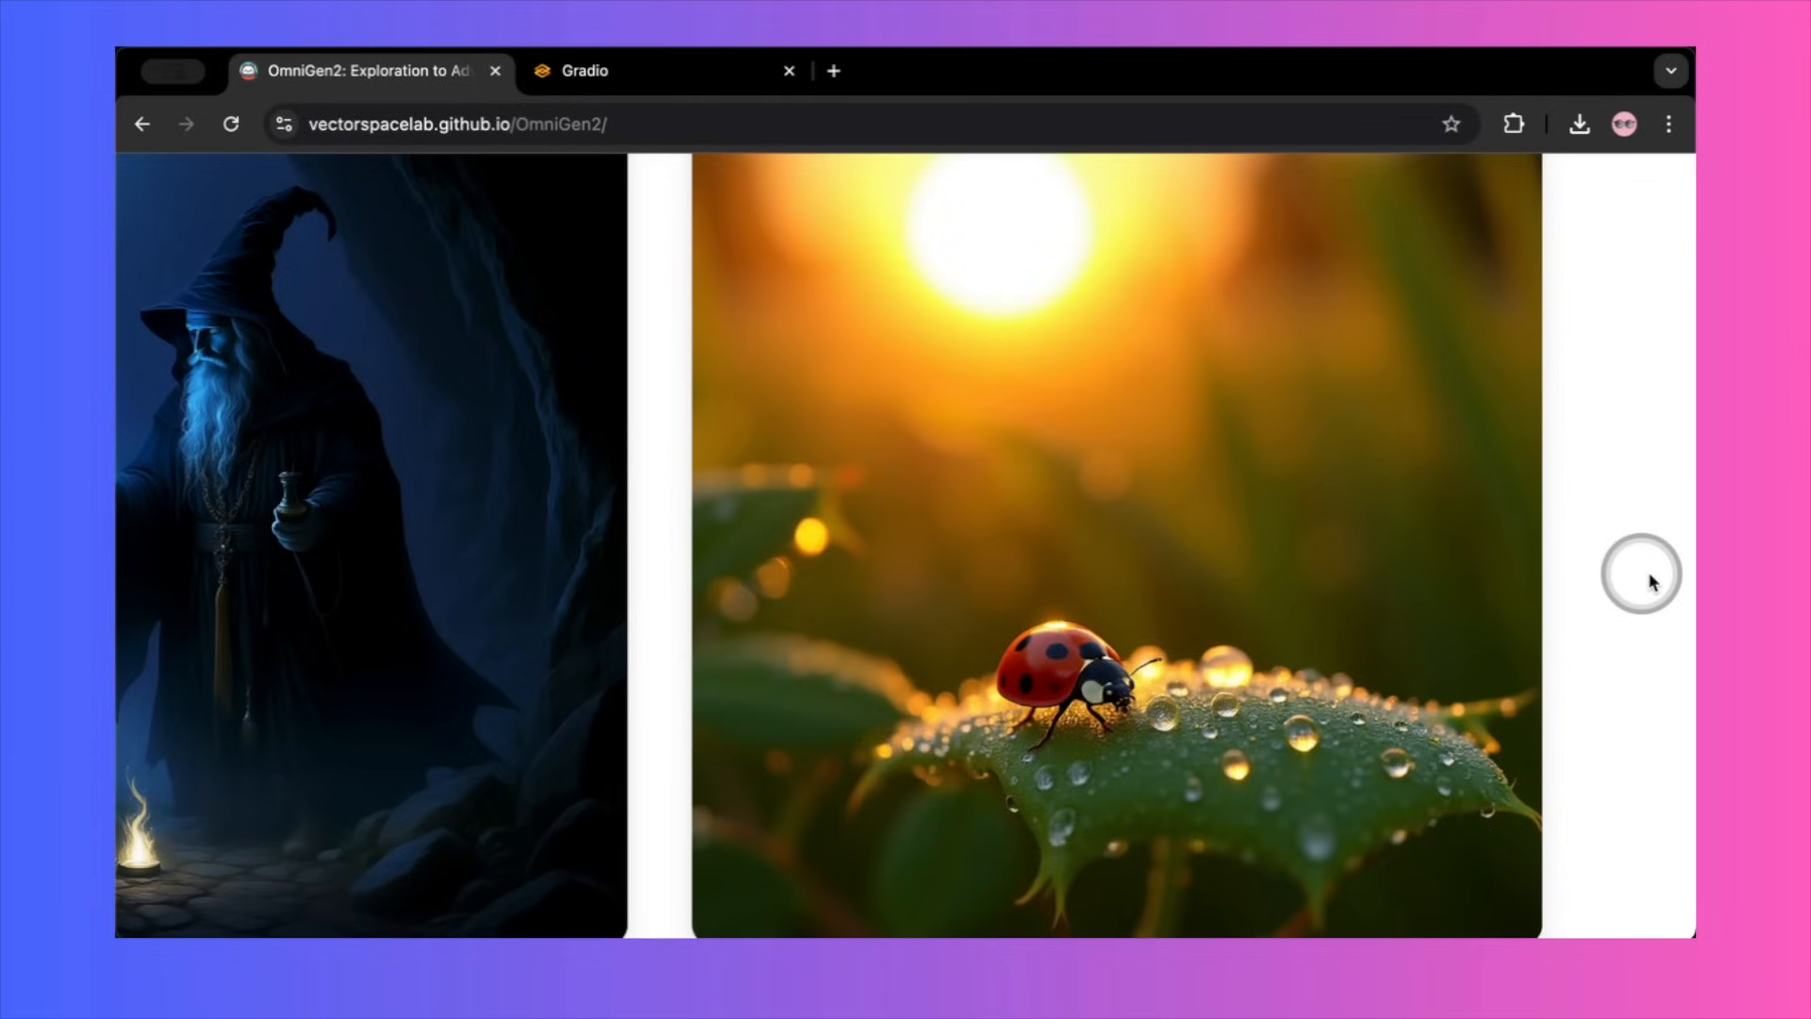
Step: Scroll past the wizard, ladybug, cat and vegetable rabbit results to Image Editing
{"action": "scroll", "scroll_direction": "down", "scroll_amount": 3}
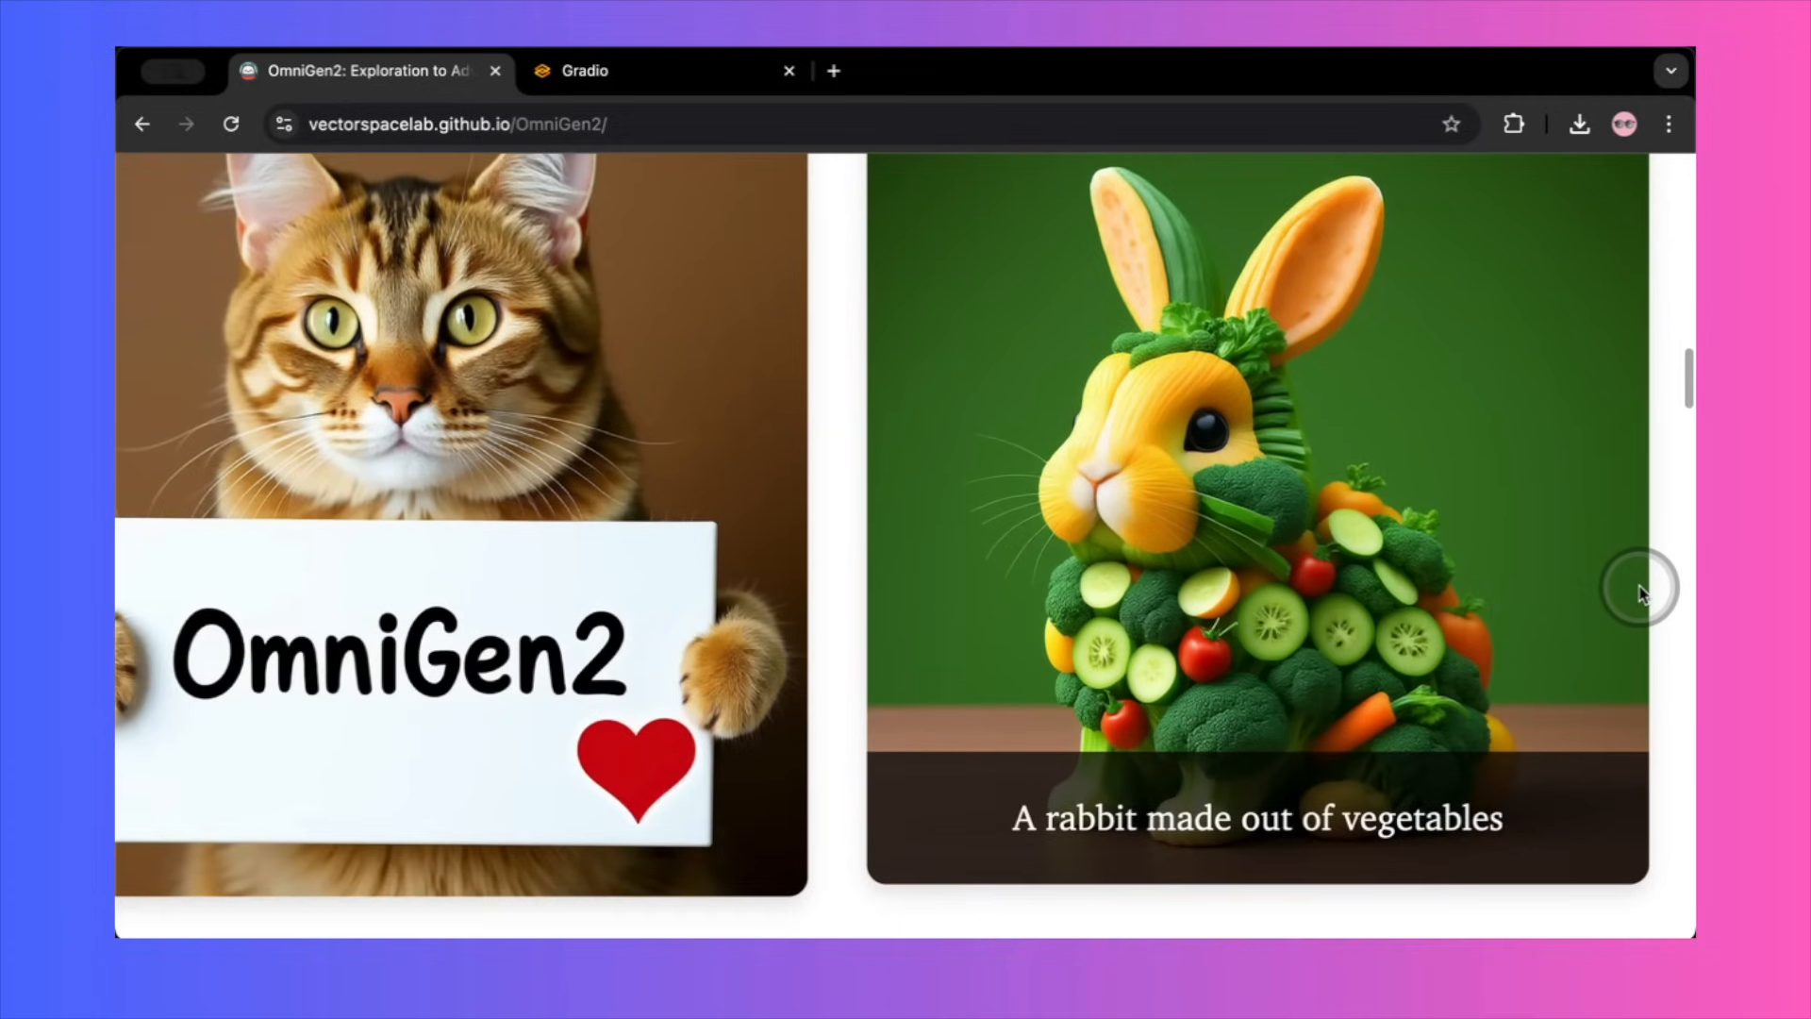
{"action": "scroll", "scroll_direction": "down", "scroll_amount": 3}
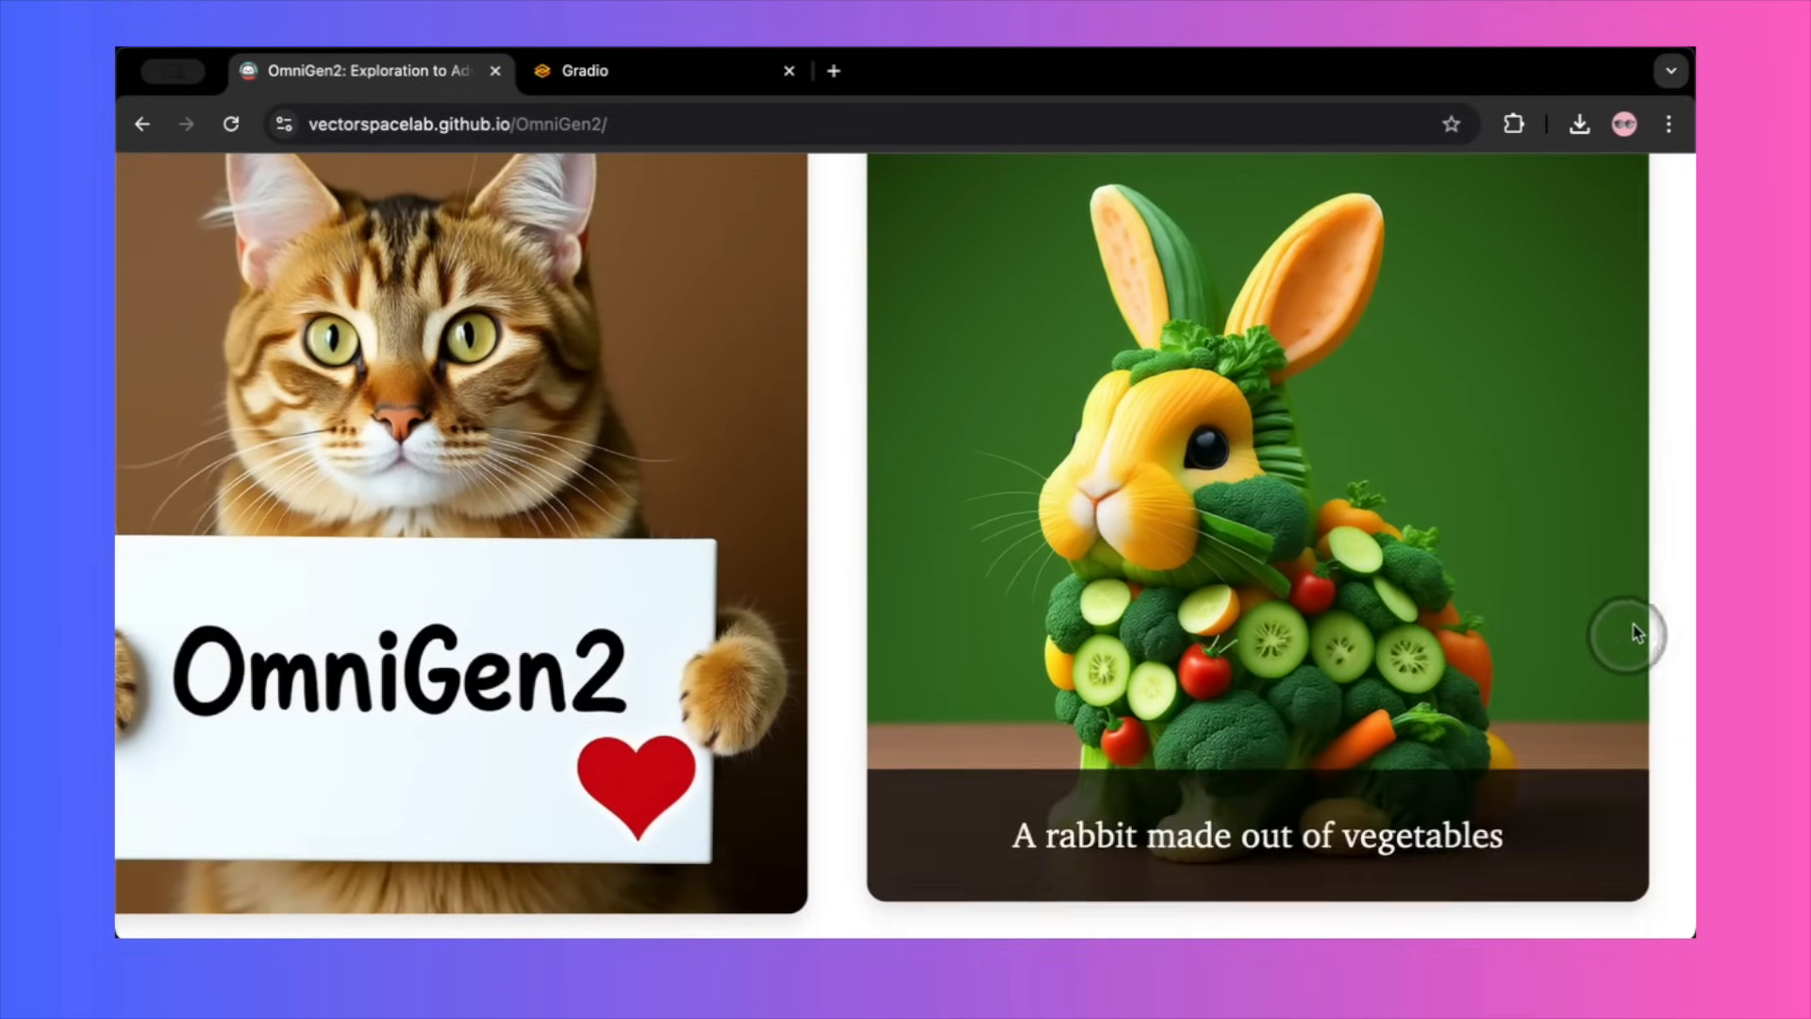
{"action": "scroll", "scroll_direction": "down", "scroll_amount": 3}
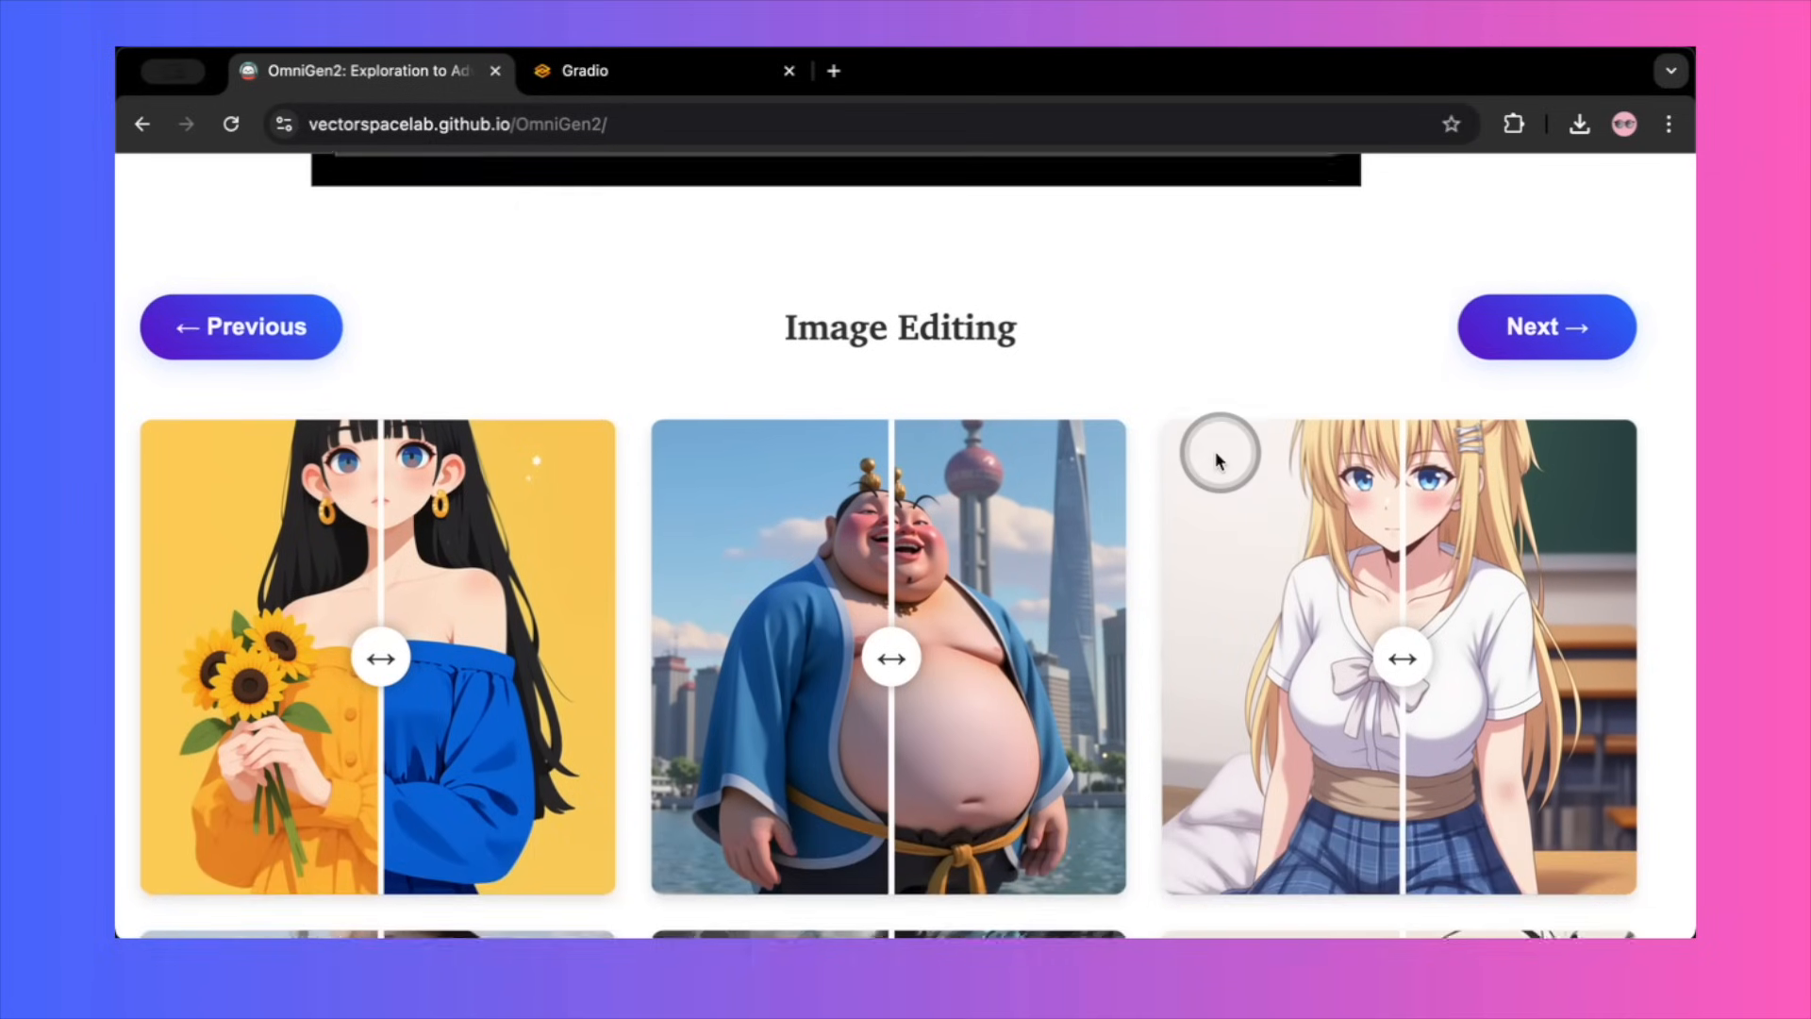
Step: Scroll through the Image Editing before-and-after sliders toward the In-context Generation carousel
{"action": "scroll", "scroll_direction": "down", "scroll_amount": 3}
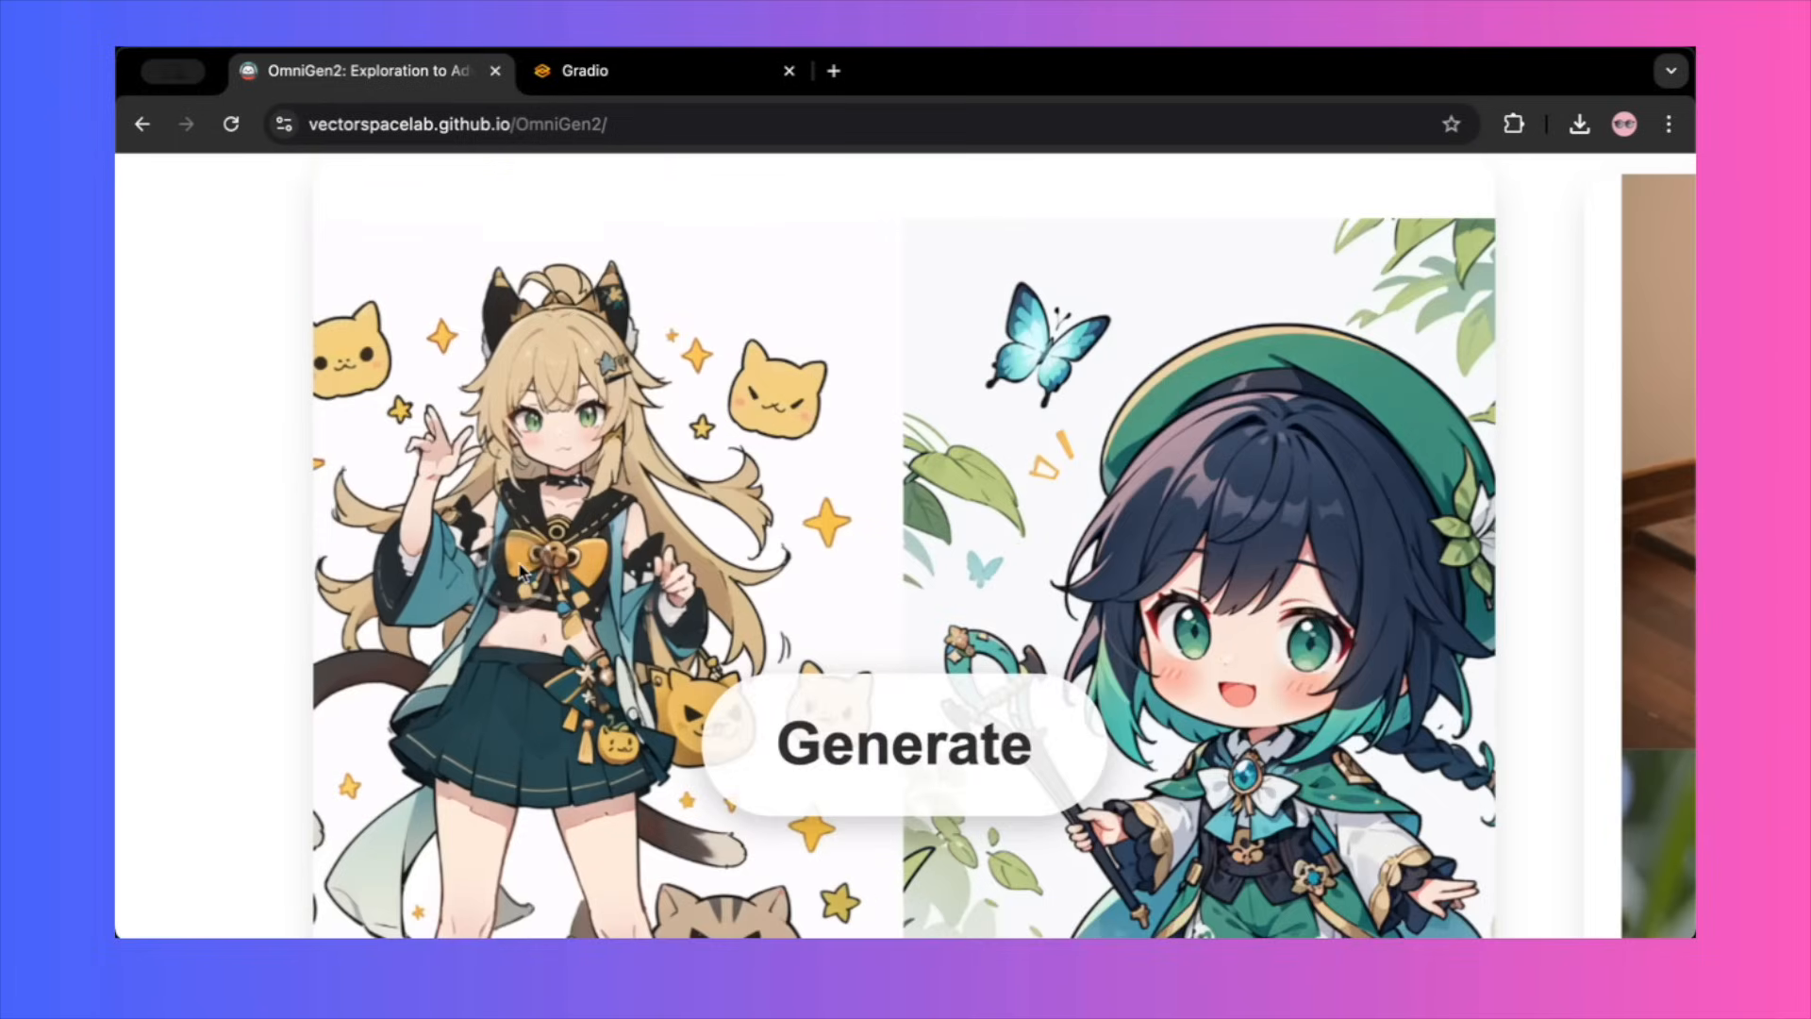
Step: Reveal the in-context results: character wedding, bird inputs, White House speech and wedding figure
{"action": "scroll", "scroll_direction": "up", "scroll_amount": 3}
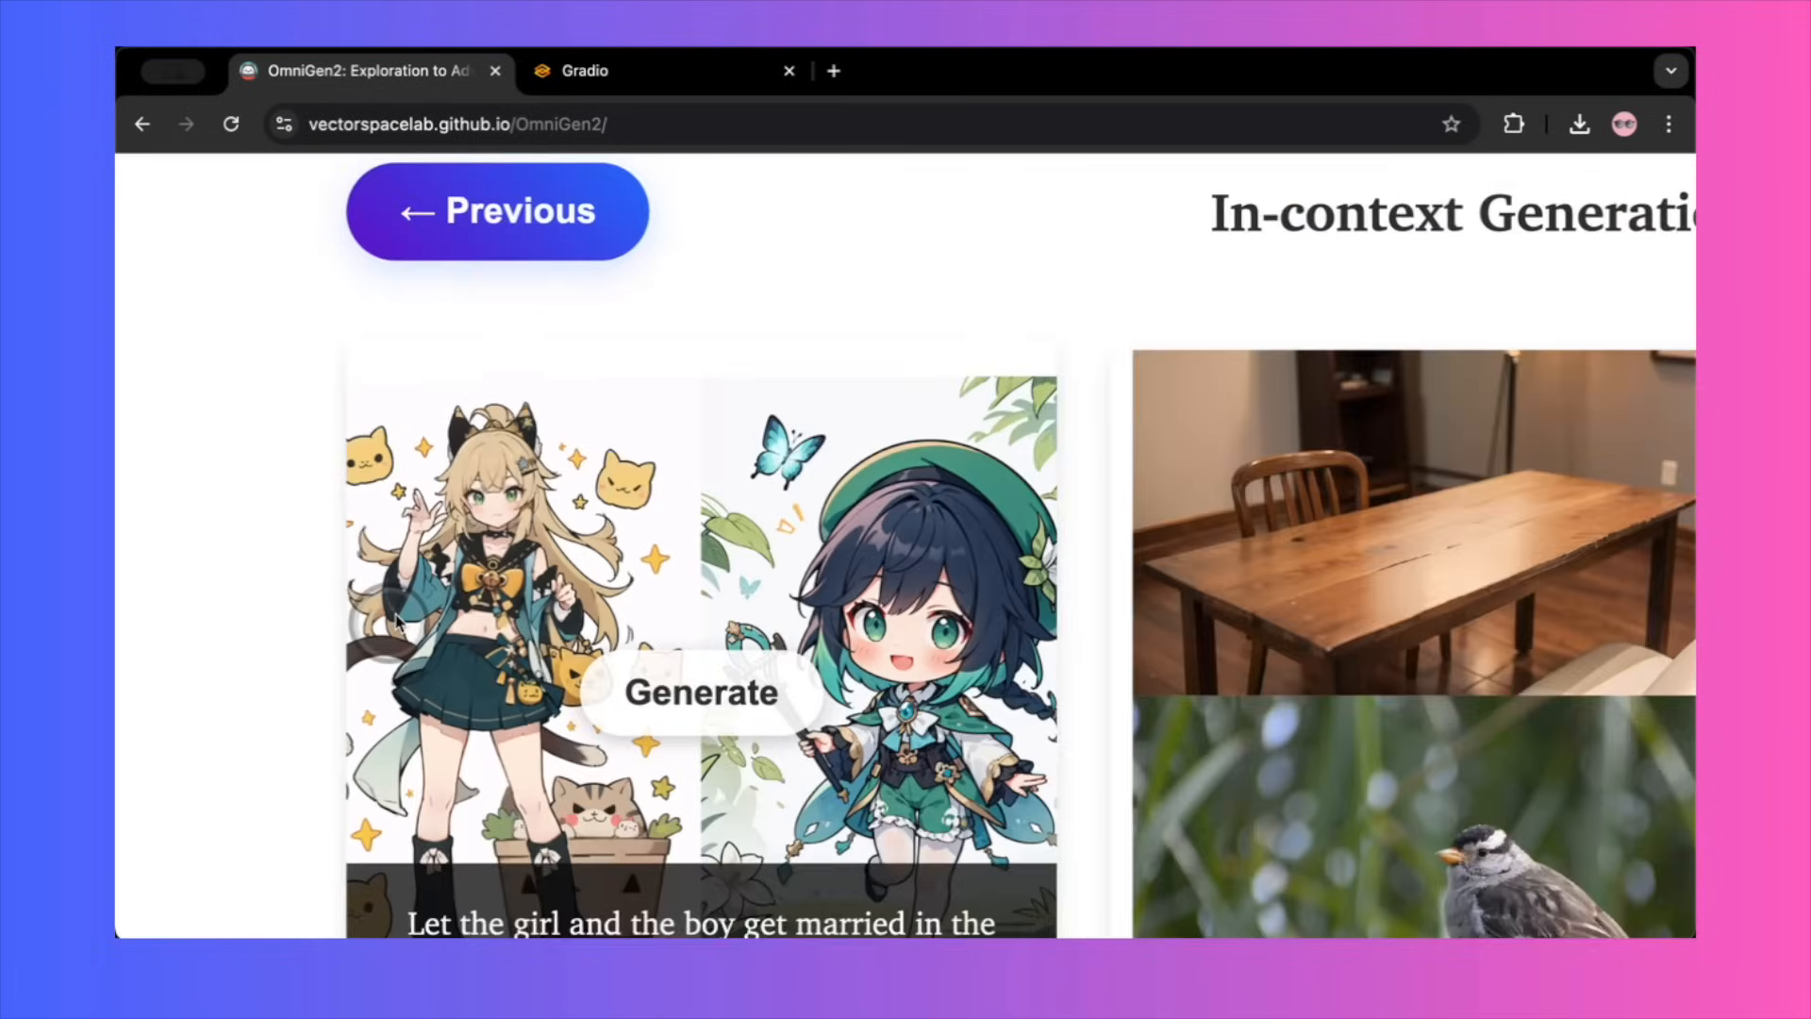
{"action": "scroll", "scroll_direction": "down", "scroll_amount": 3}
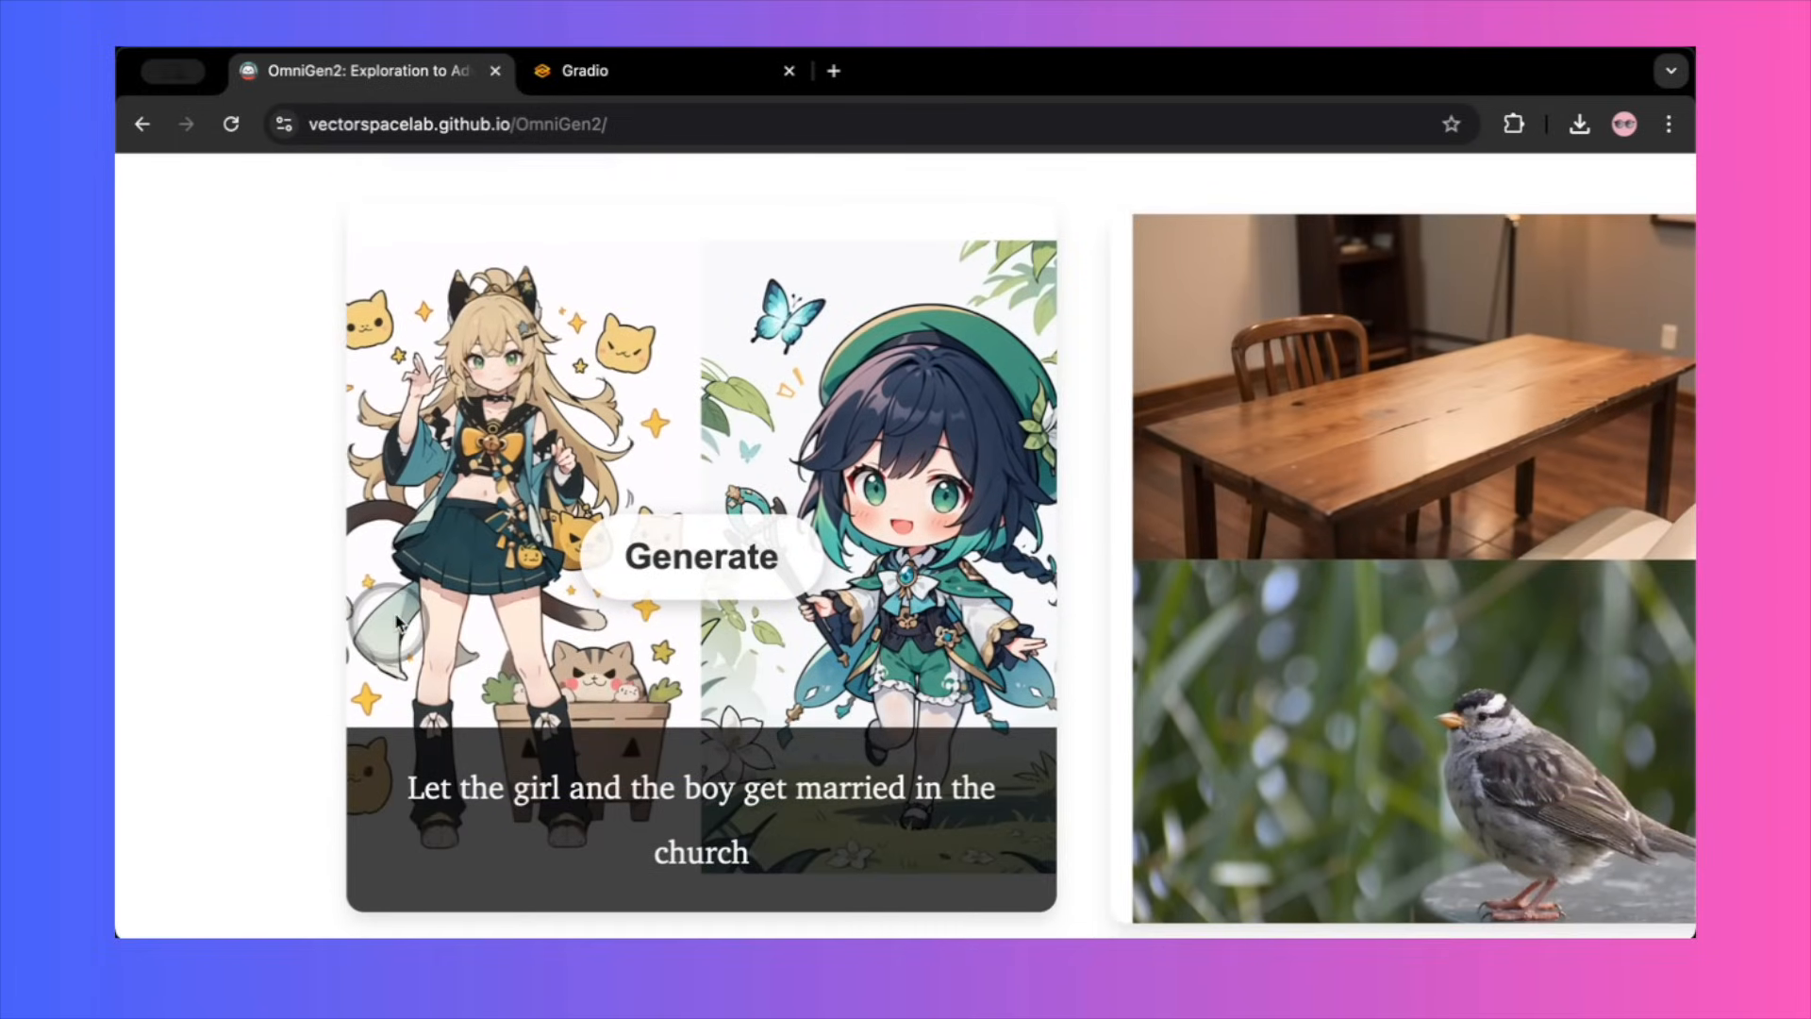
{"action": "left_click", "coordinate": [702, 555]}
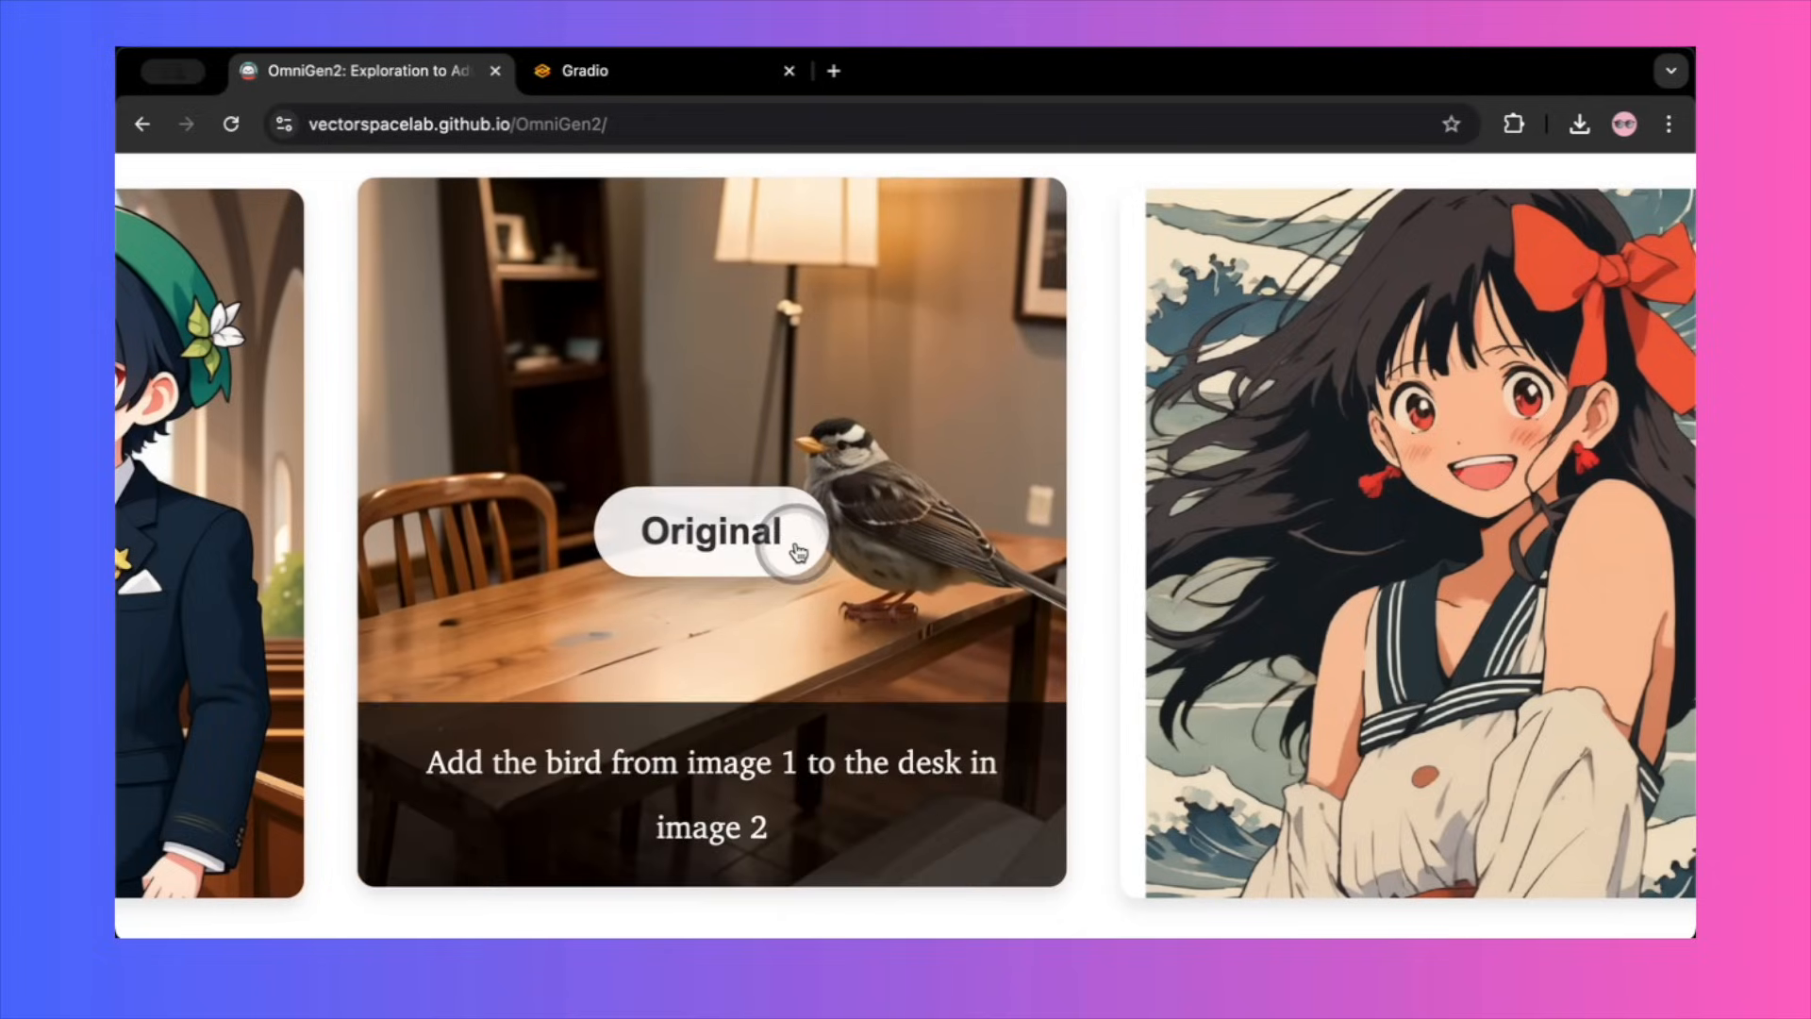
{"action": "left_click", "coordinate": [711, 532]}
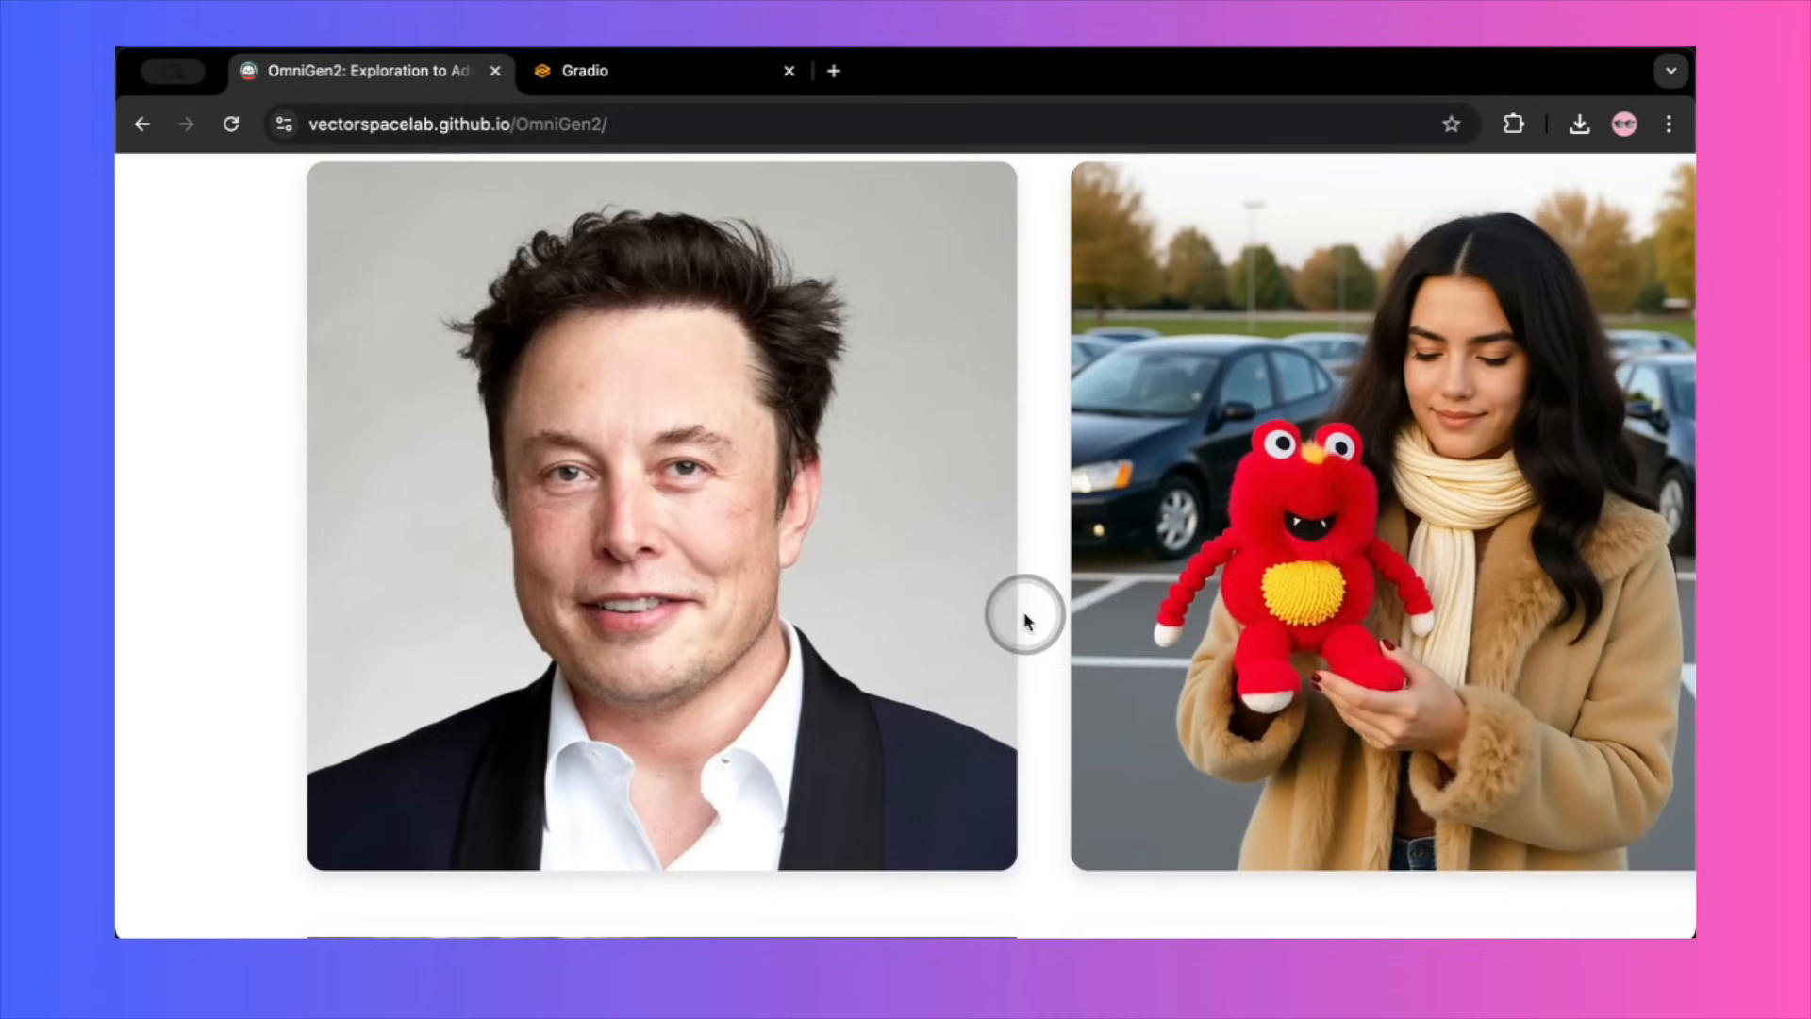
{"action": "mouse_move", "coordinate": [843, 670]}
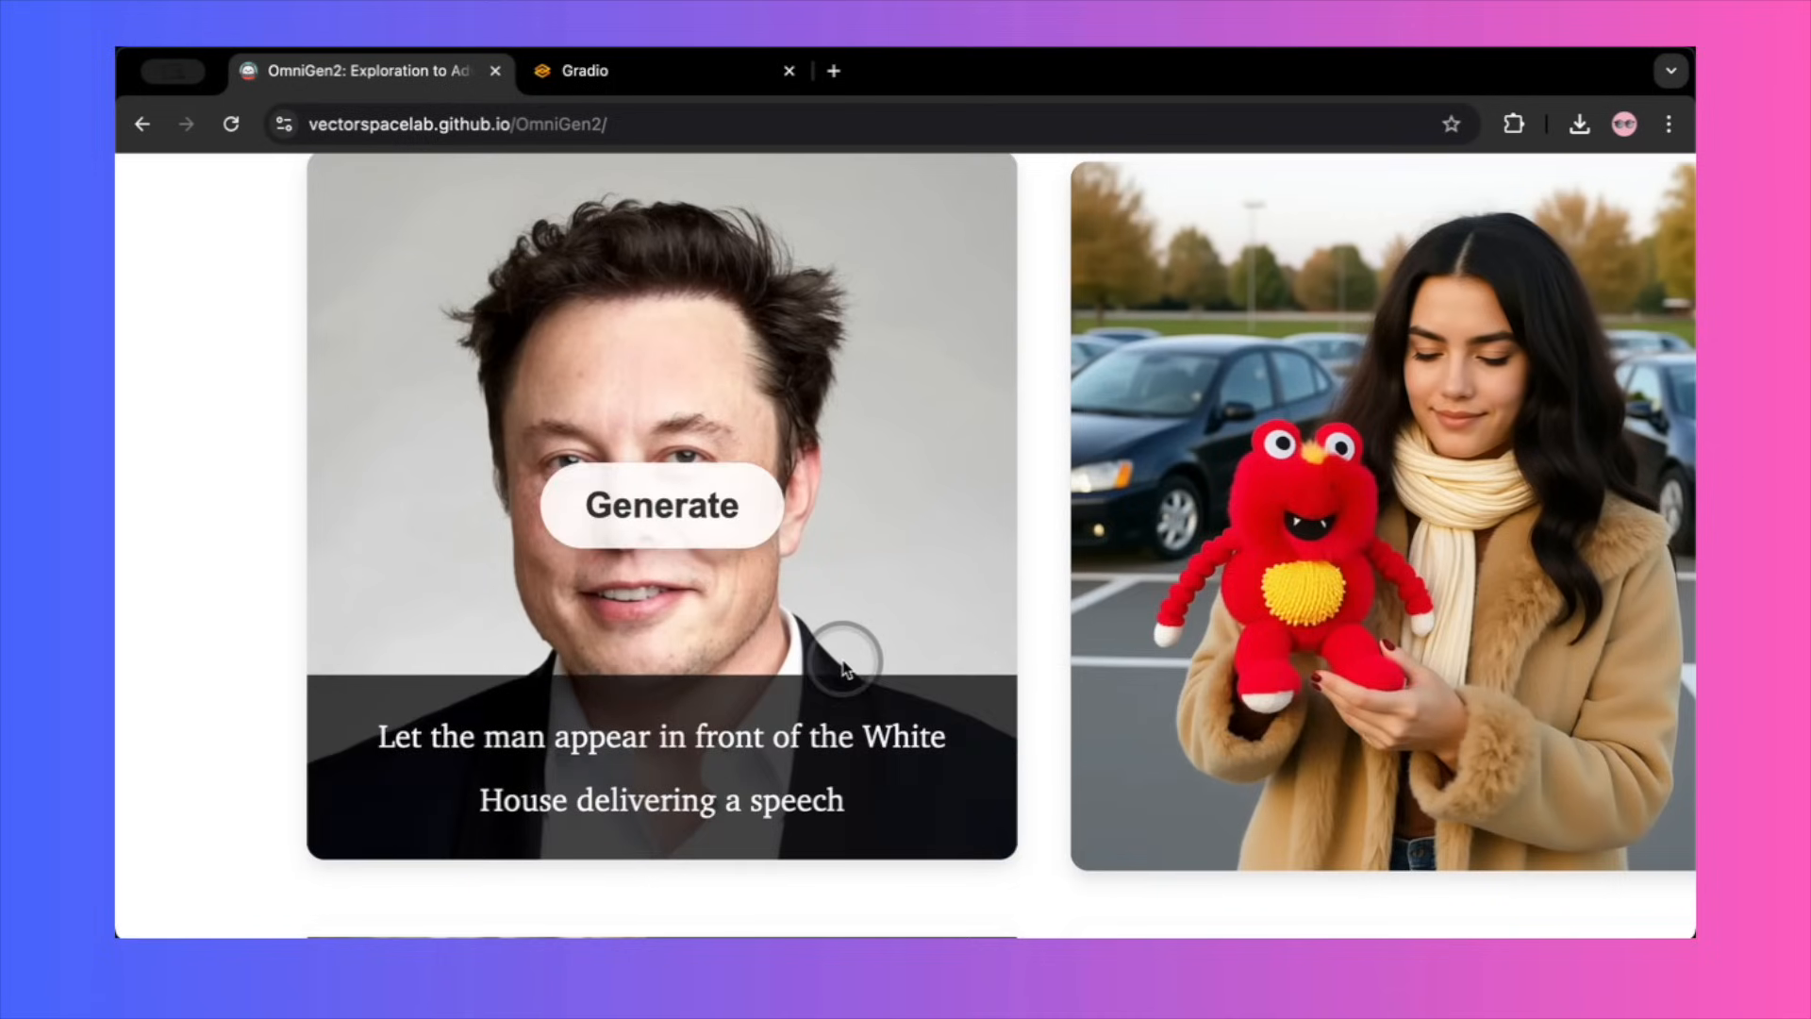
{"action": "left_click", "coordinate": [661, 506]}
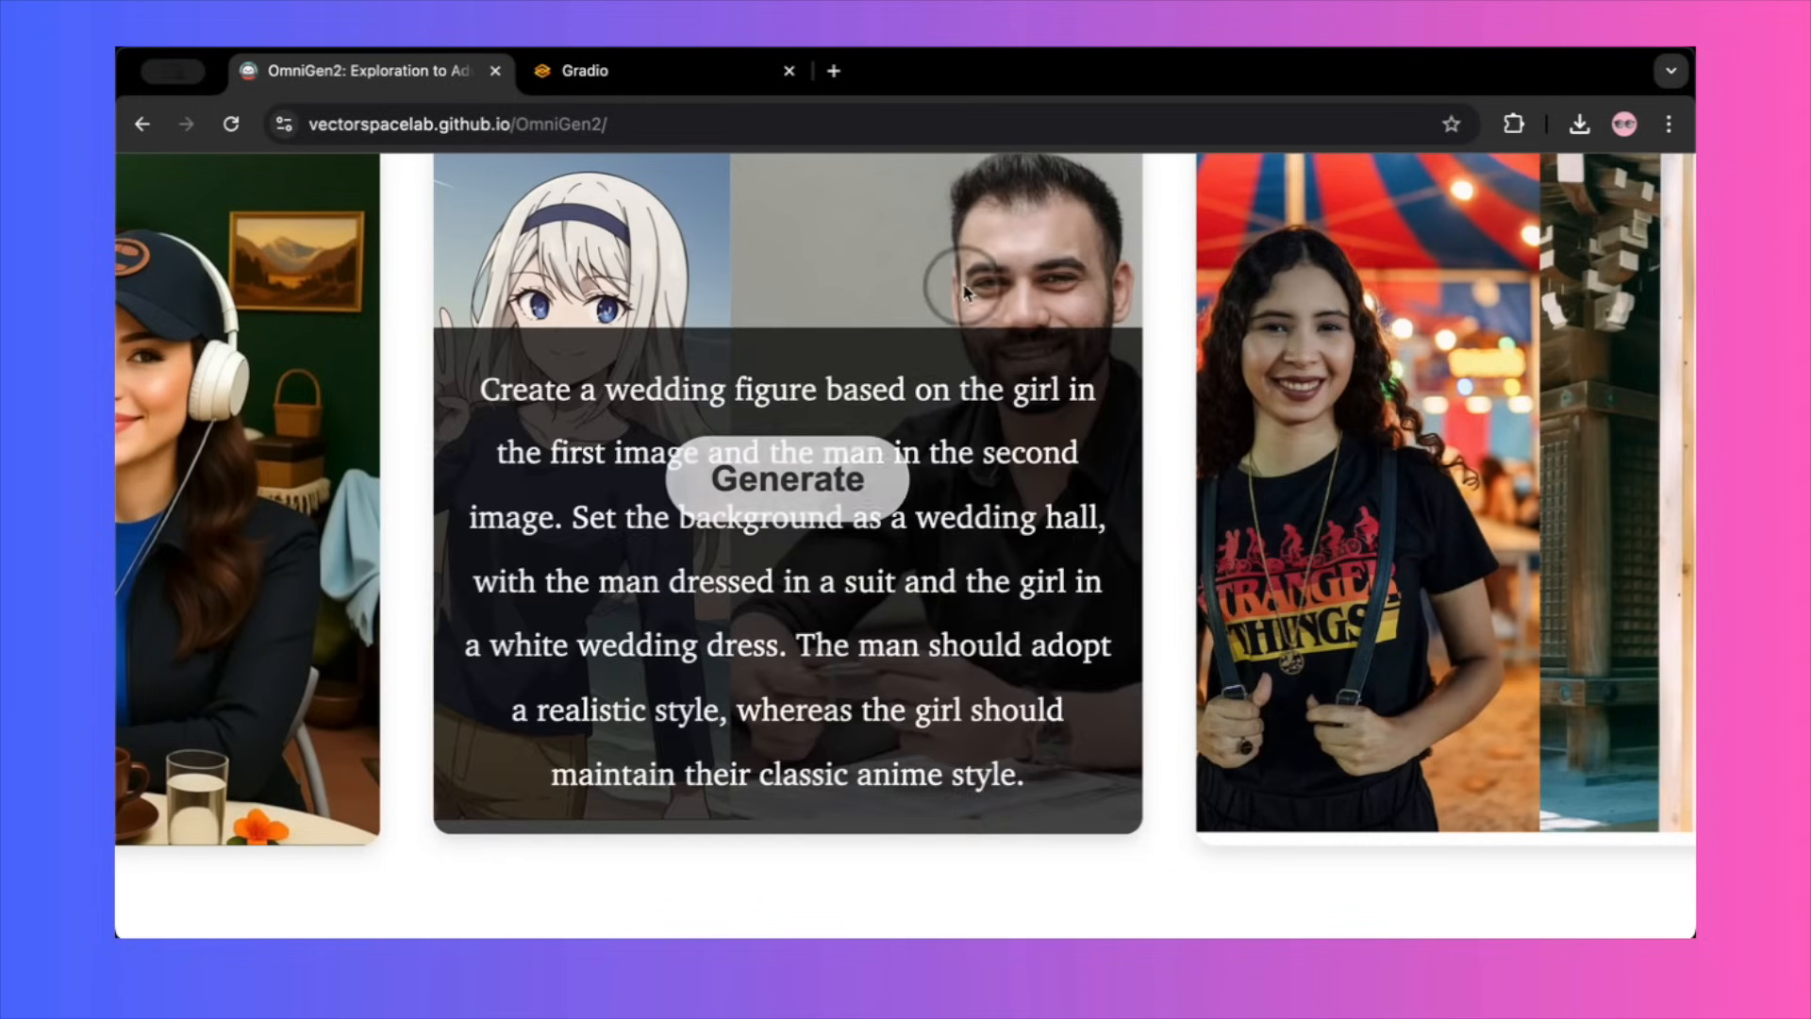
{"action": "left_click", "coordinate": [789, 478]}
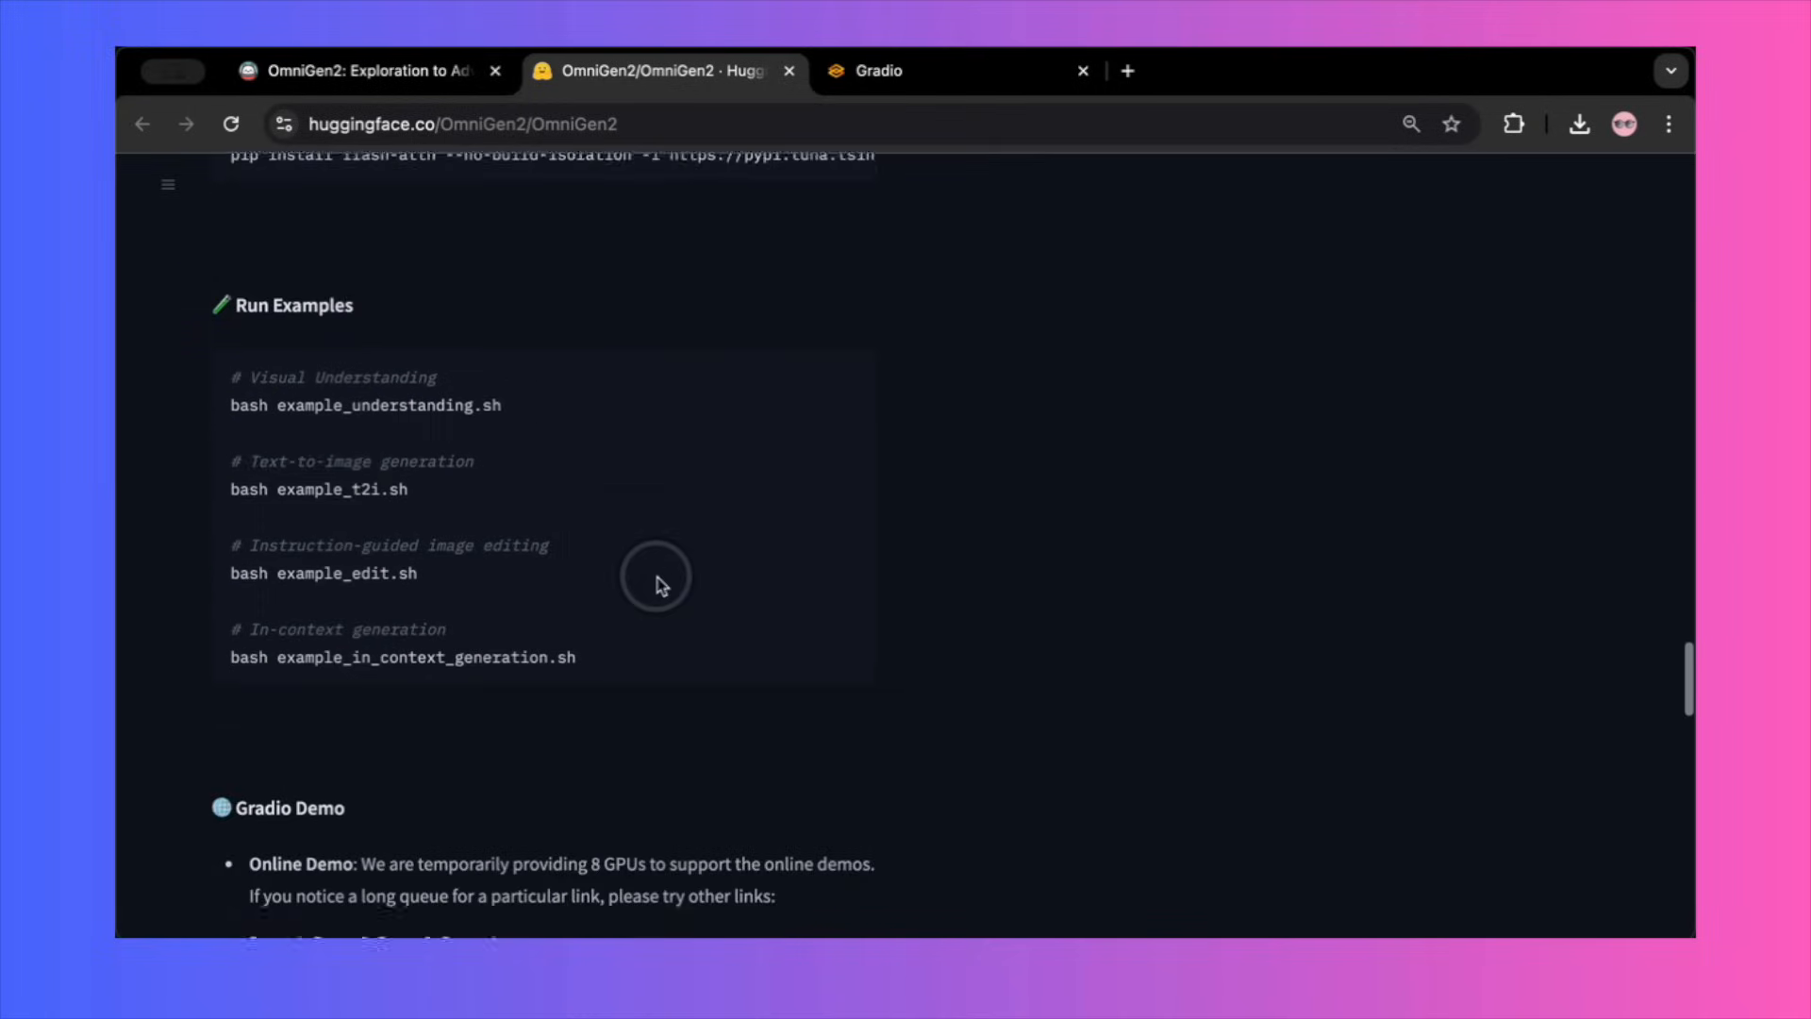
Step: Scroll to the Gradio Demo section and open the online OmniGen2 demo
{"action": "scroll", "scroll_direction": "down", "scroll_amount": 3}
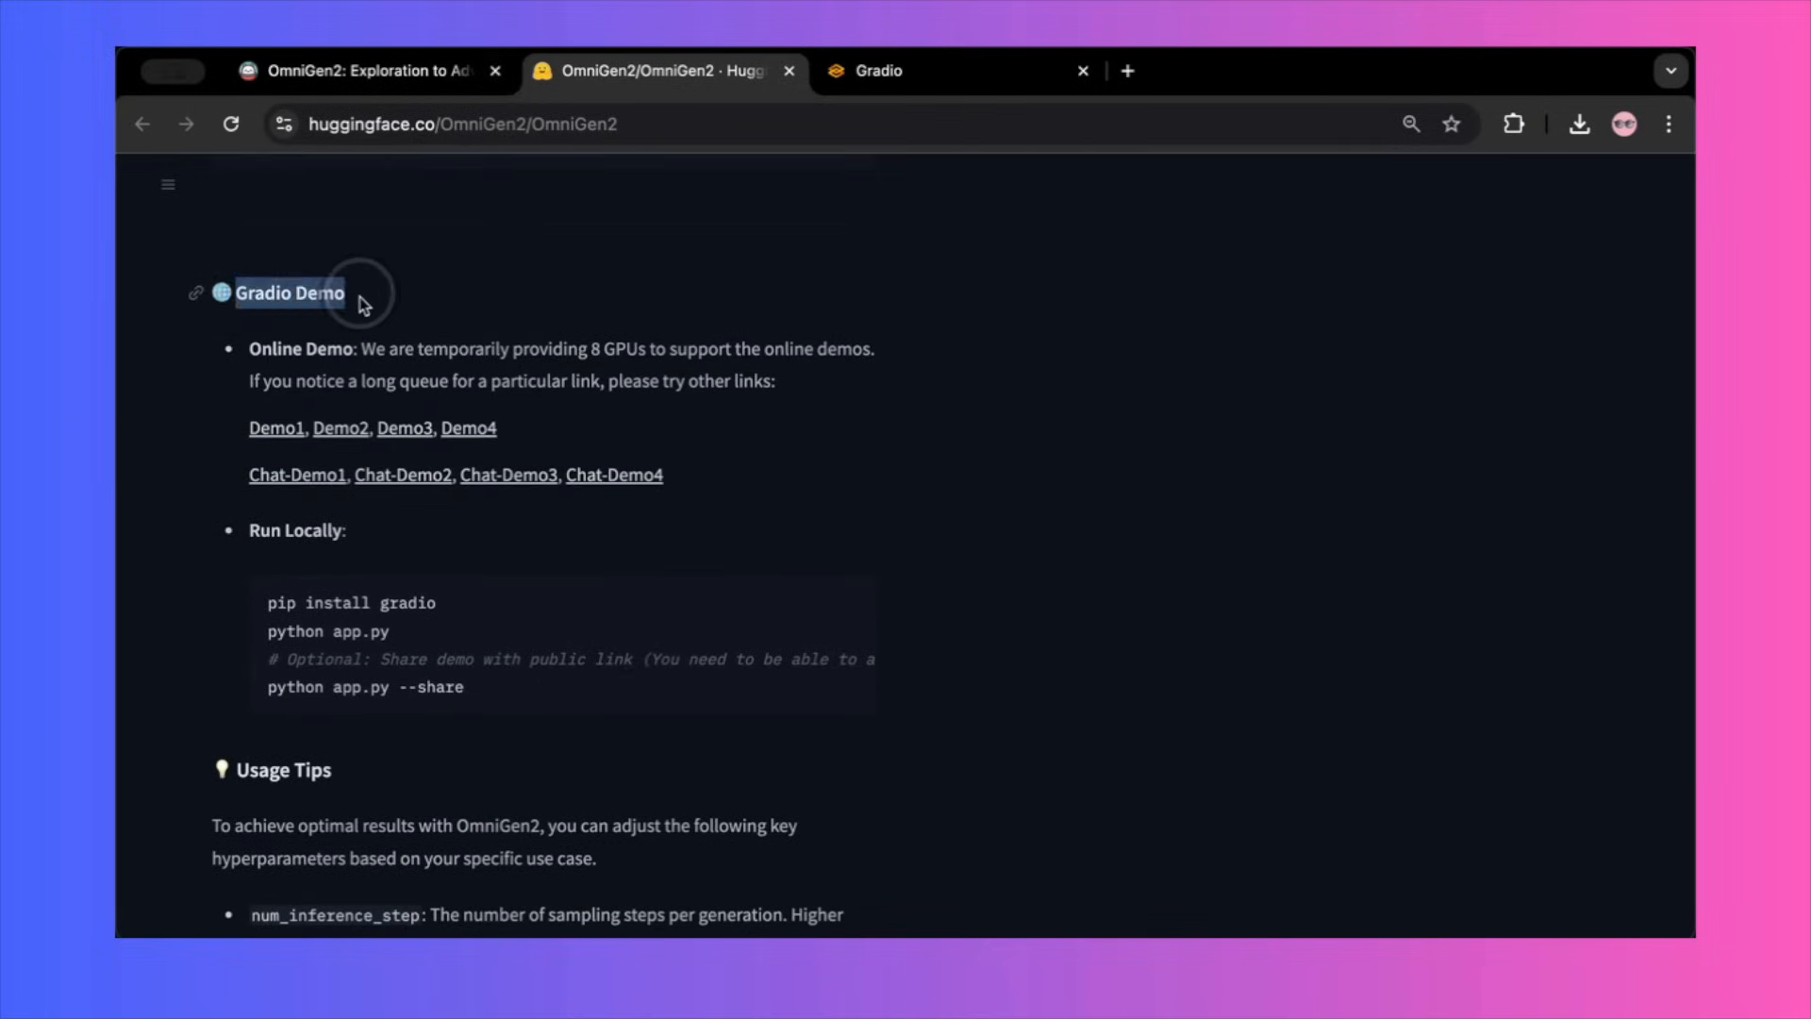
{"action": "mouse_move", "coordinate": [426, 355]}
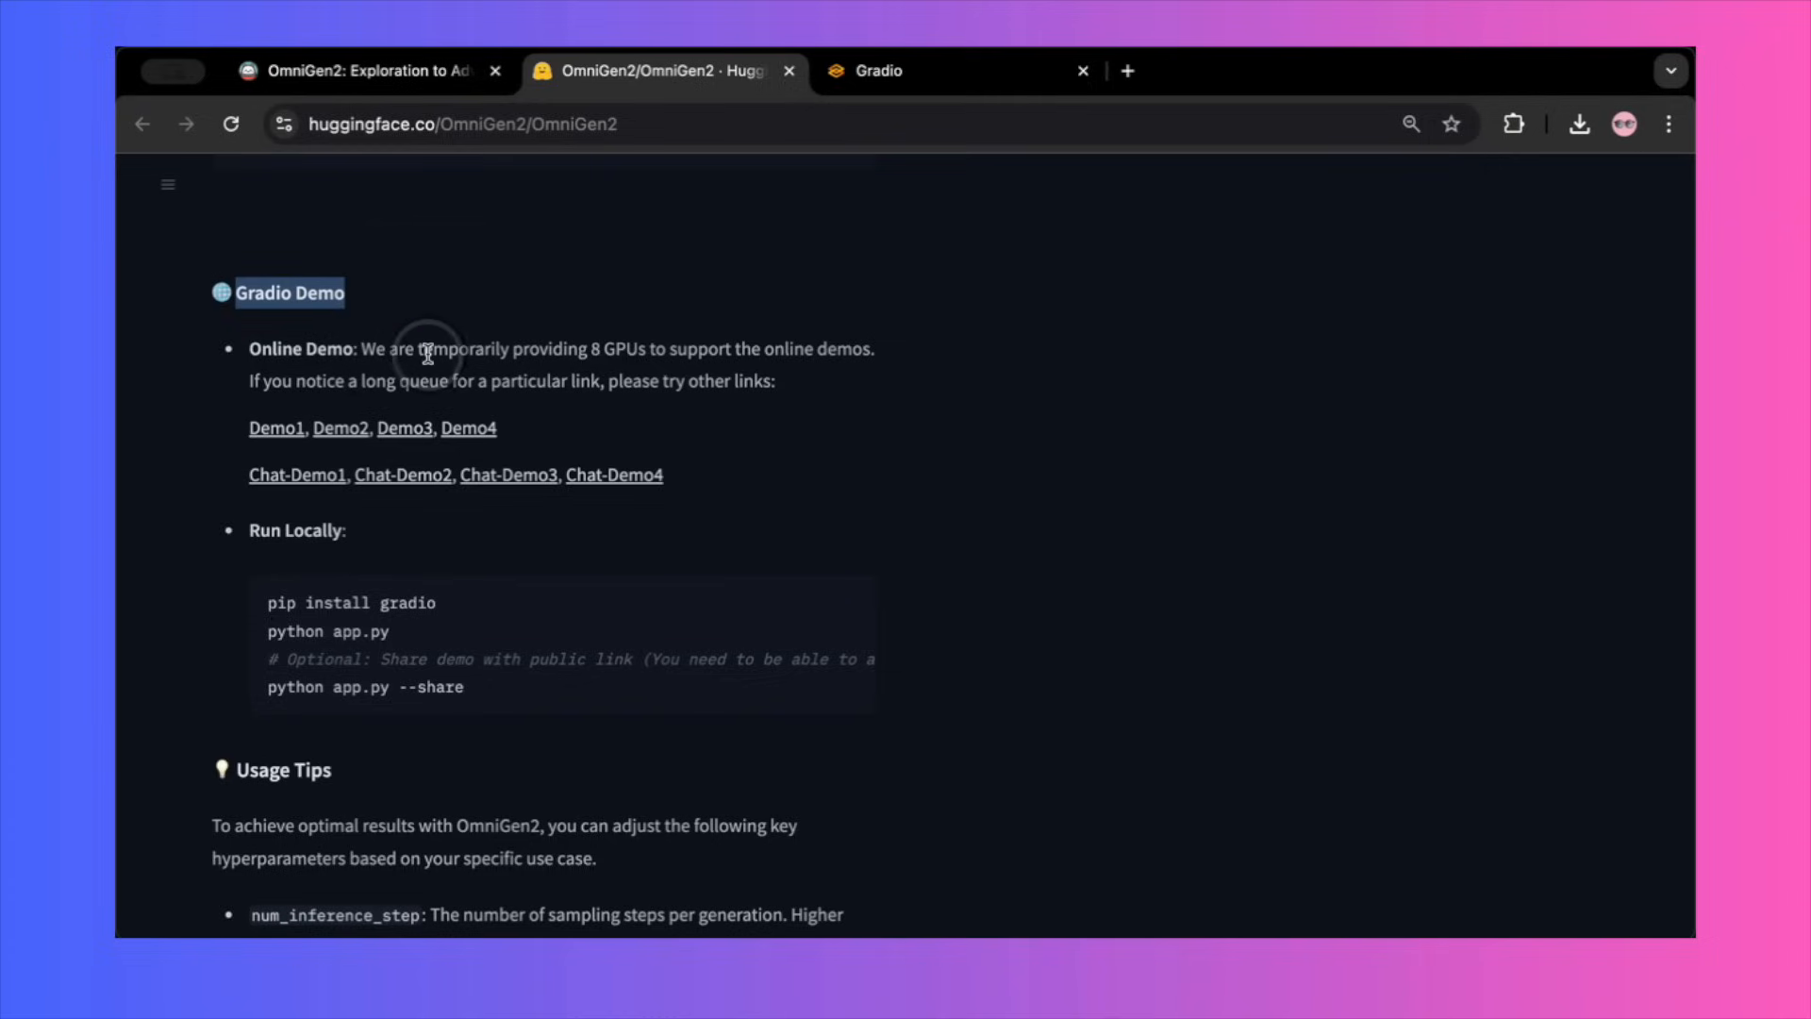
{"action": "left_click", "coordinate": [877, 70]}
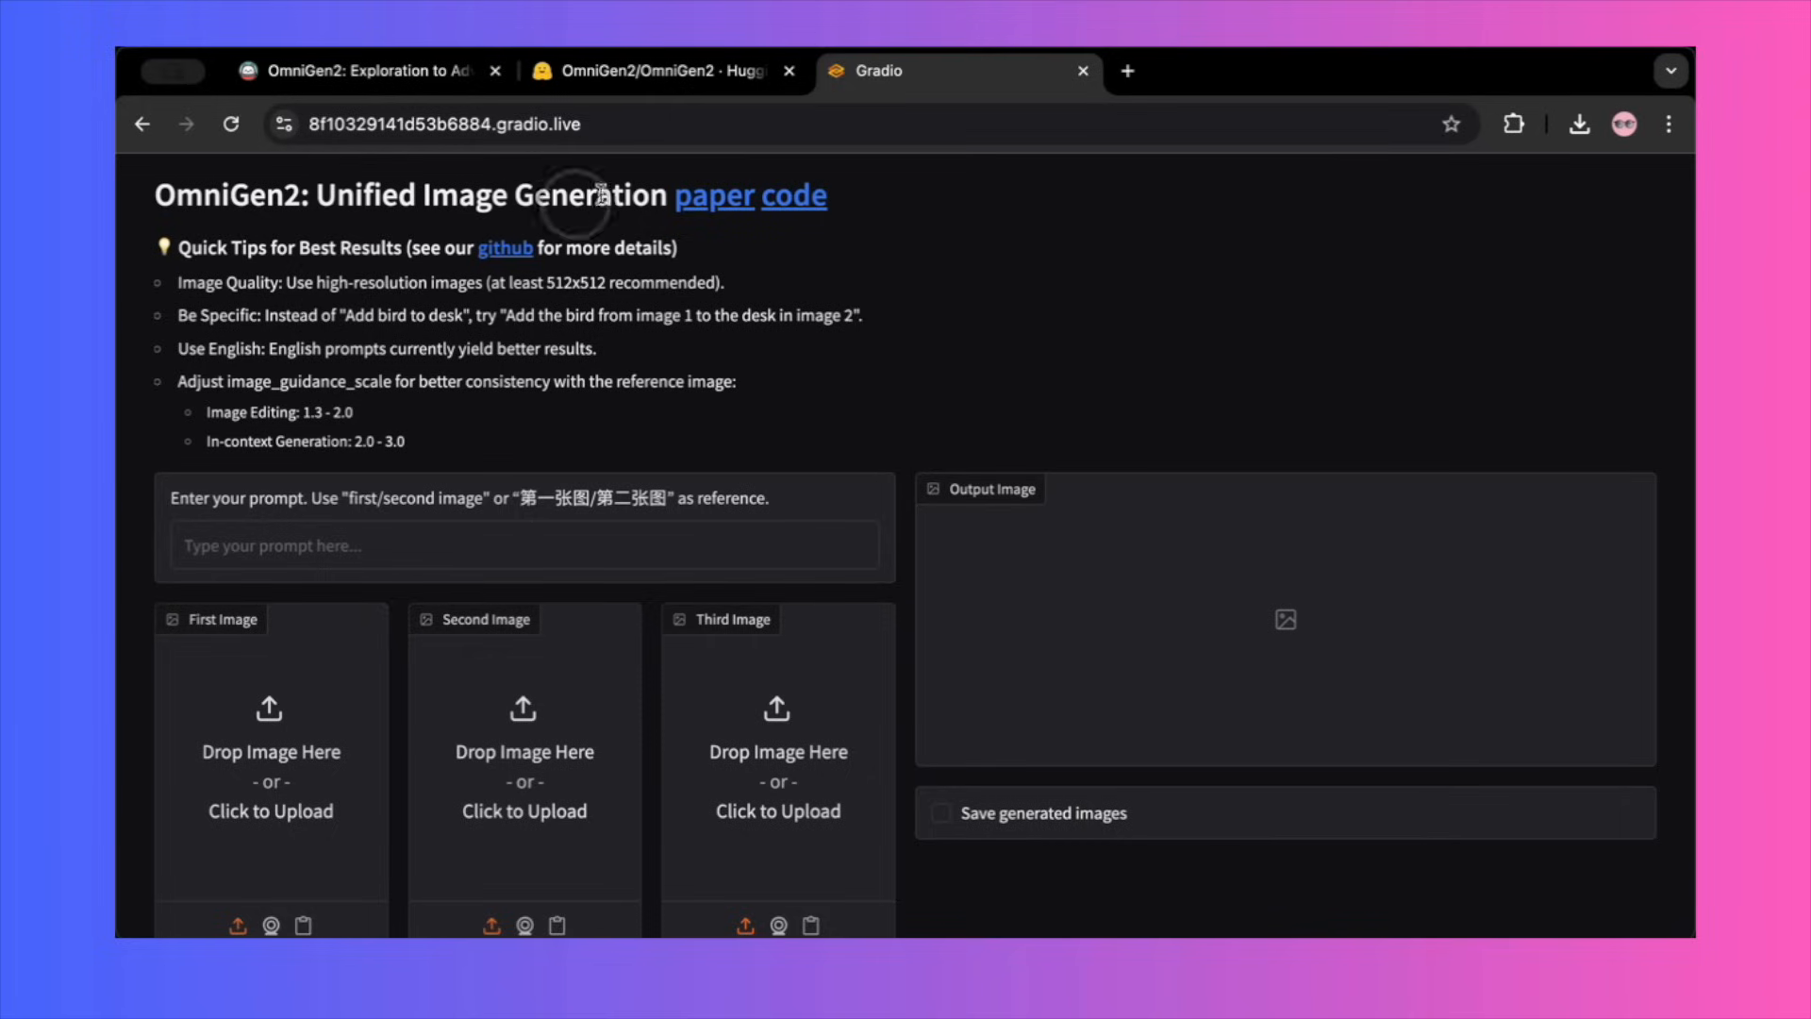
Step: Generate the colorized restoration of the old family photo and revise the prompt for a realistic look
{"action": "scroll", "scroll_direction": "down", "scroll_amount": 3}
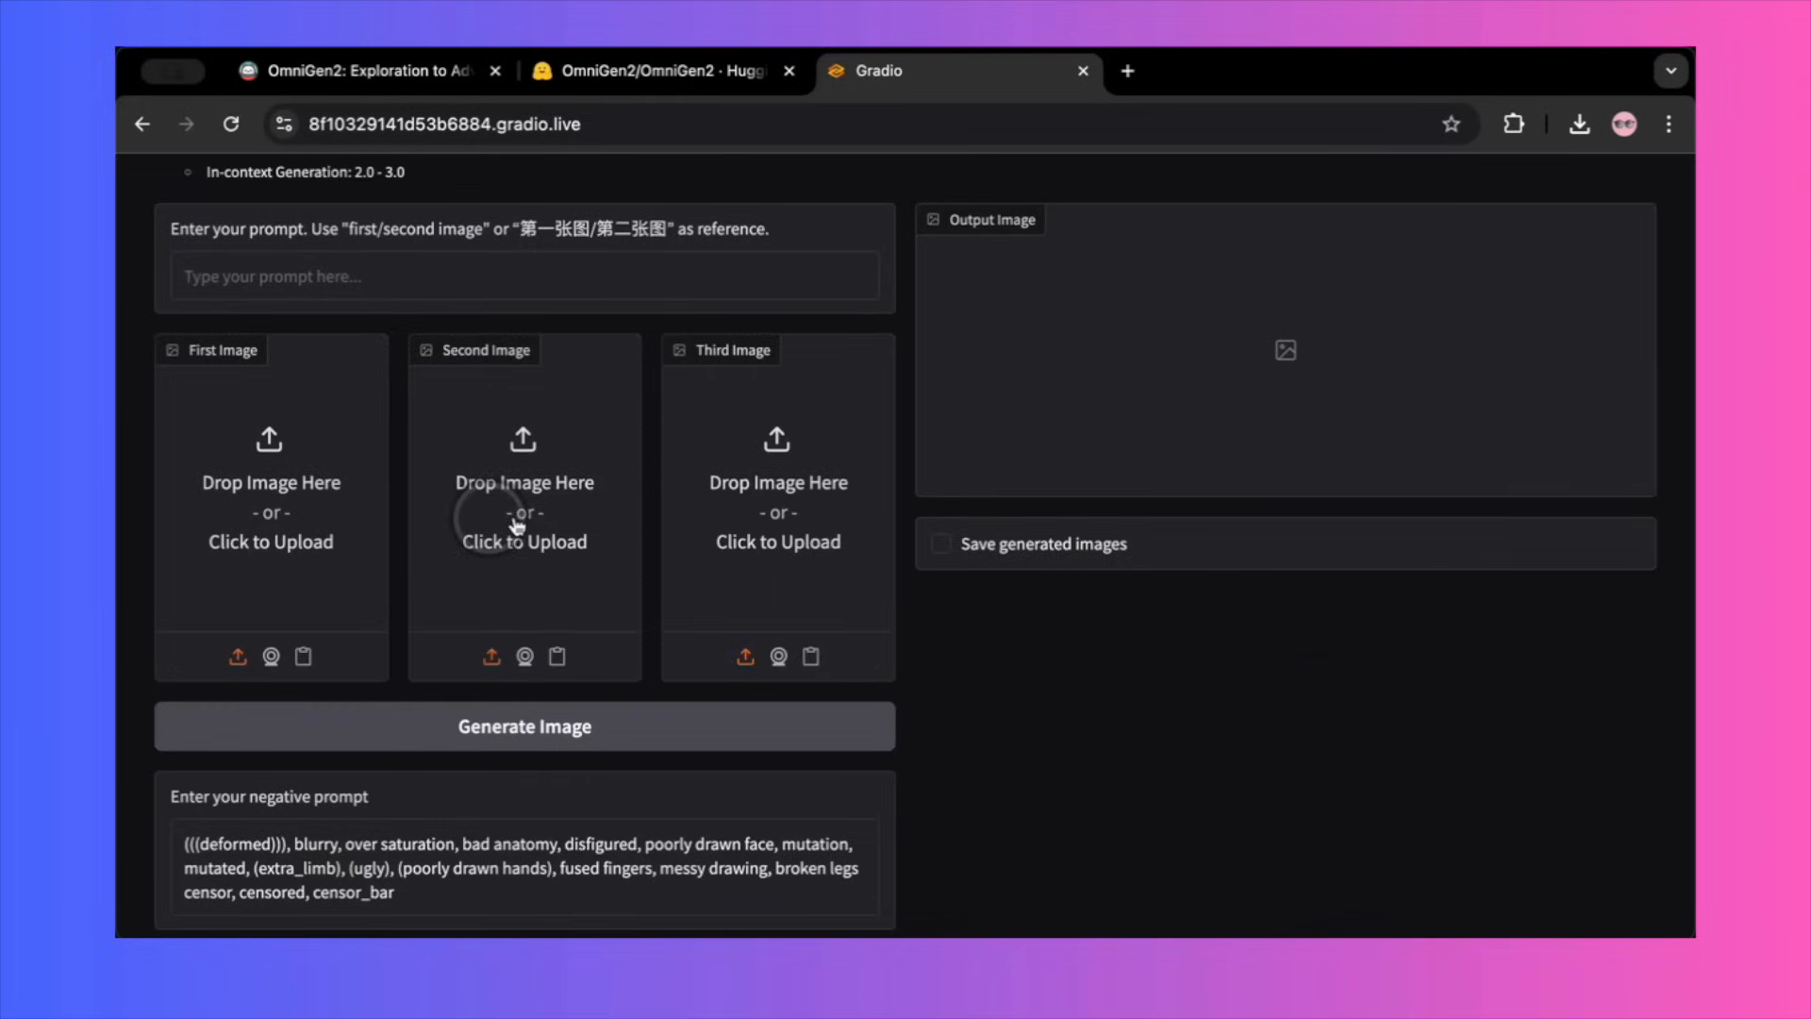
{"action": "scroll", "scroll_direction": "down", "scroll_amount": 3}
{"action": "type", "text": "Restore this image in a colorize modern look"}
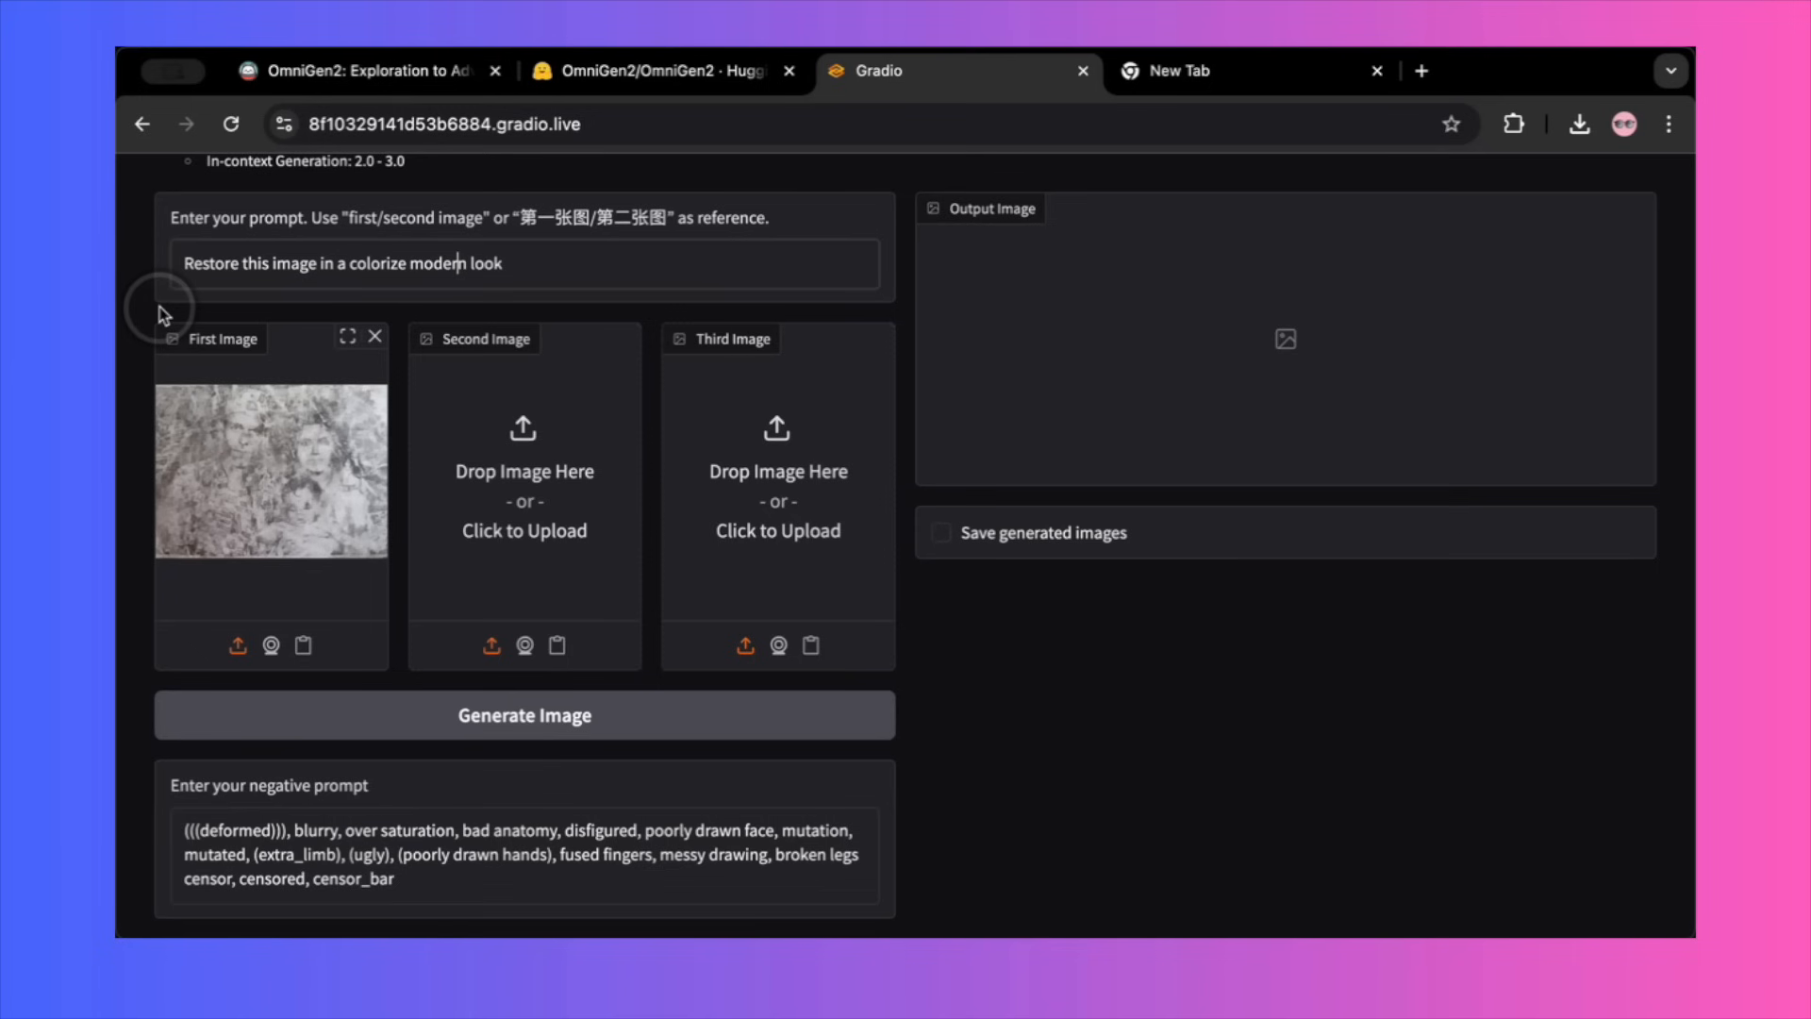
{"action": "left_click", "coordinate": [523, 692]}
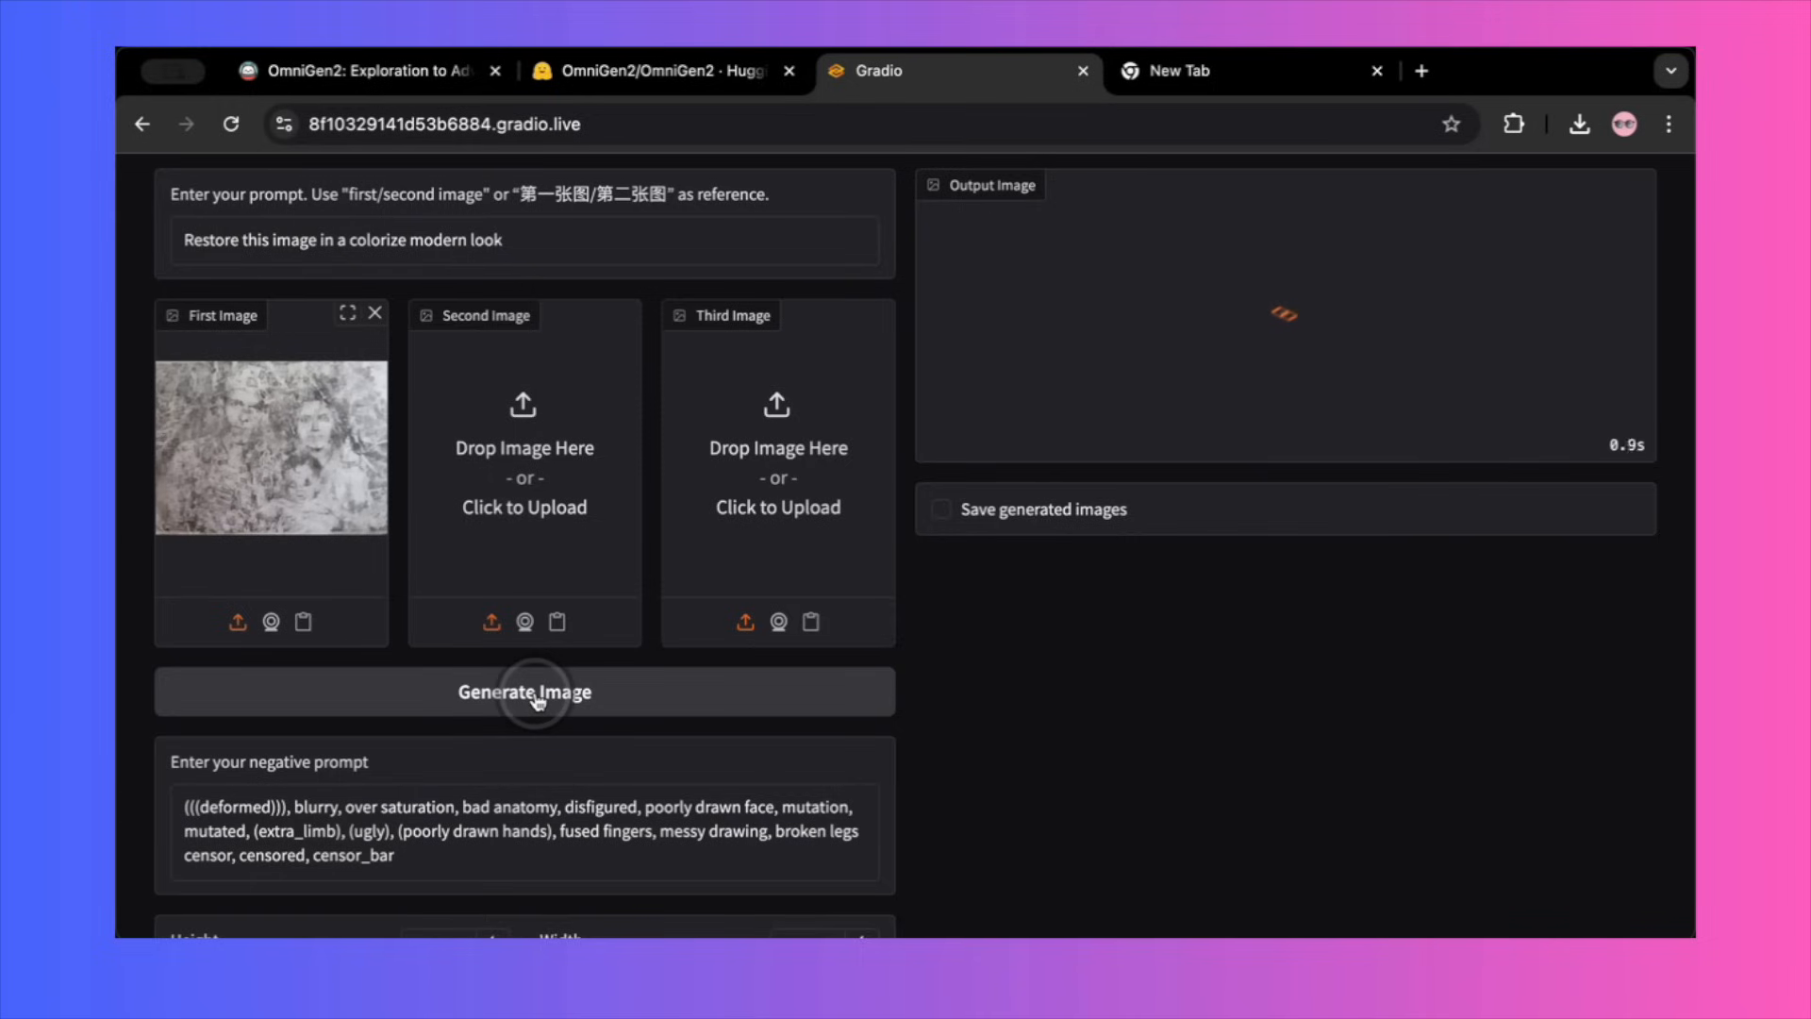
{"action": "scroll", "scroll_direction": "up", "scroll_amount": 3}
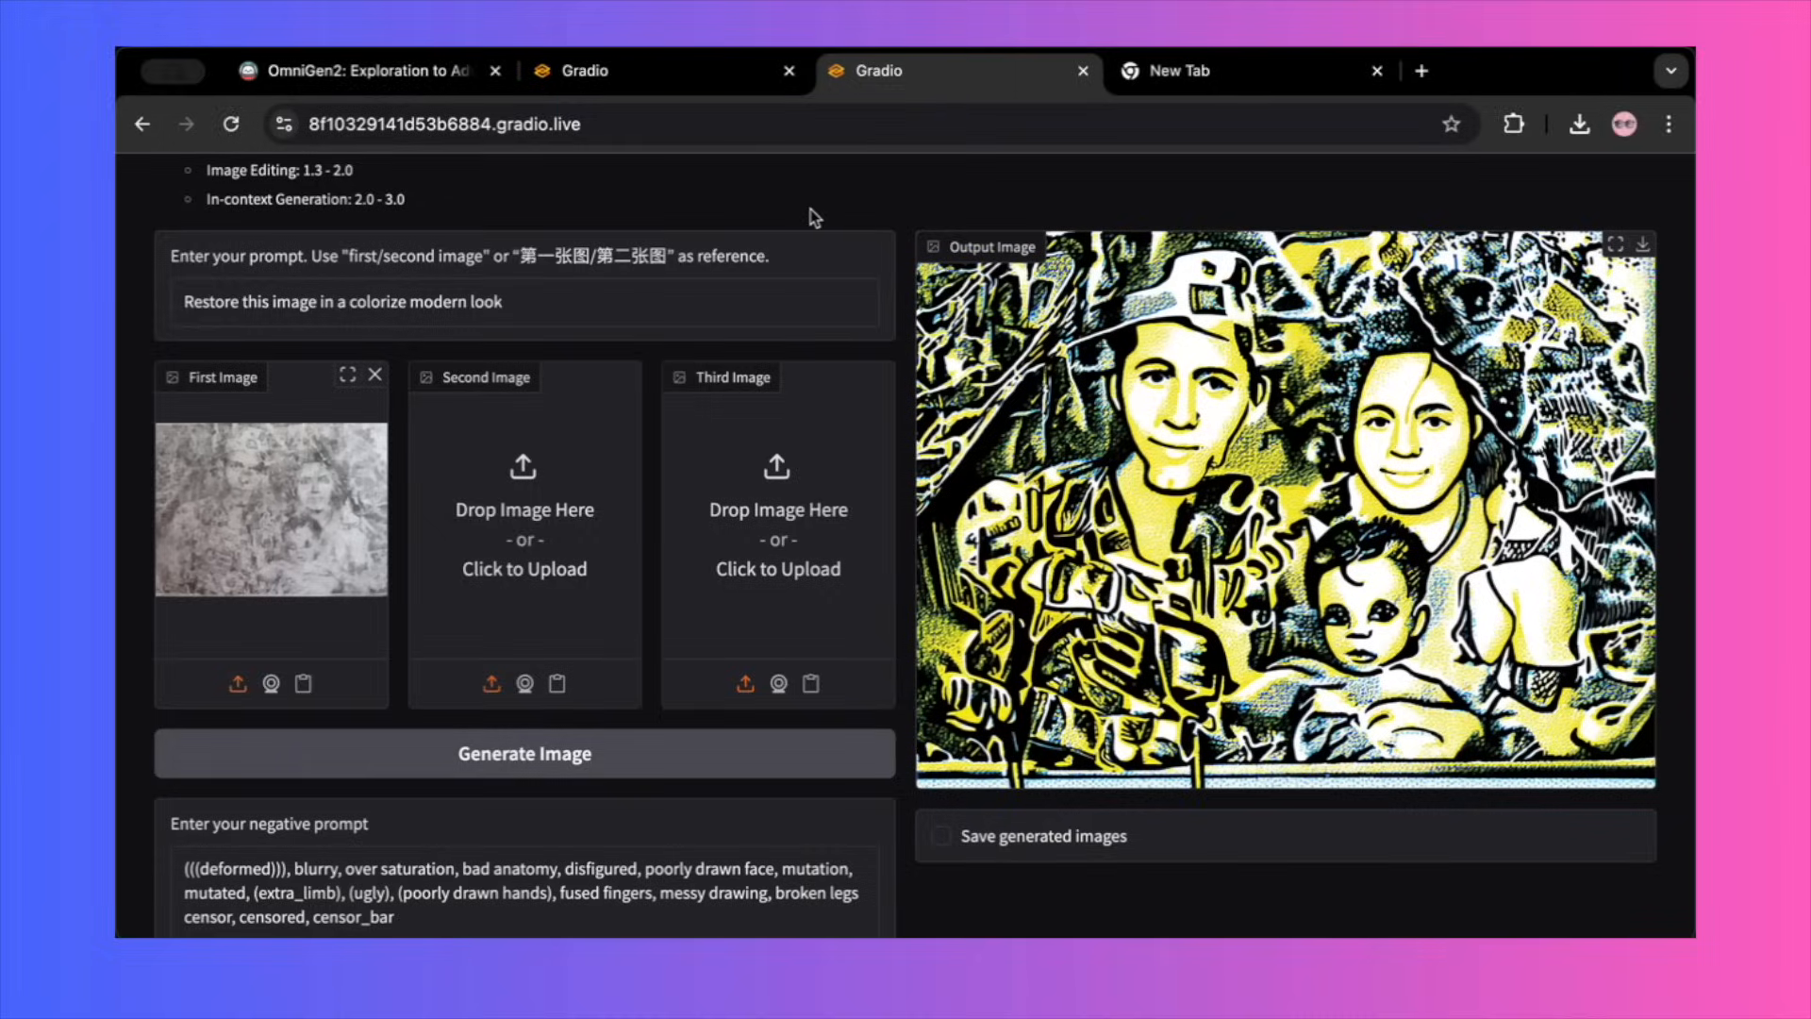
{"action": "left_click", "coordinate": [523, 753]}
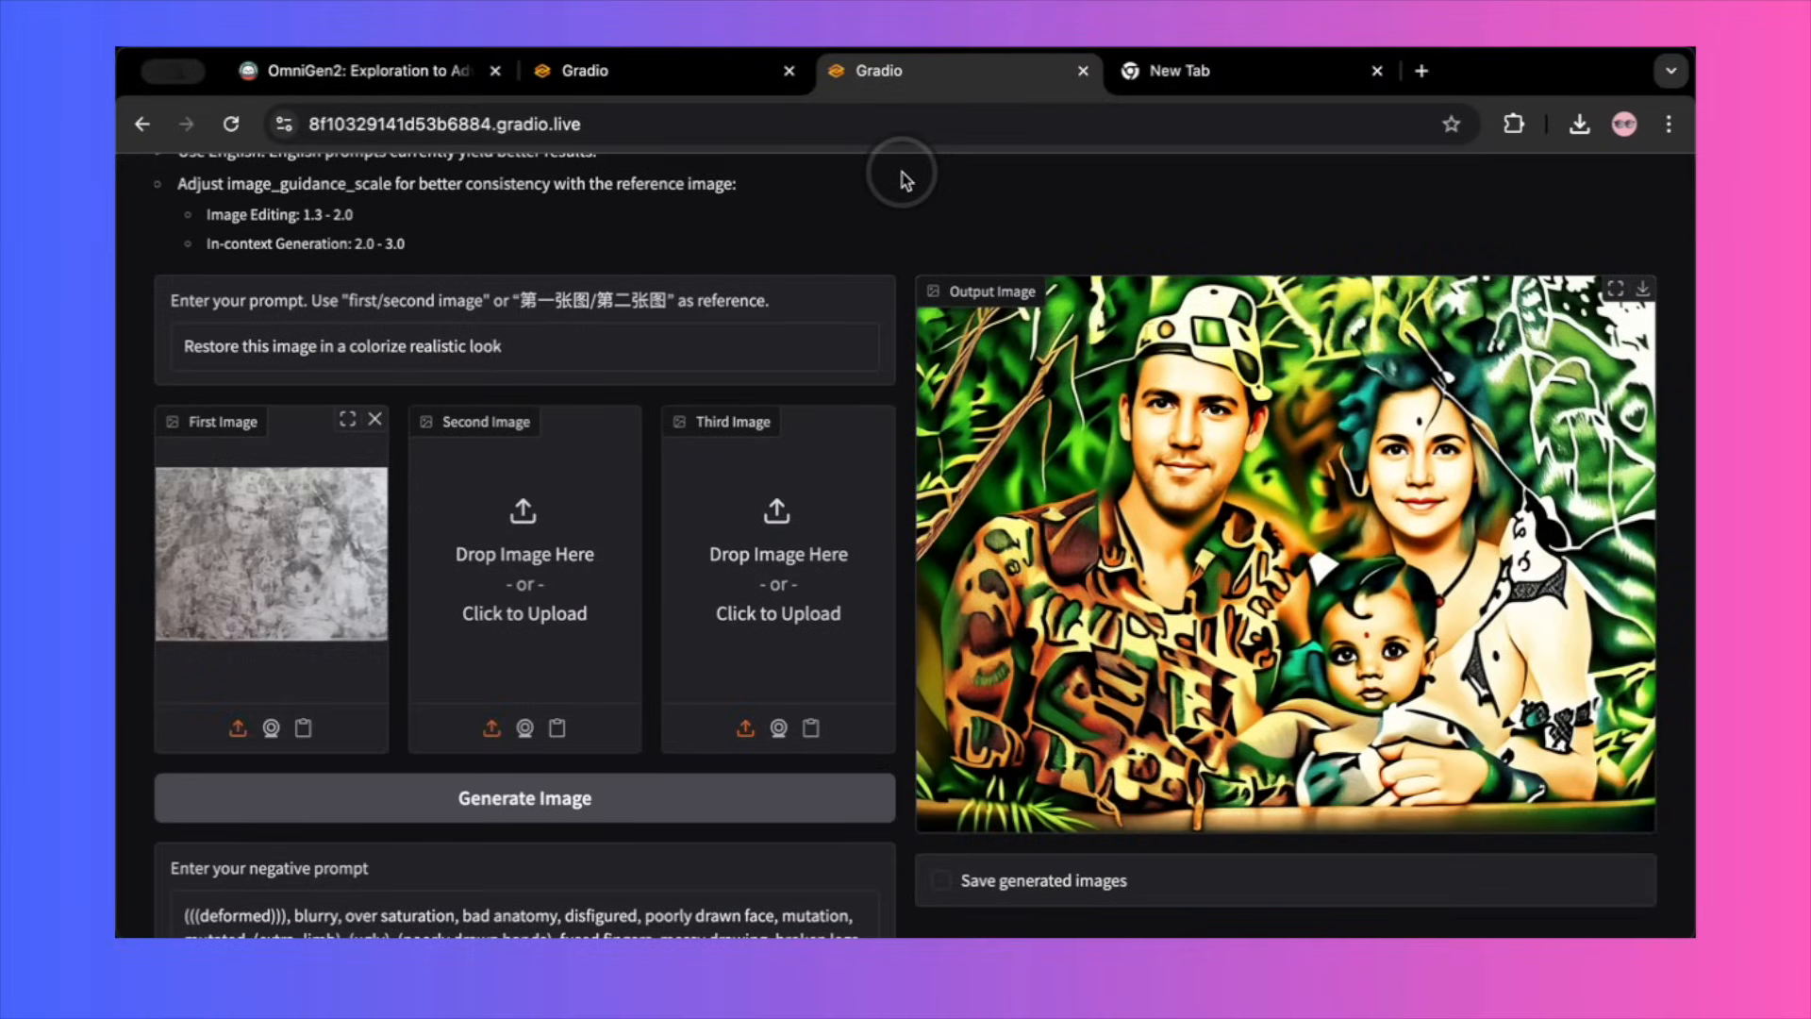
Step: Generate the two men having fun at a busy beach, then return to the wedding-hall session
{"action": "left_click", "coordinate": [523, 704]}
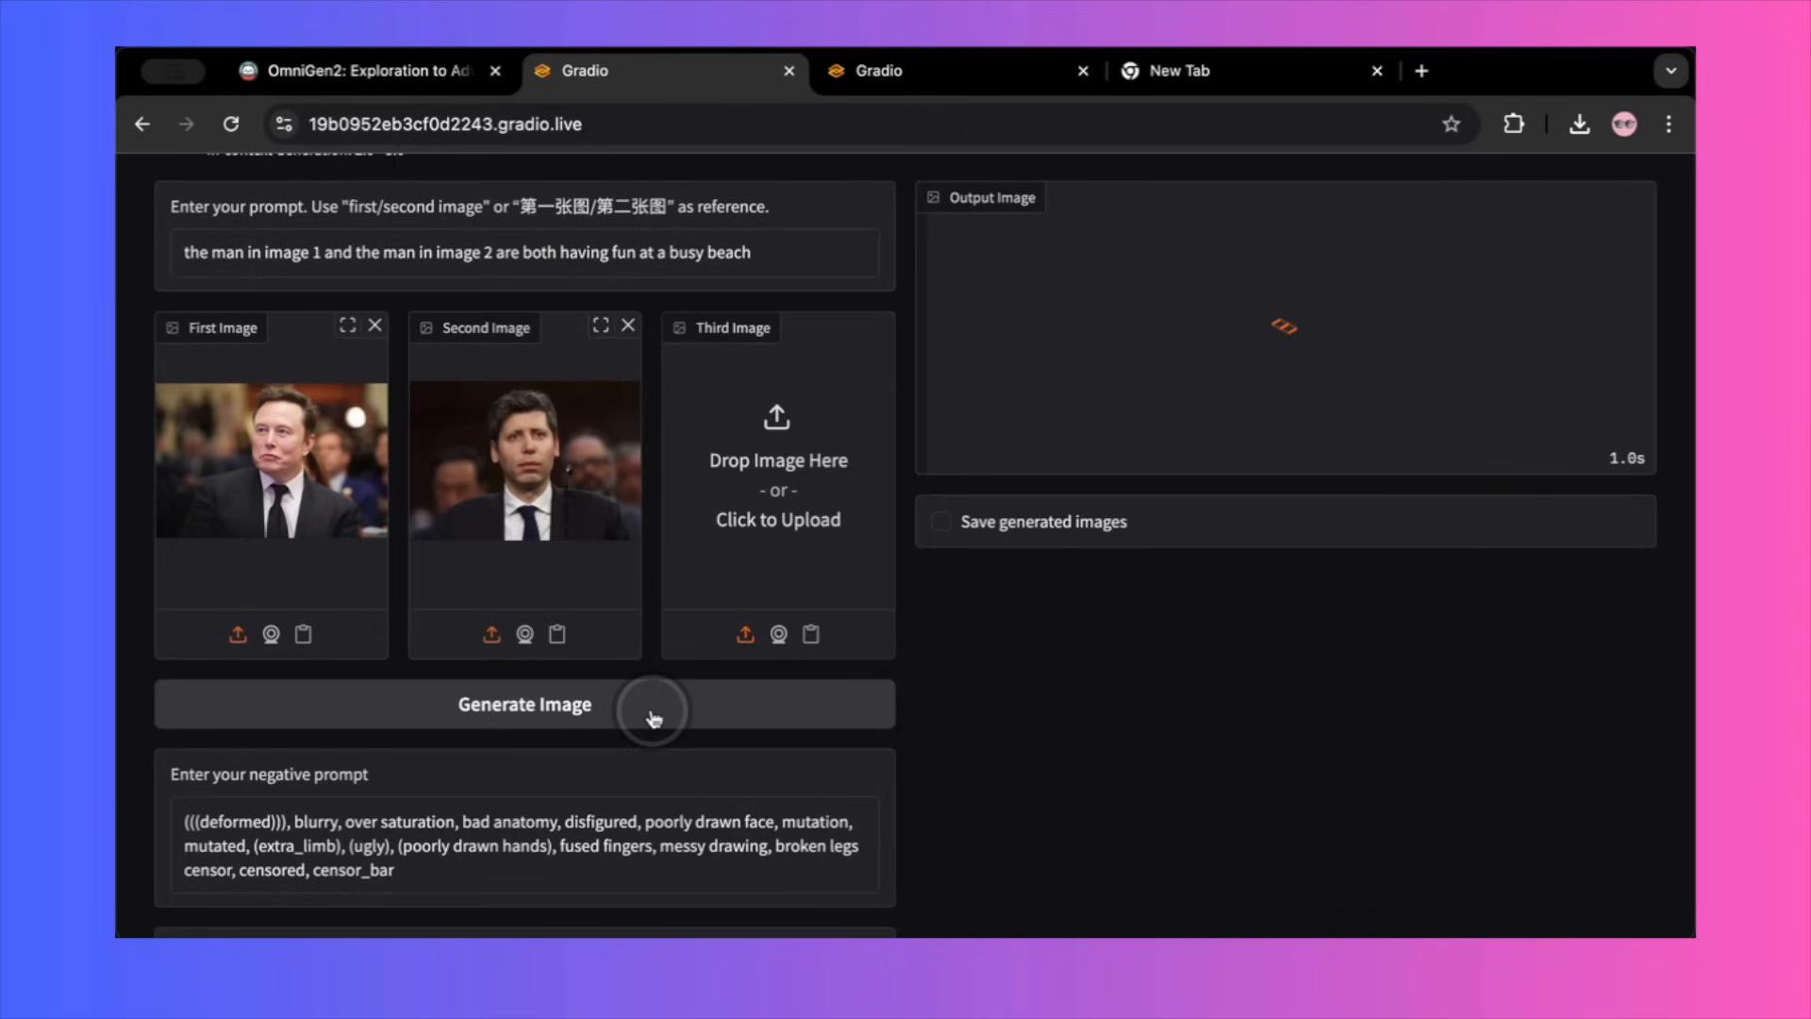
{"action": "mouse_move", "coordinate": [809, 364]}
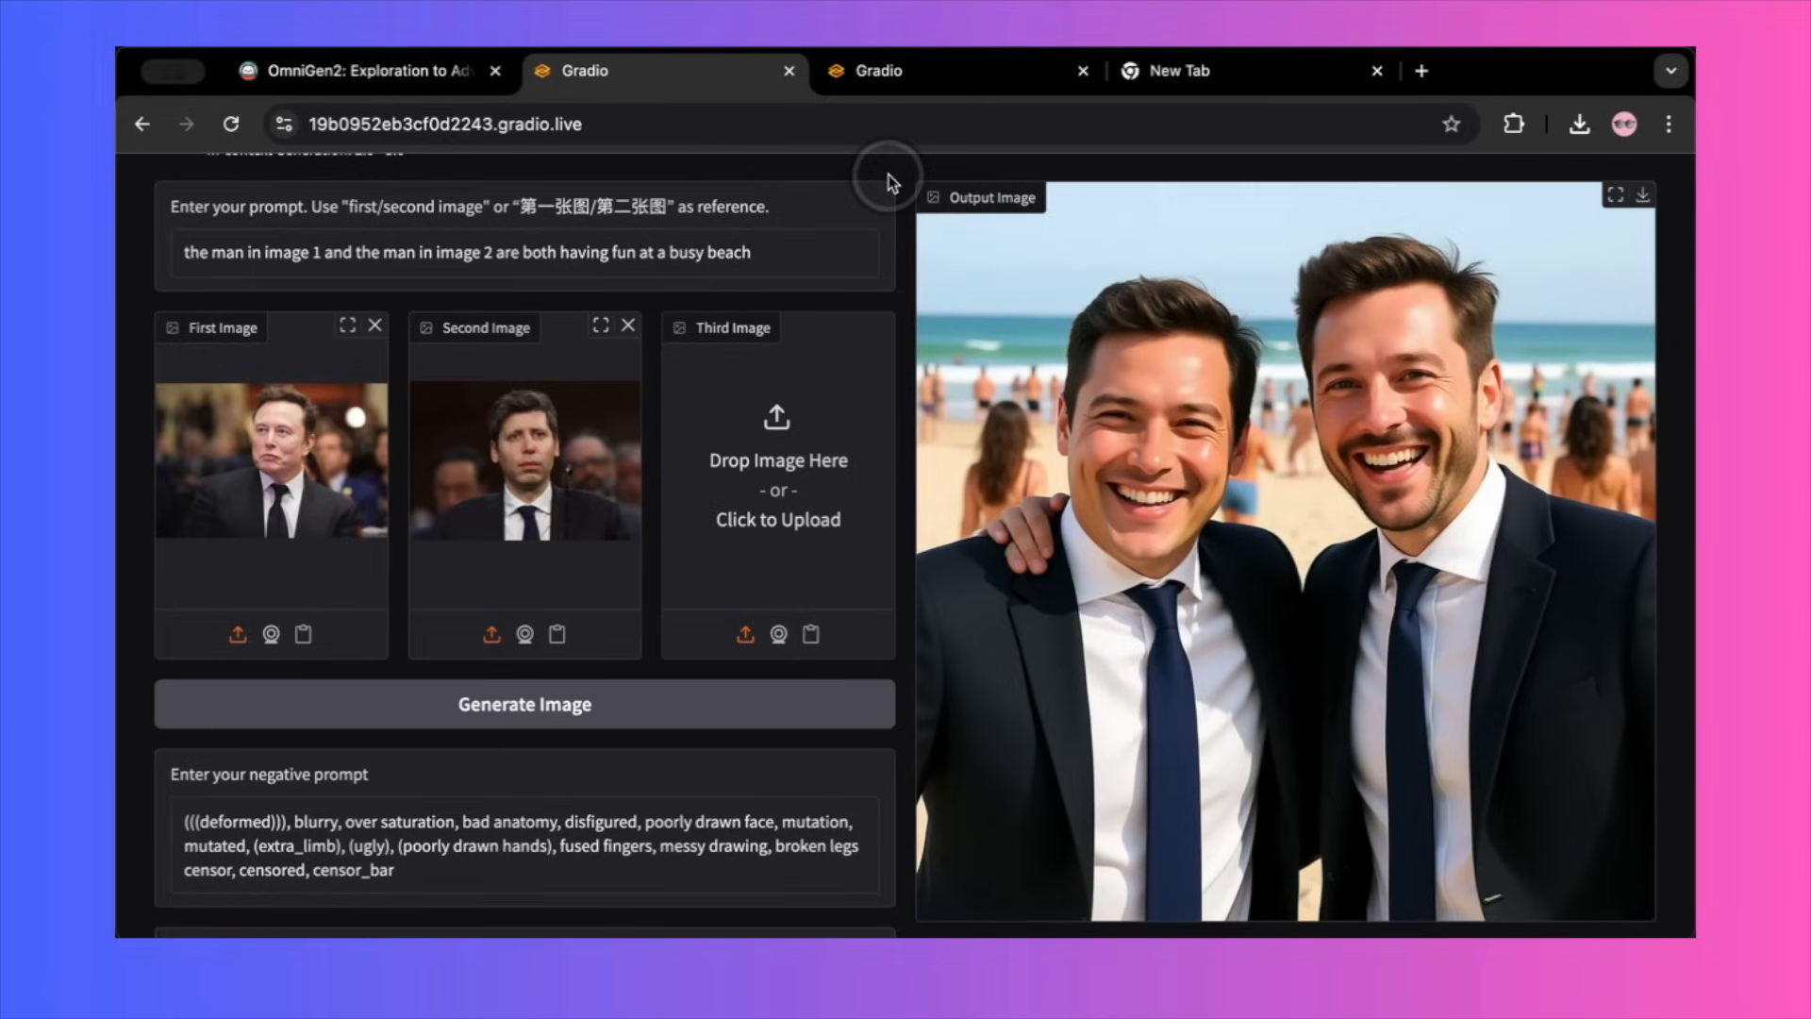
{"action": "left_click", "coordinate": [522, 885]}
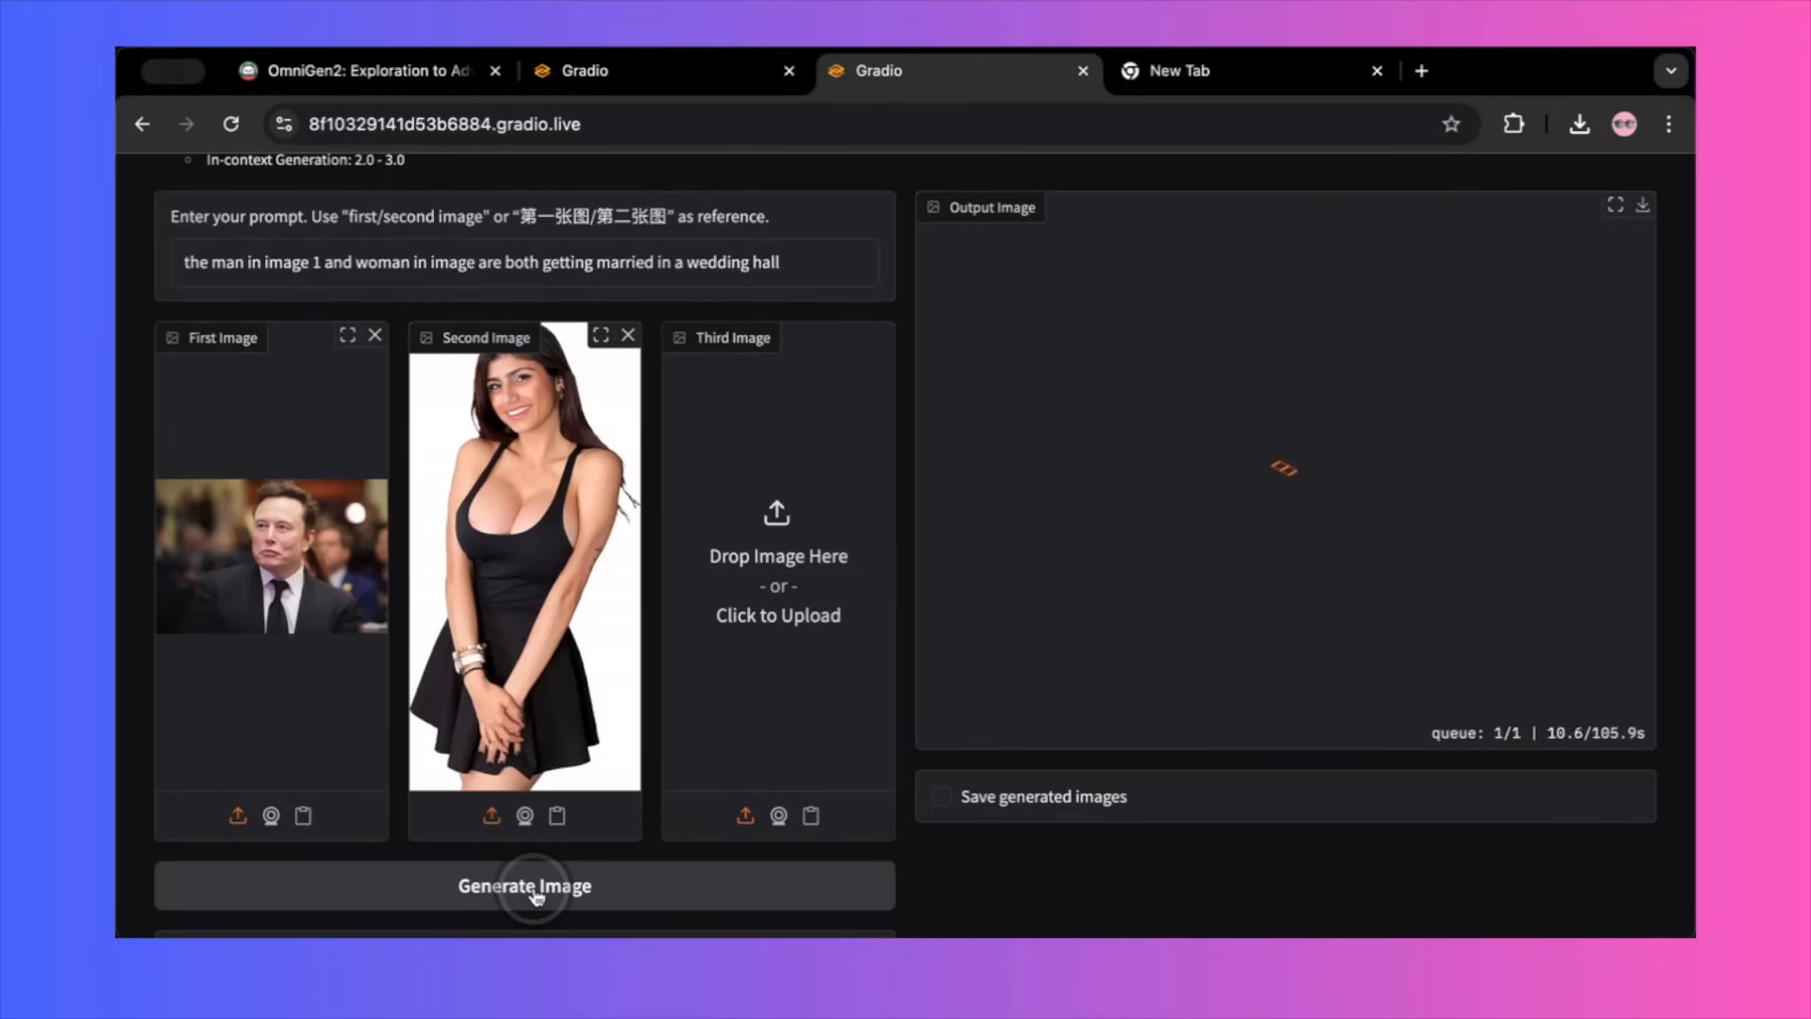
Step: Generate the wedding-hall image of the man and the woman together
{"action": "left_click", "coordinate": [523, 887]}
{"action": "type", "text": "the woman in image 1 is wearing the bra and panties on image 2 standing in busy street"}
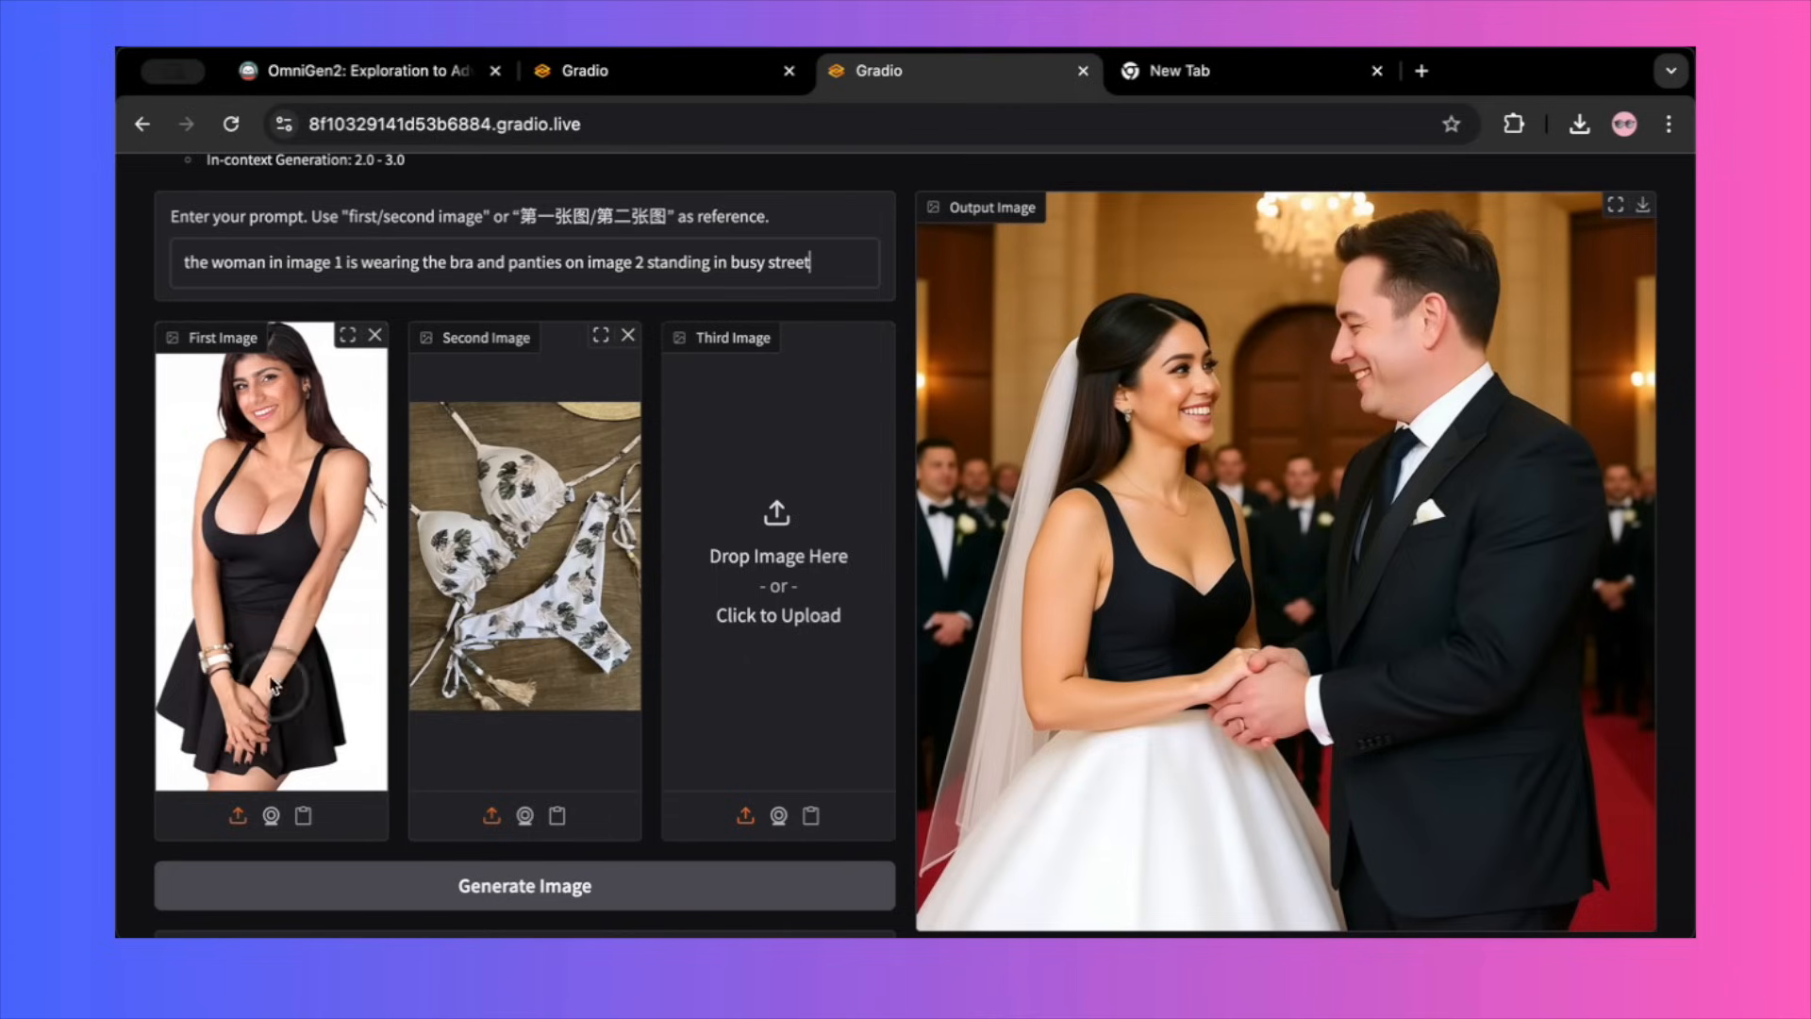
{"action": "mouse_move", "coordinate": [326, 679]}
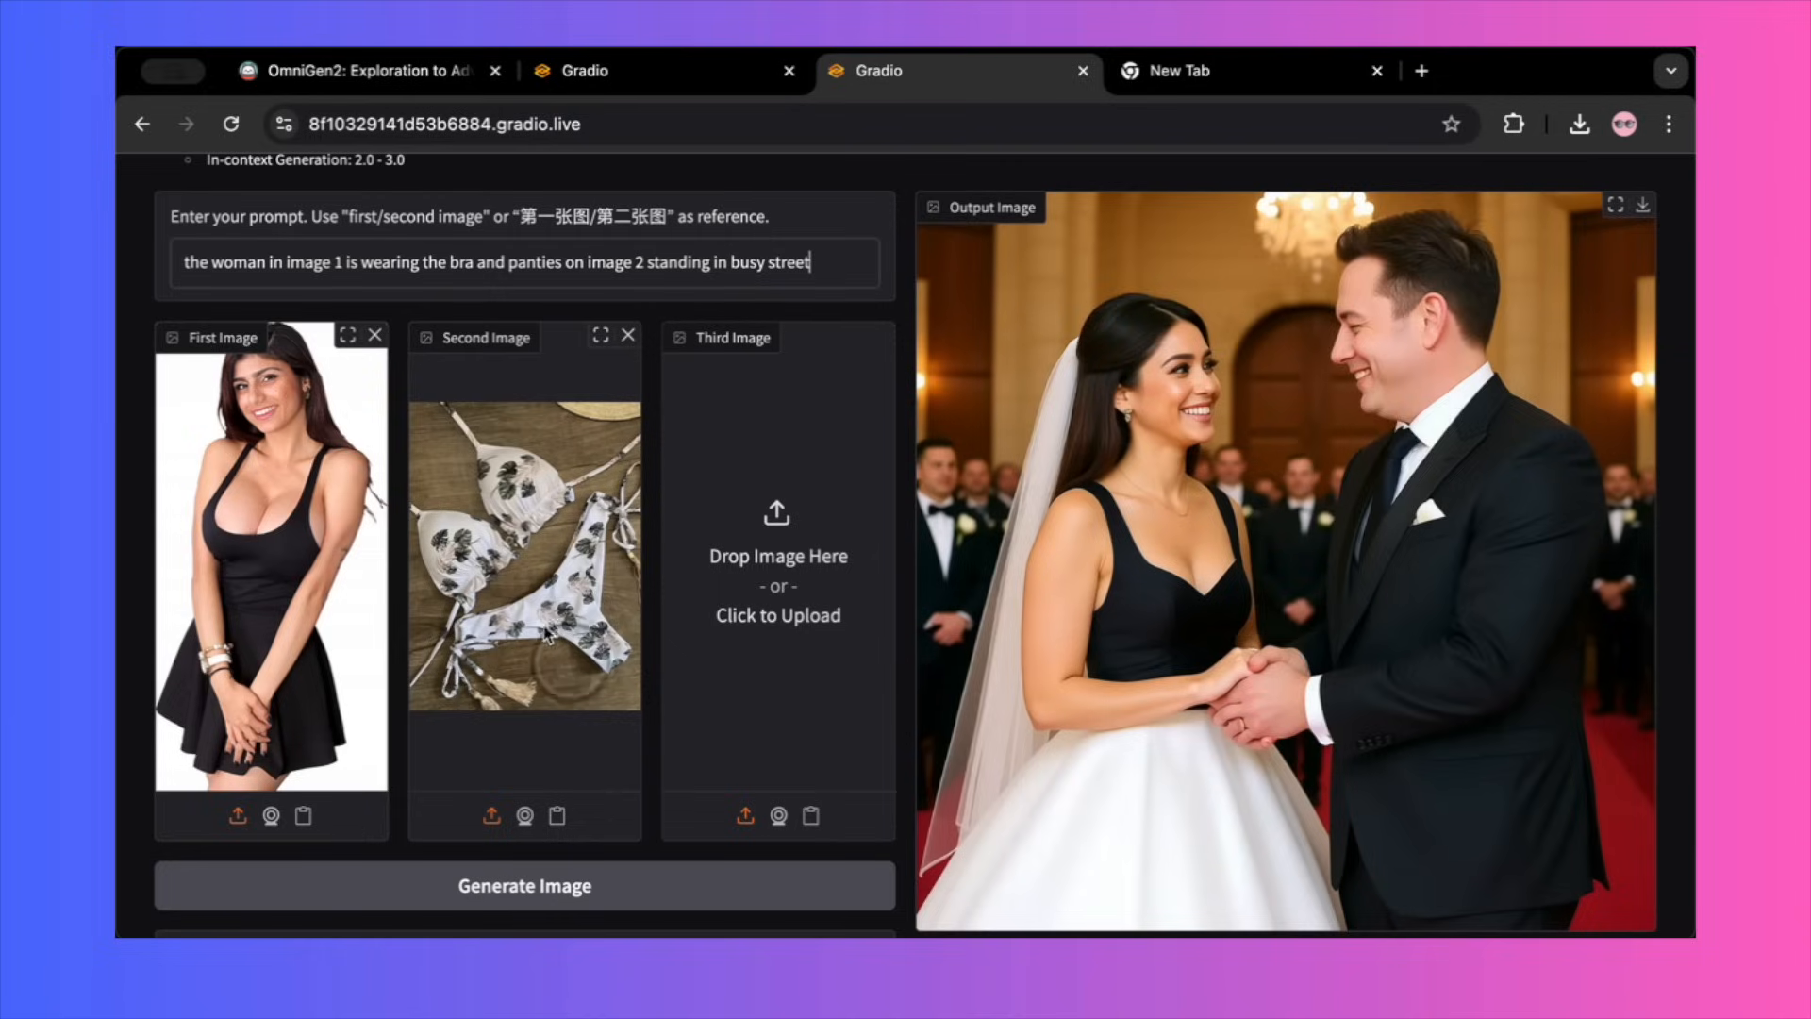
{"action": "mouse_move", "coordinate": [513, 388]}
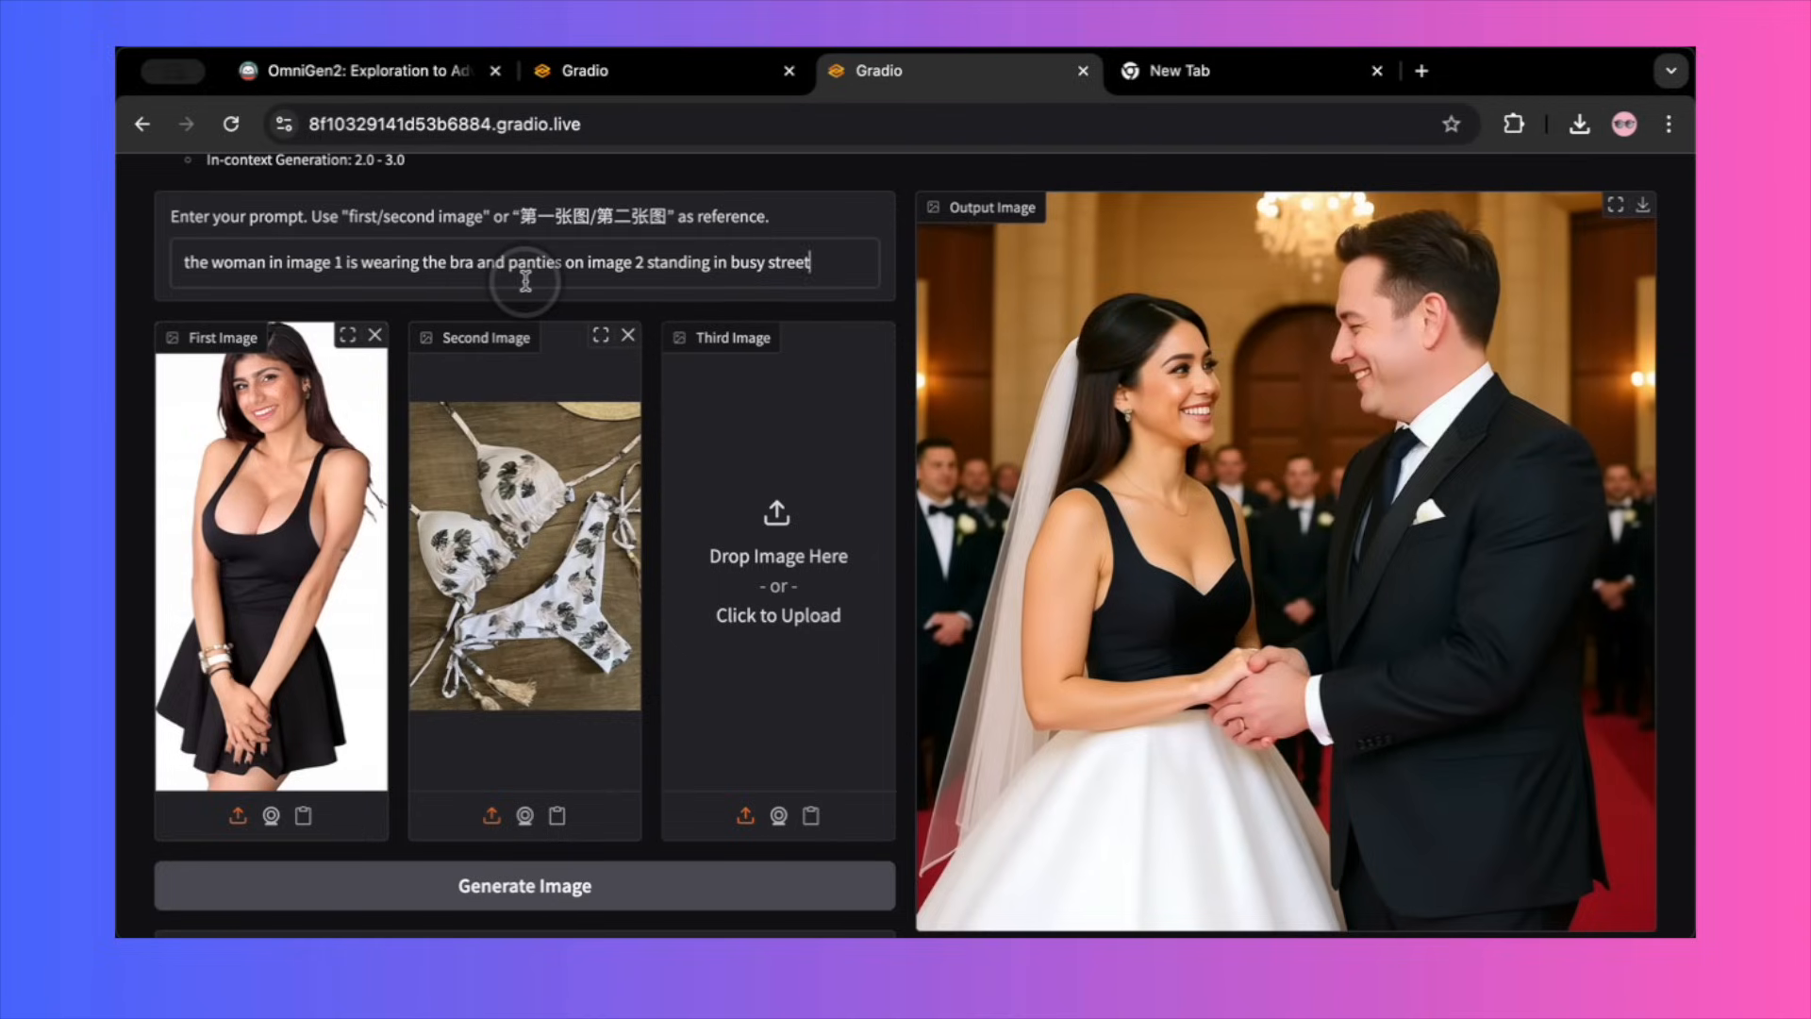
Step: Revise the prompt for the woman on a busy street wearing the bra top and generate
{"action": "left_click", "coordinate": [523, 887]}
{"action": "type", "text": "underwear from th"}
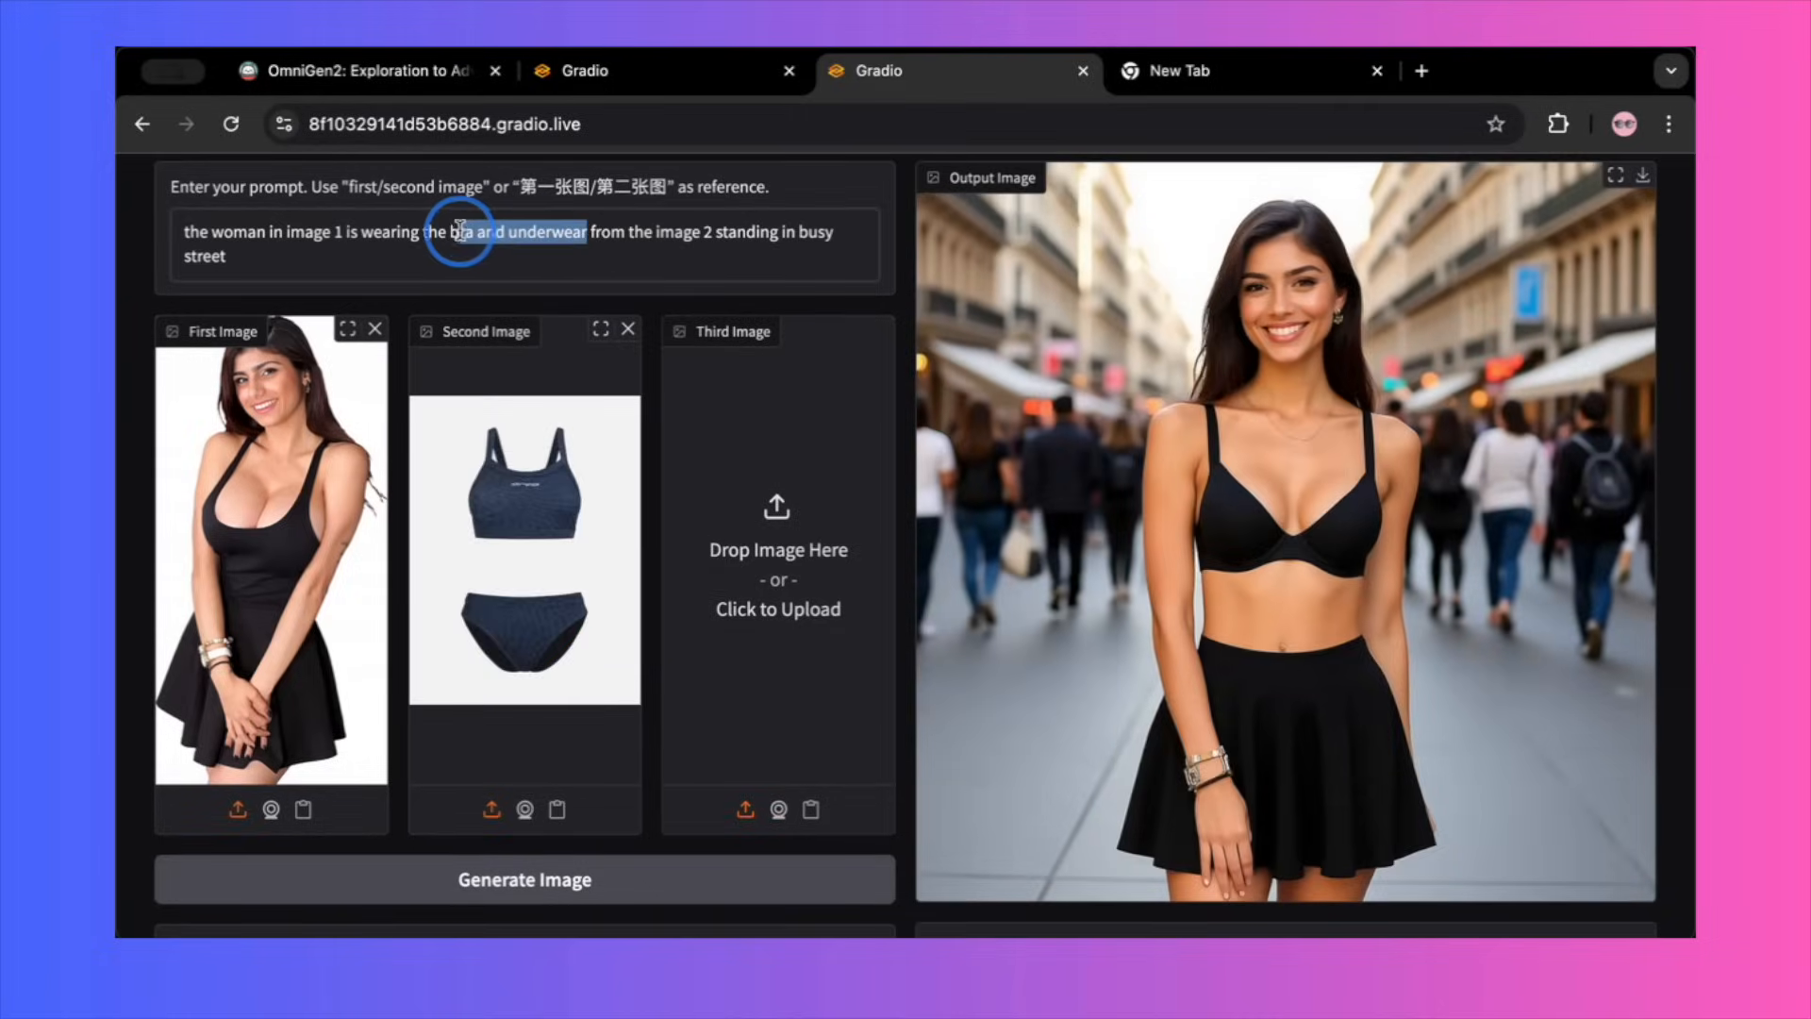
Step: Reword the prompt to a dress for the street try-on, then switch to the two-men beach session
{"action": "left_click", "coordinate": [523, 879]}
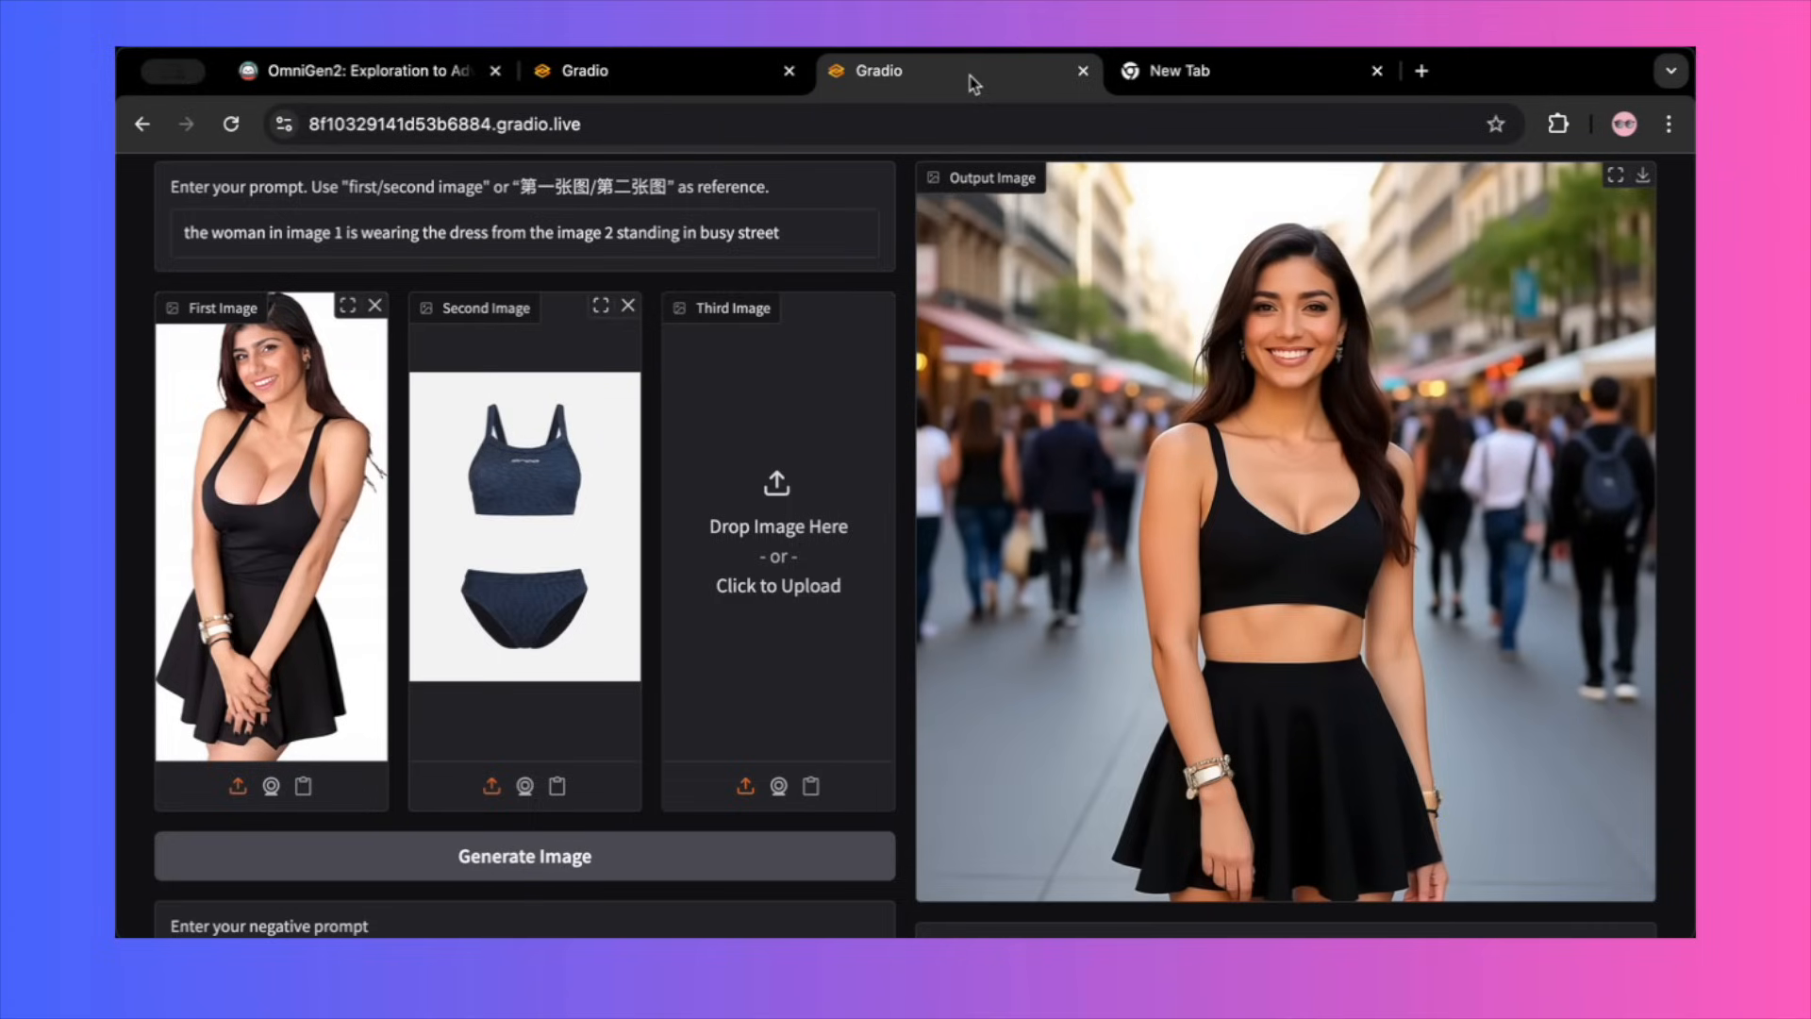
{"action": "left_click", "coordinate": [583, 70]}
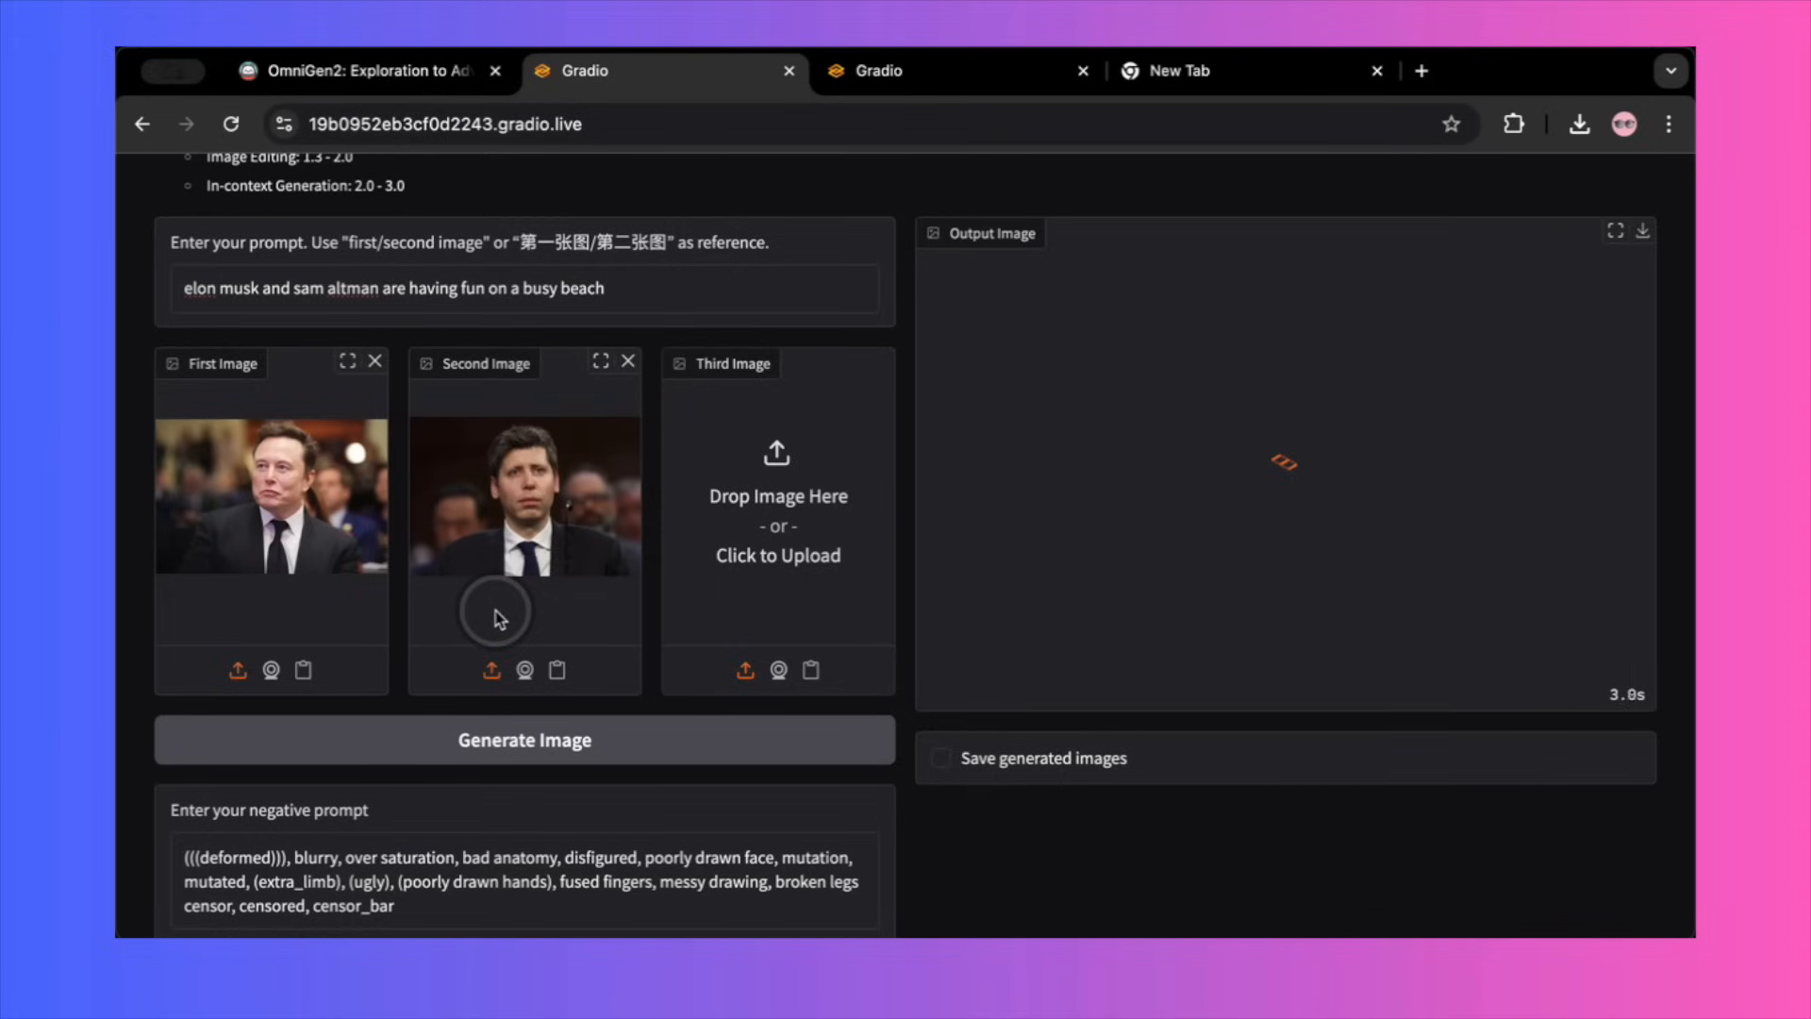
Step: Generate the church image of the first man holding a "subscribe to aiquest" banner, then switch to the project page tab
{"action": "left_click", "coordinate": [523, 740]}
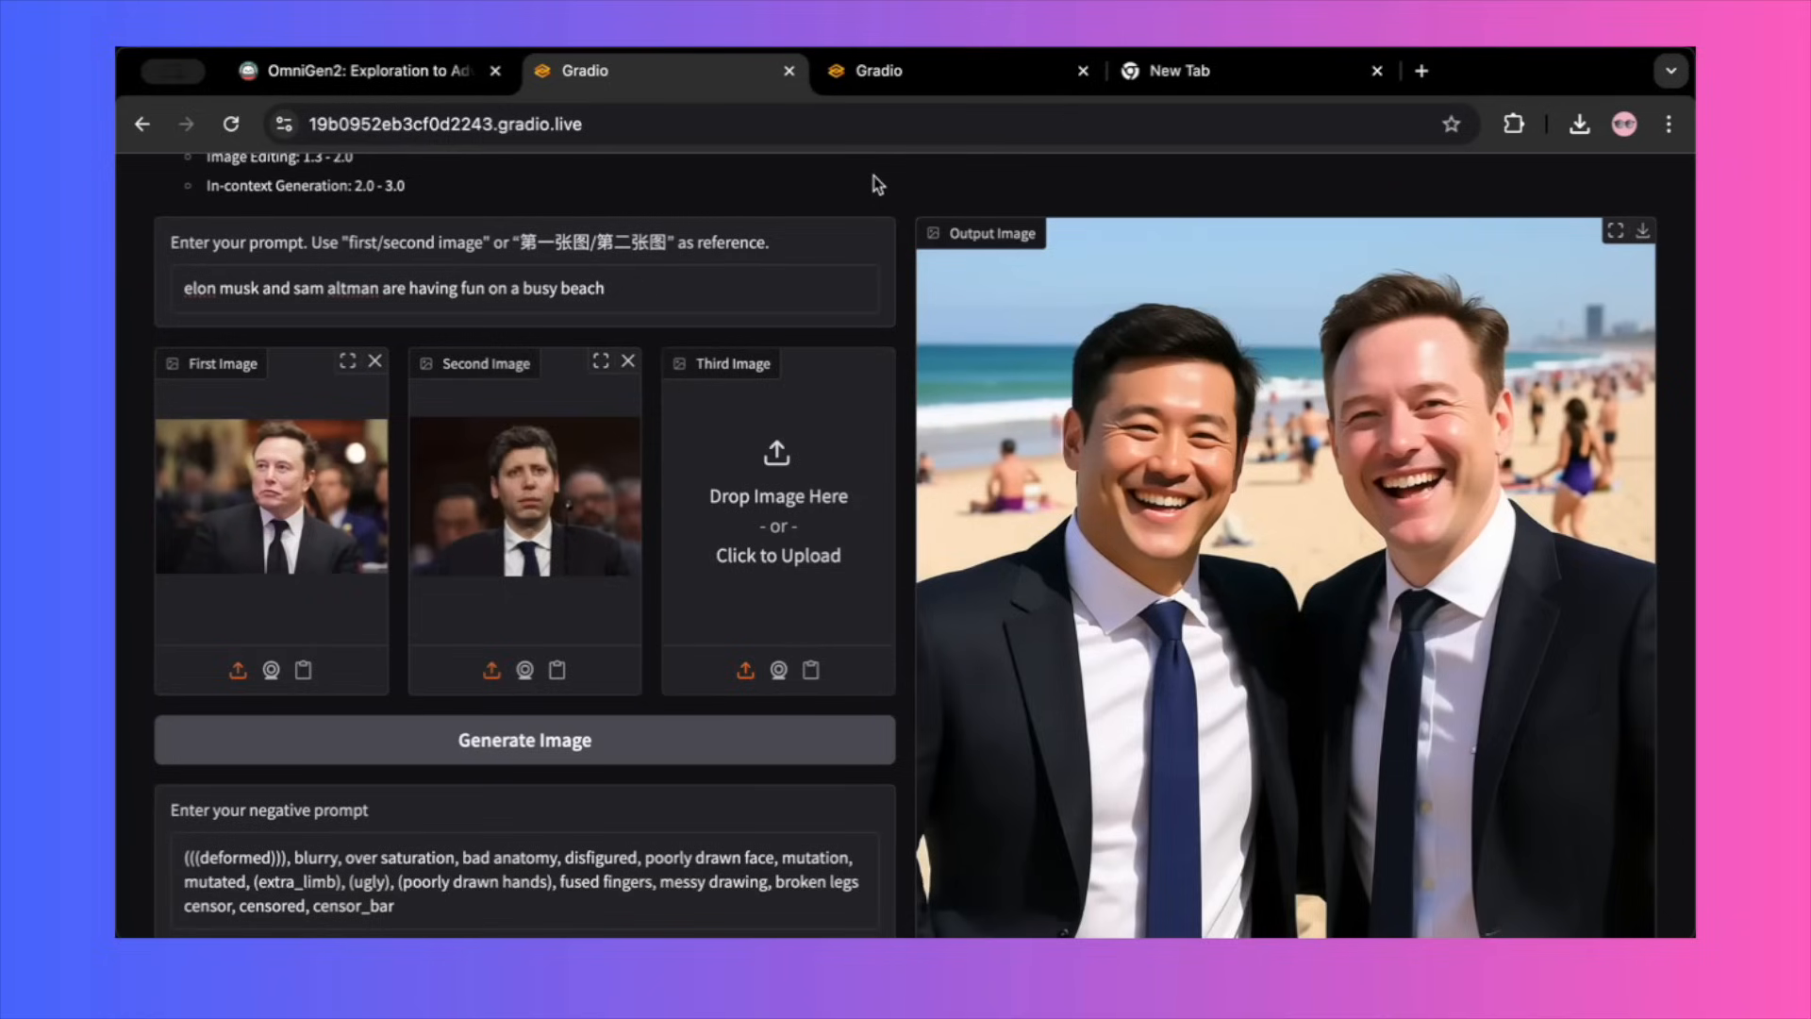
{"action": "left_click", "coordinate": [523, 703]}
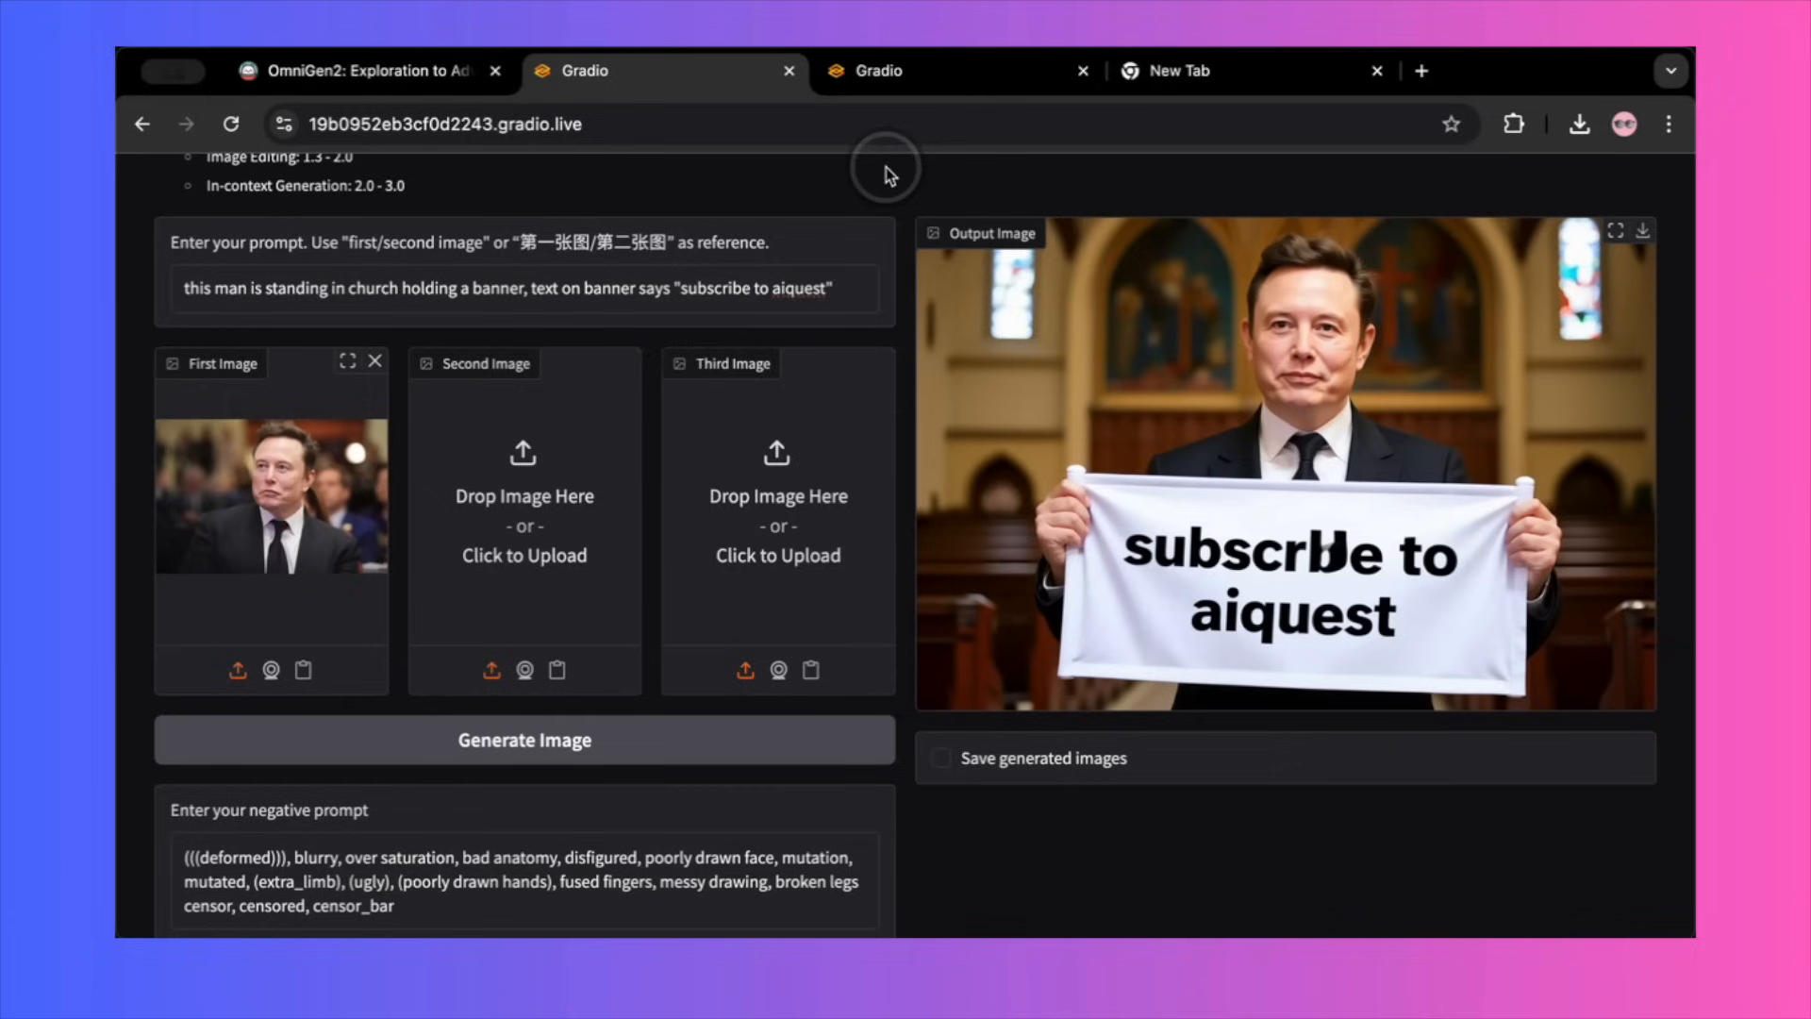
{"action": "left_click", "coordinate": [359, 70]}
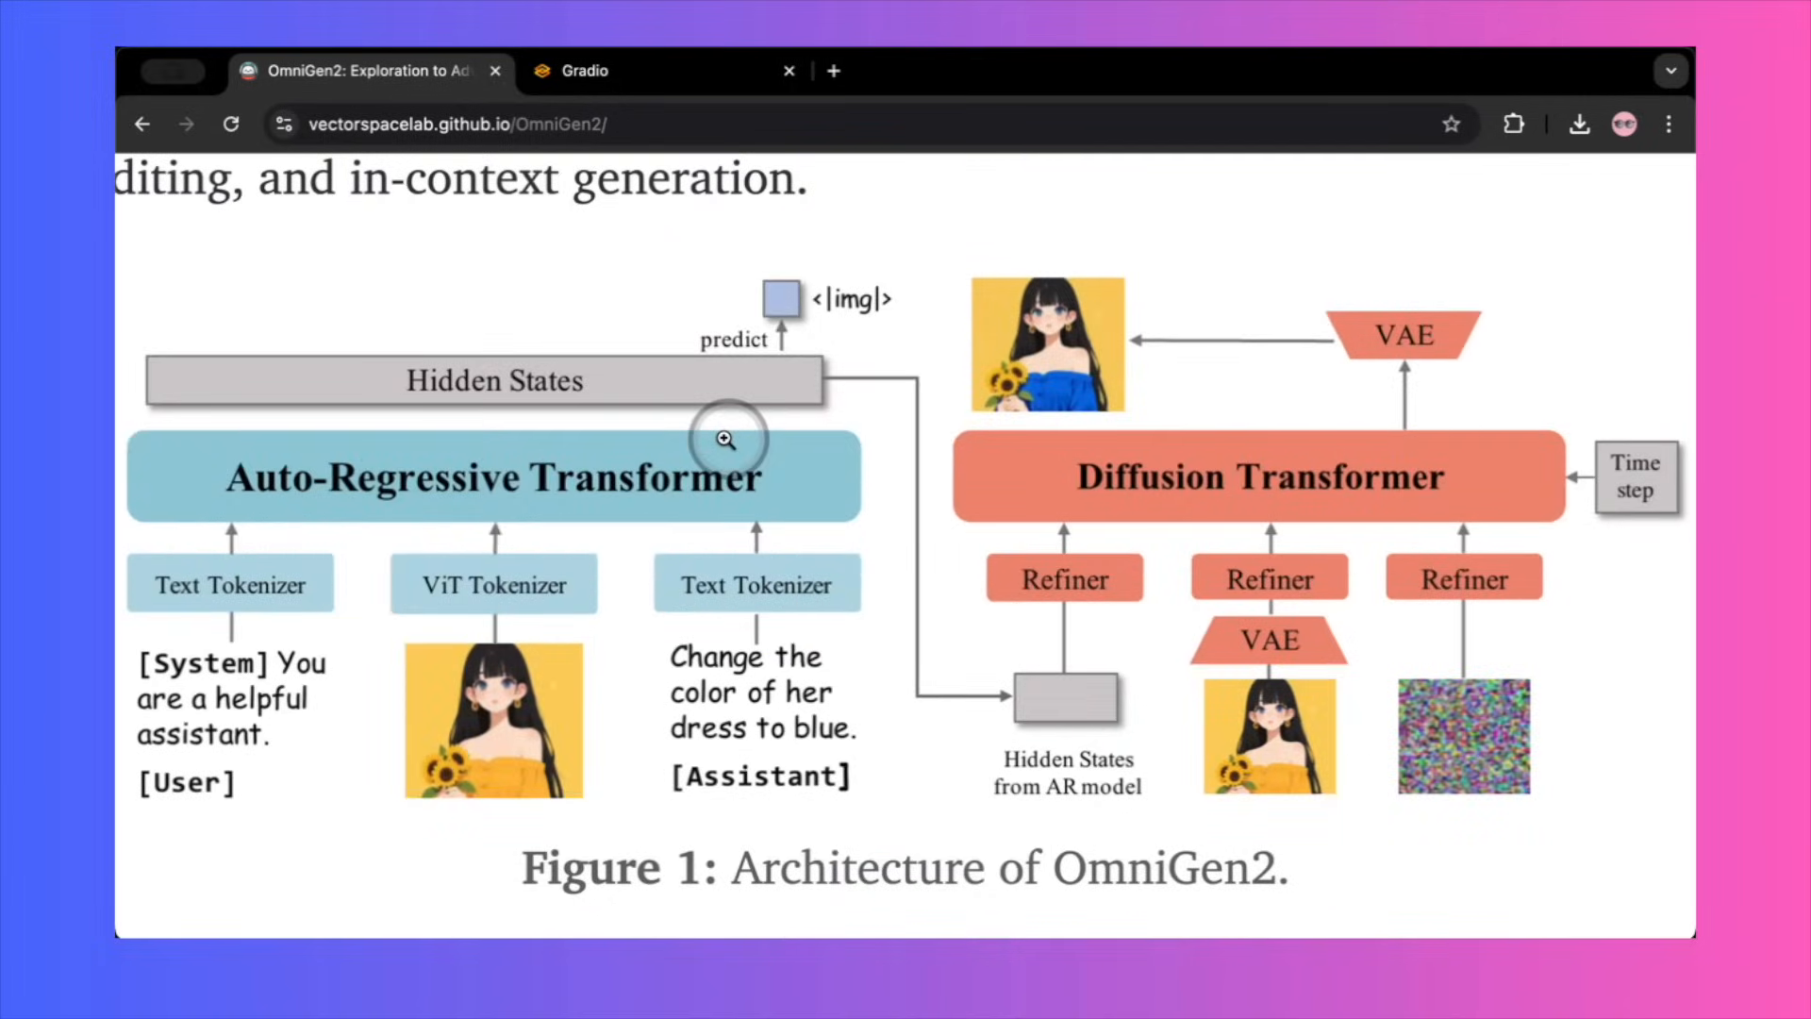
Step: Scroll from the architecture diagram back up to the page title banner and overview collage
{"action": "scroll", "scroll_direction": "down", "scroll_amount": 3}
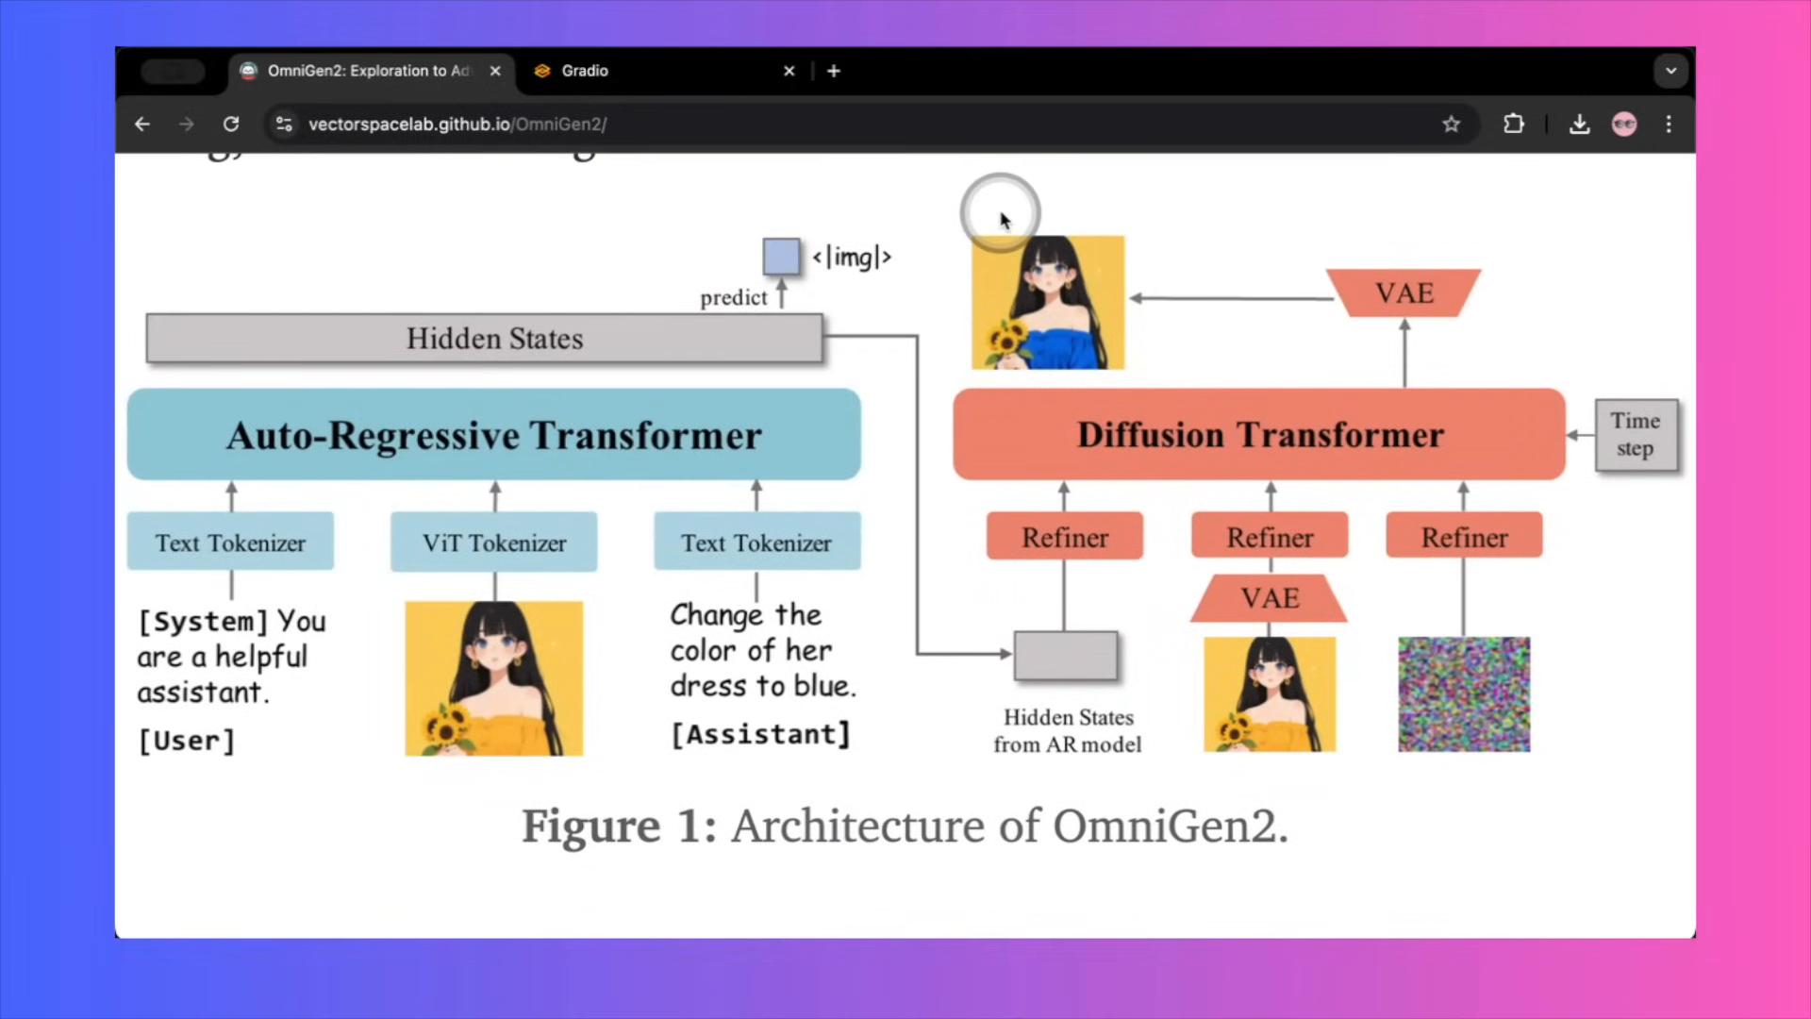
{"action": "scroll", "scroll_direction": "down", "scroll_amount": 3}
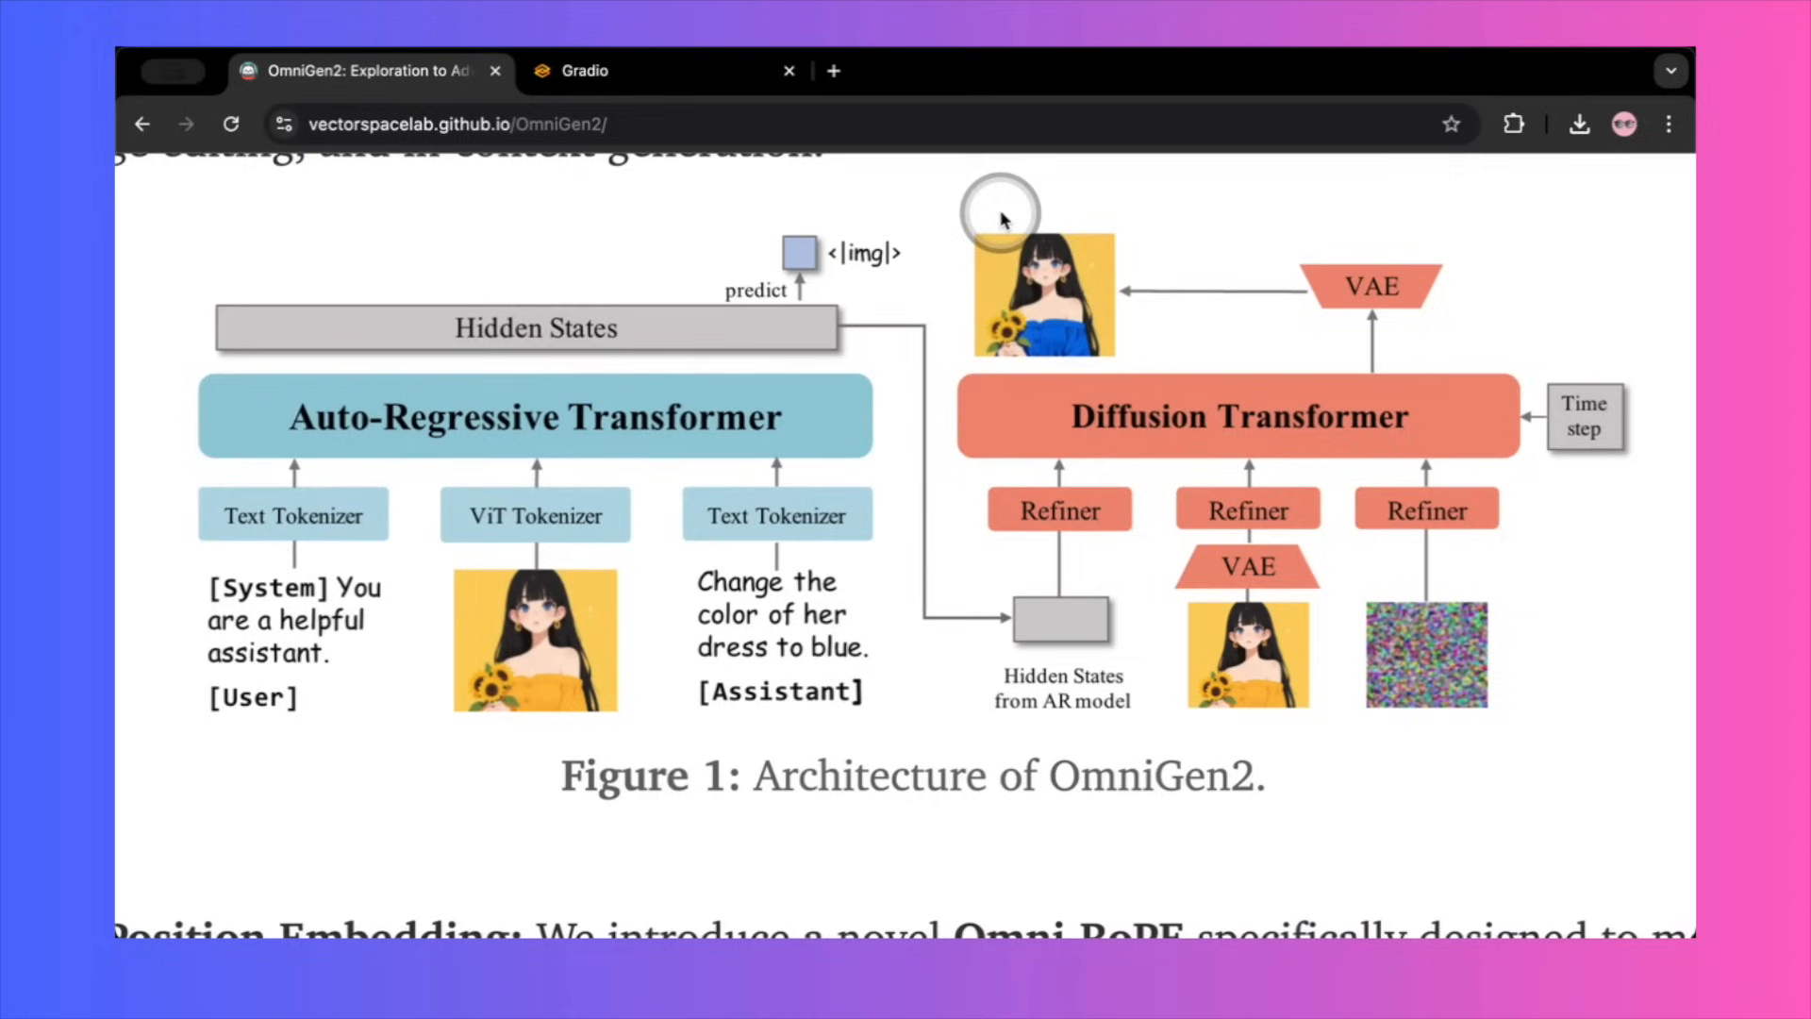
{"action": "mouse_move", "coordinate": [1632, 794]}
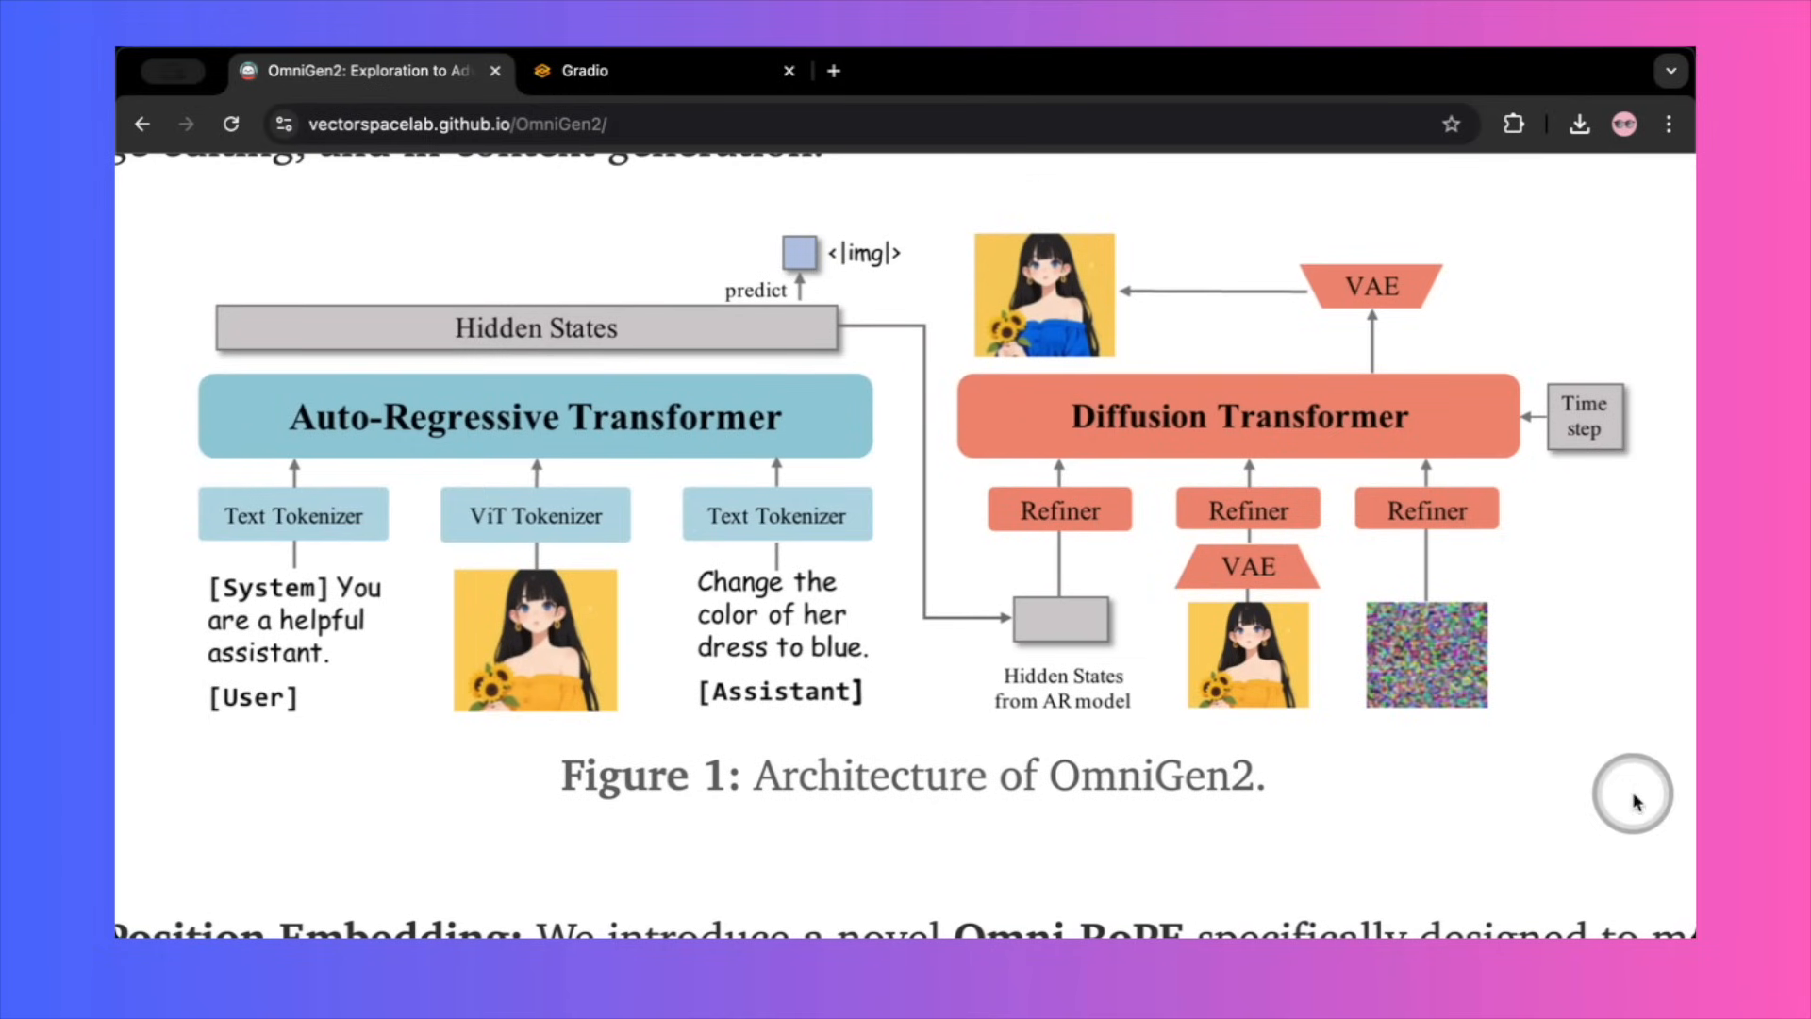
{"action": "mouse_move", "coordinate": [1612, 840]}
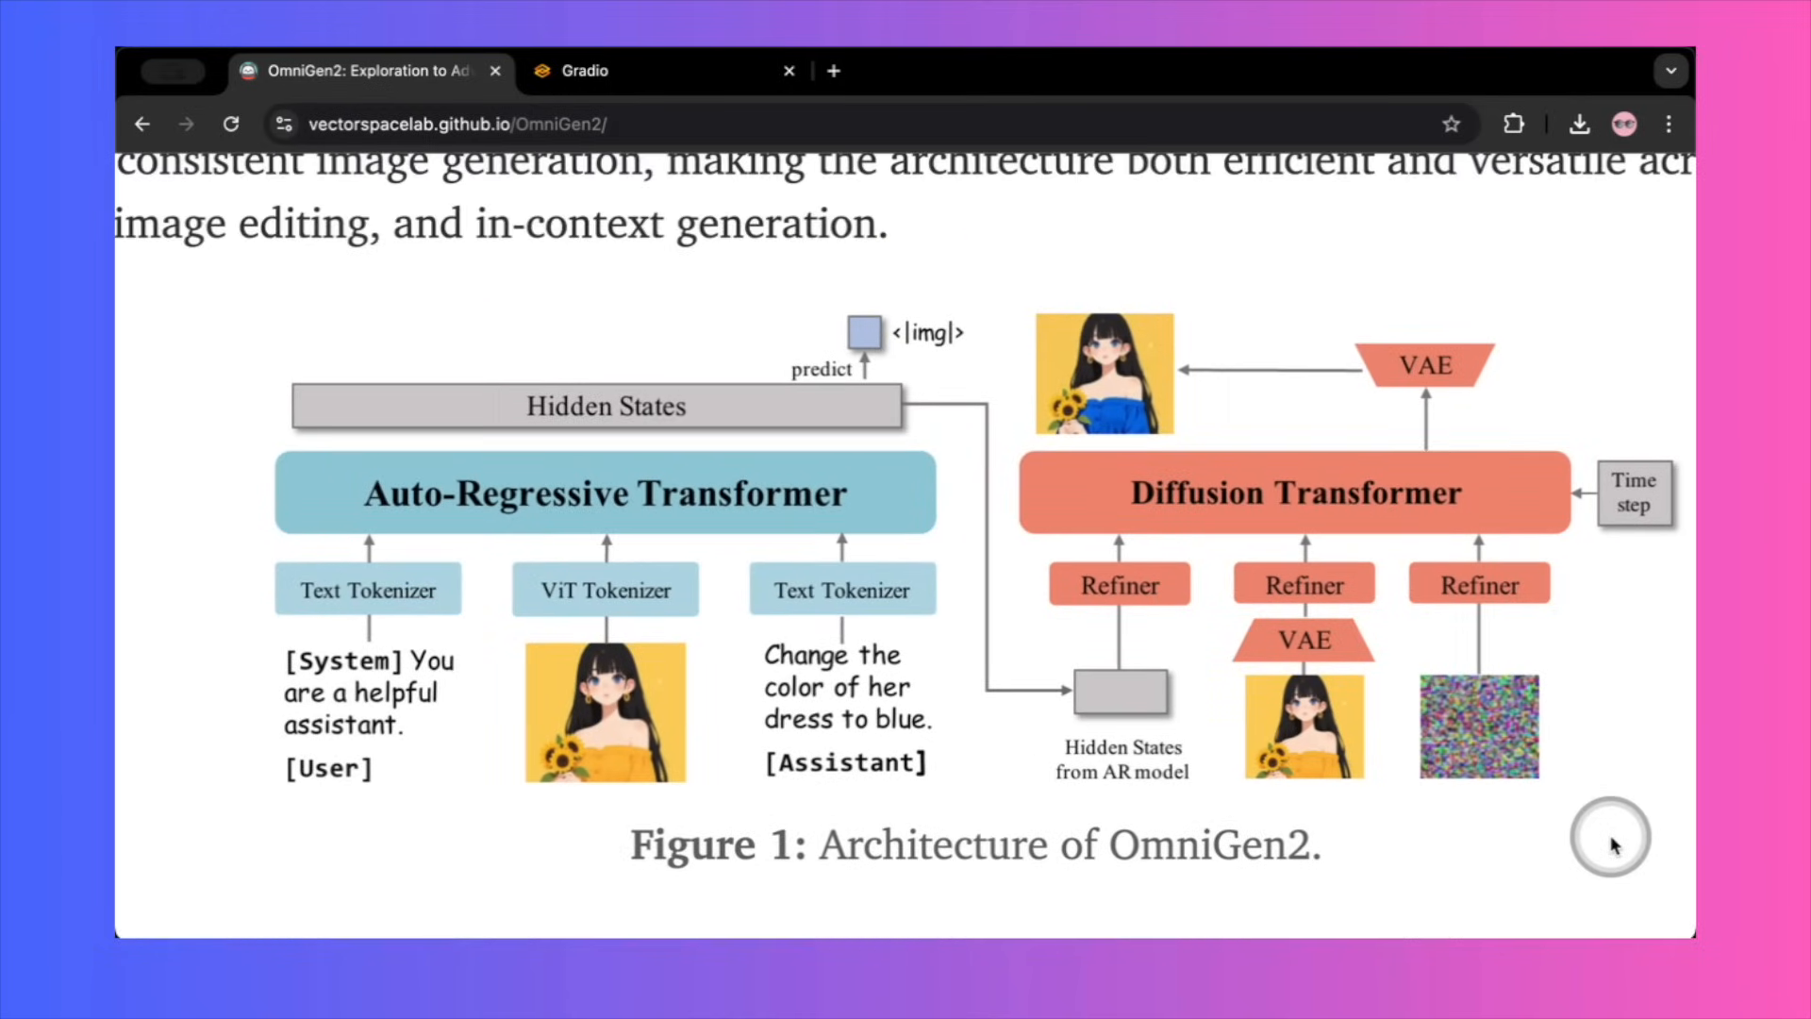
{"action": "scroll", "scroll_direction": "up", "scroll_amount": 3}
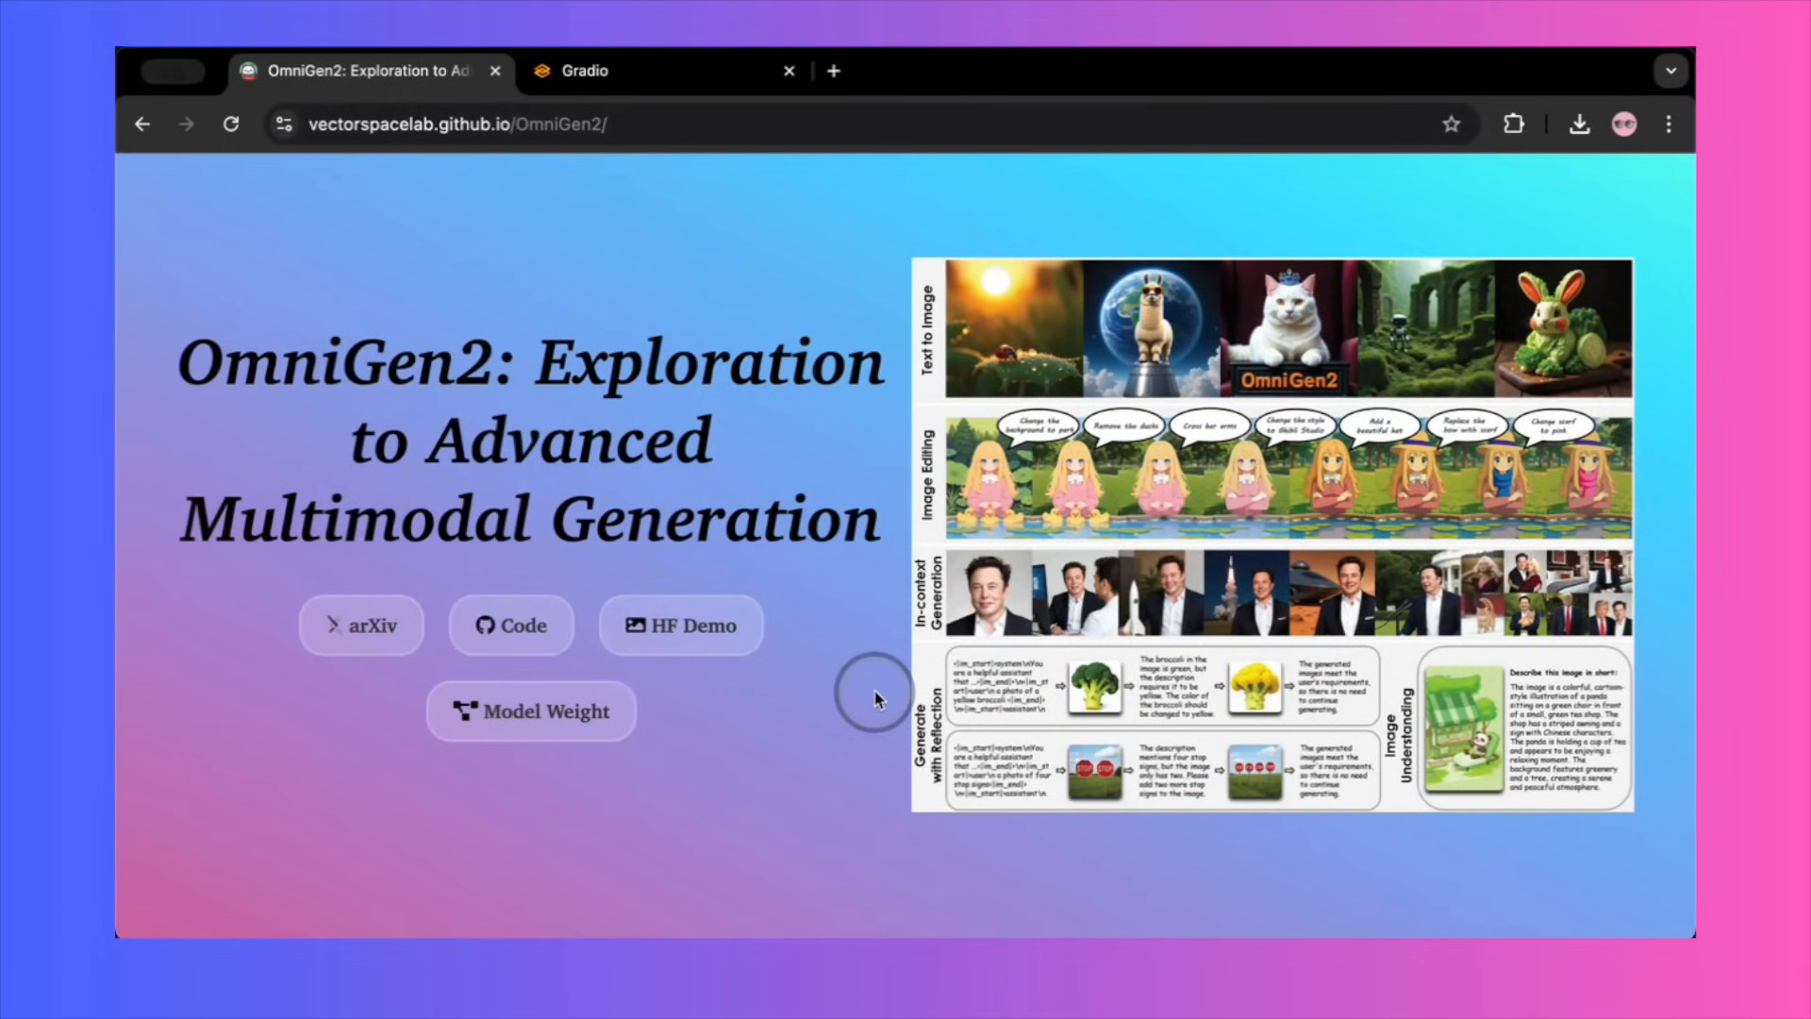
{"action": "mouse_move", "coordinate": [708, 566]}
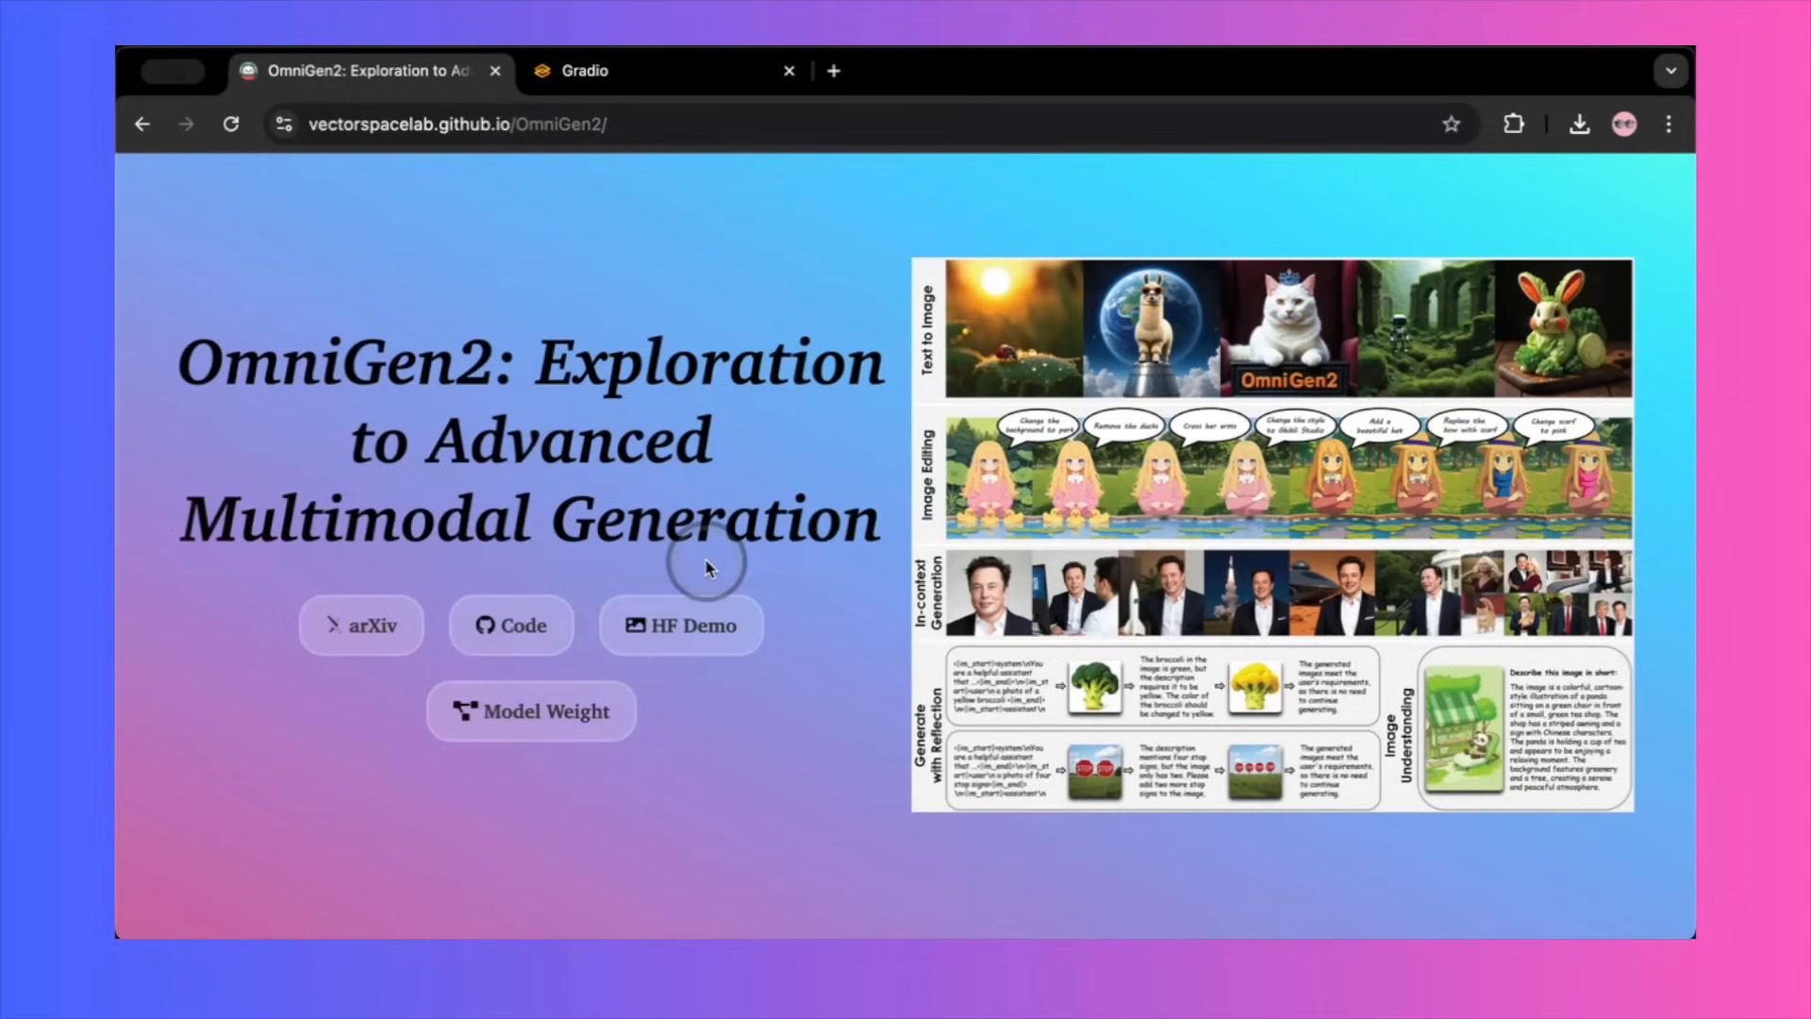
Step: Scroll down through the text-to-image and editing result Figures 3, 4 and 5
{"action": "scroll", "scroll_direction": "down", "scroll_amount": 3}
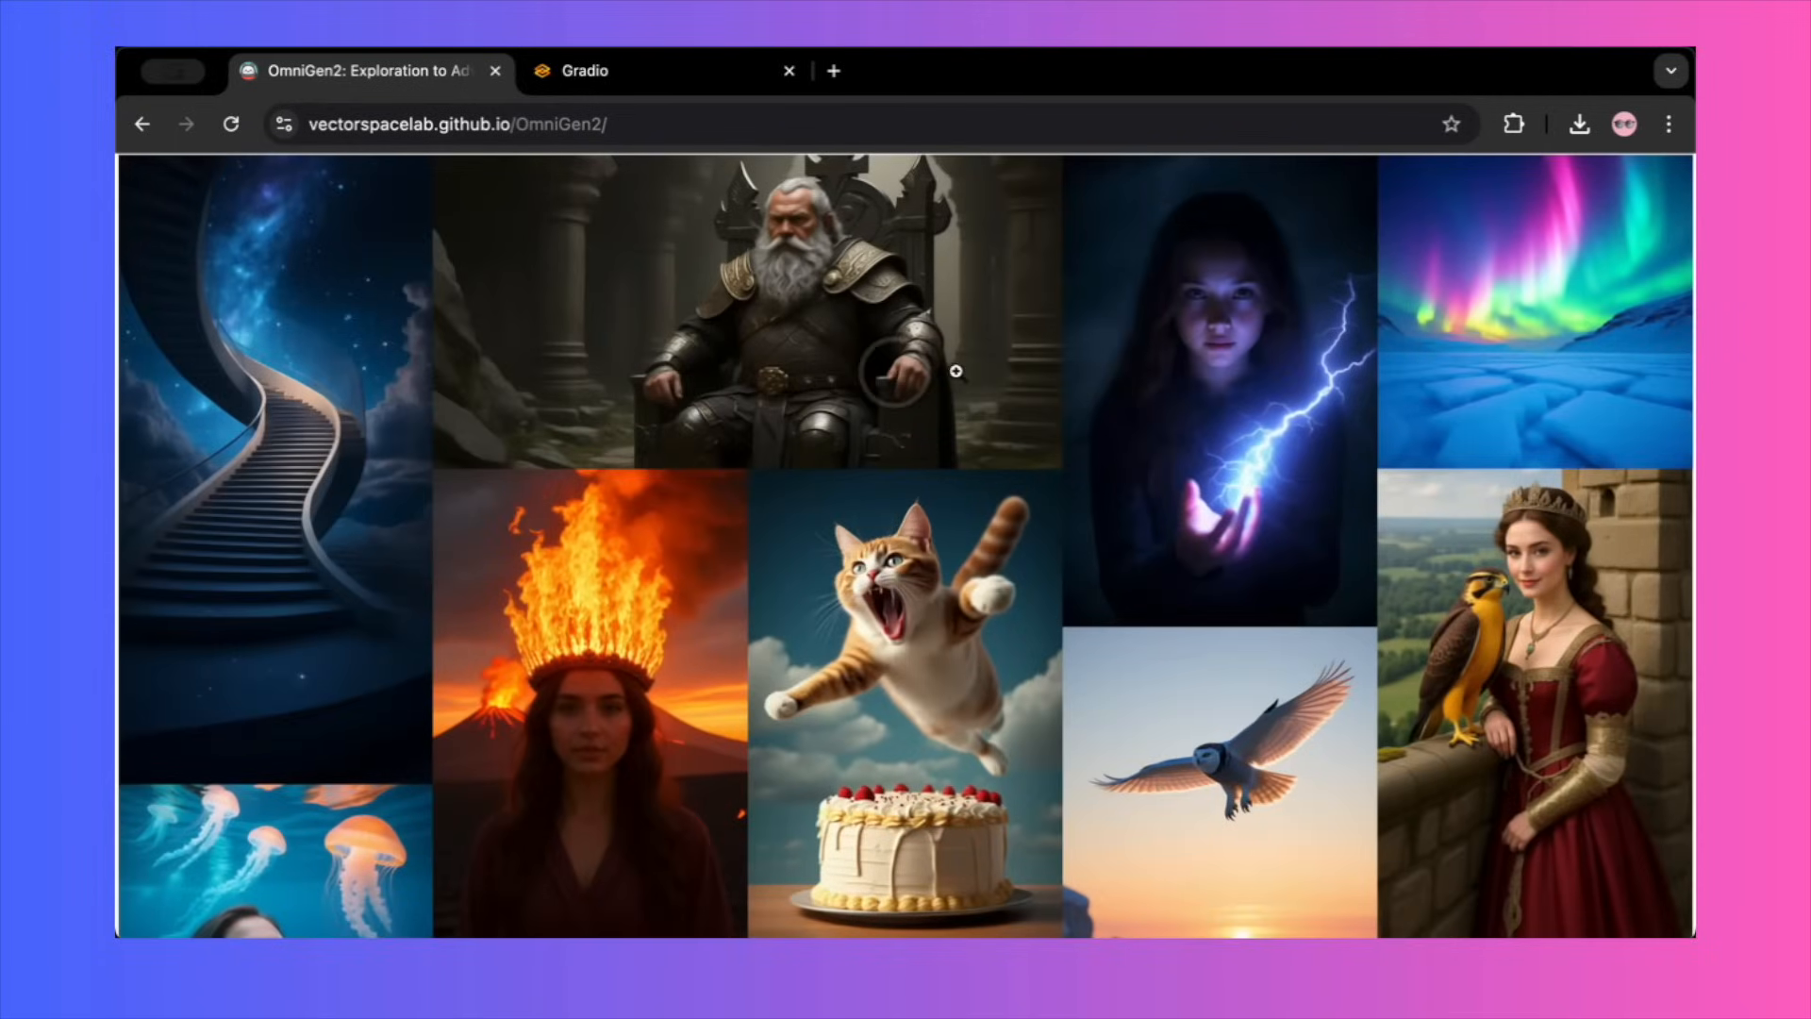
{"action": "scroll", "scroll_direction": "down", "scroll_amount": 3}
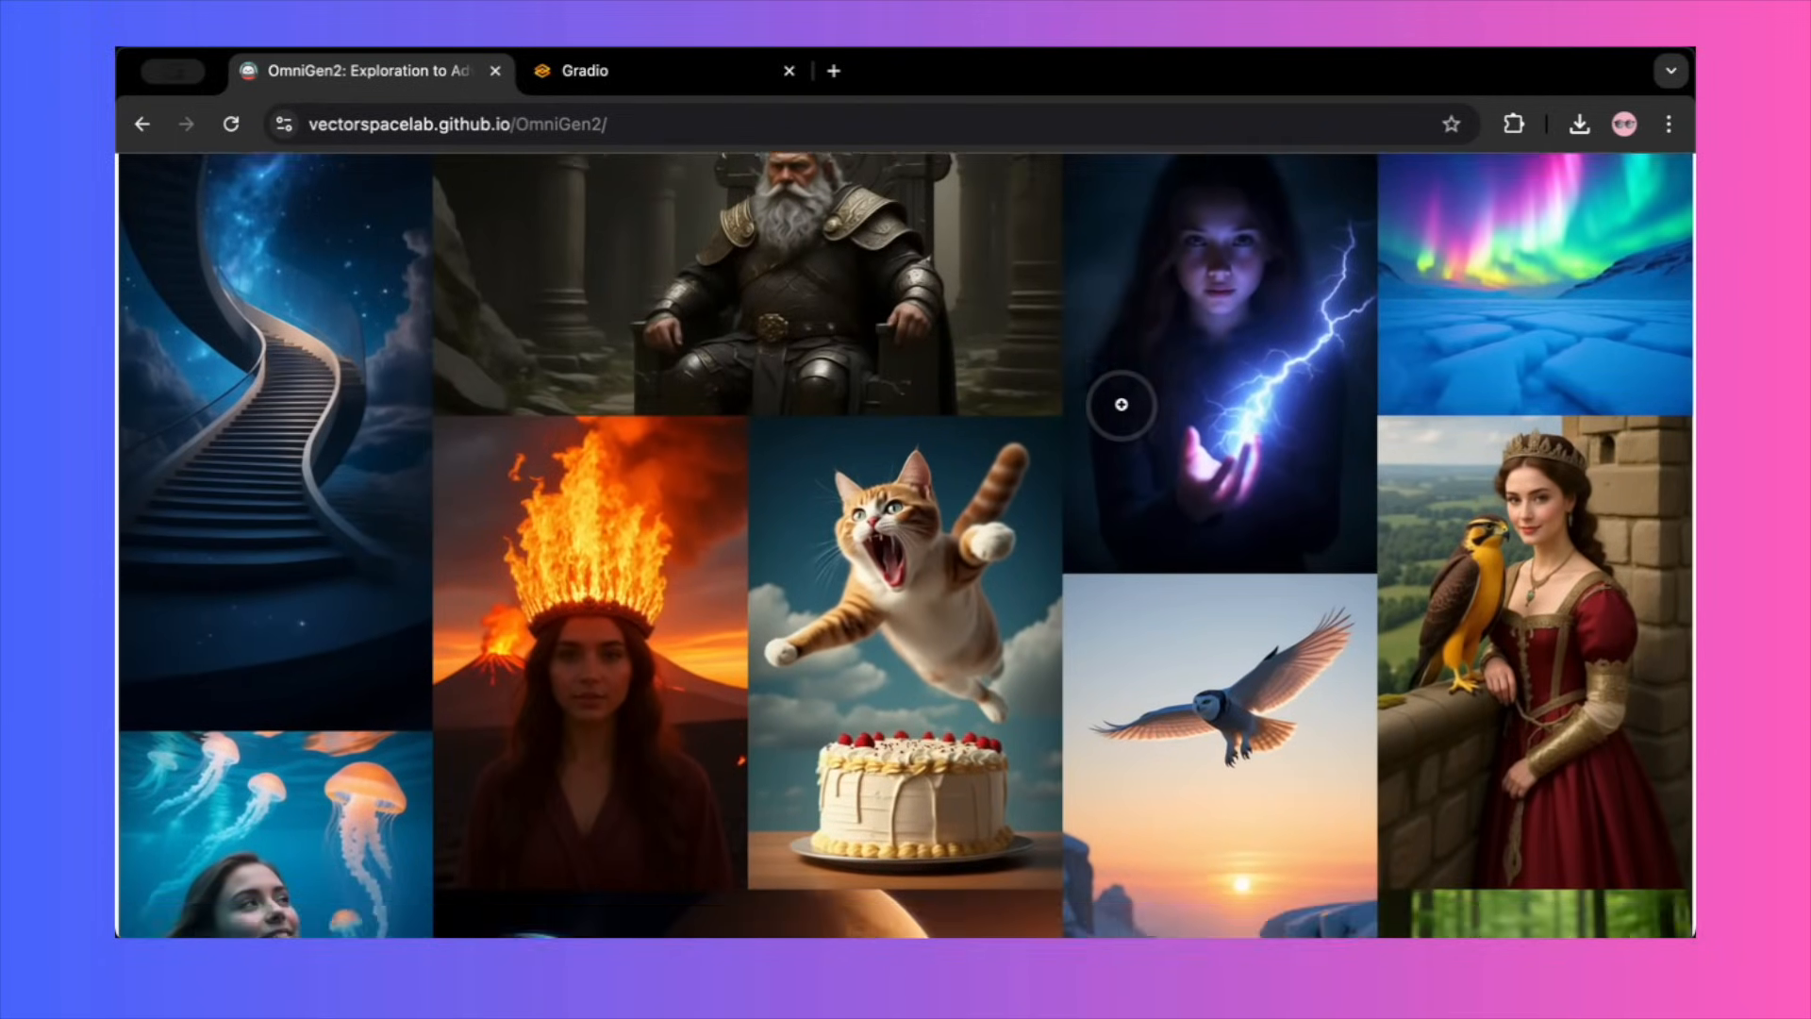
{"action": "scroll", "scroll_direction": "down", "scroll_amount": 3}
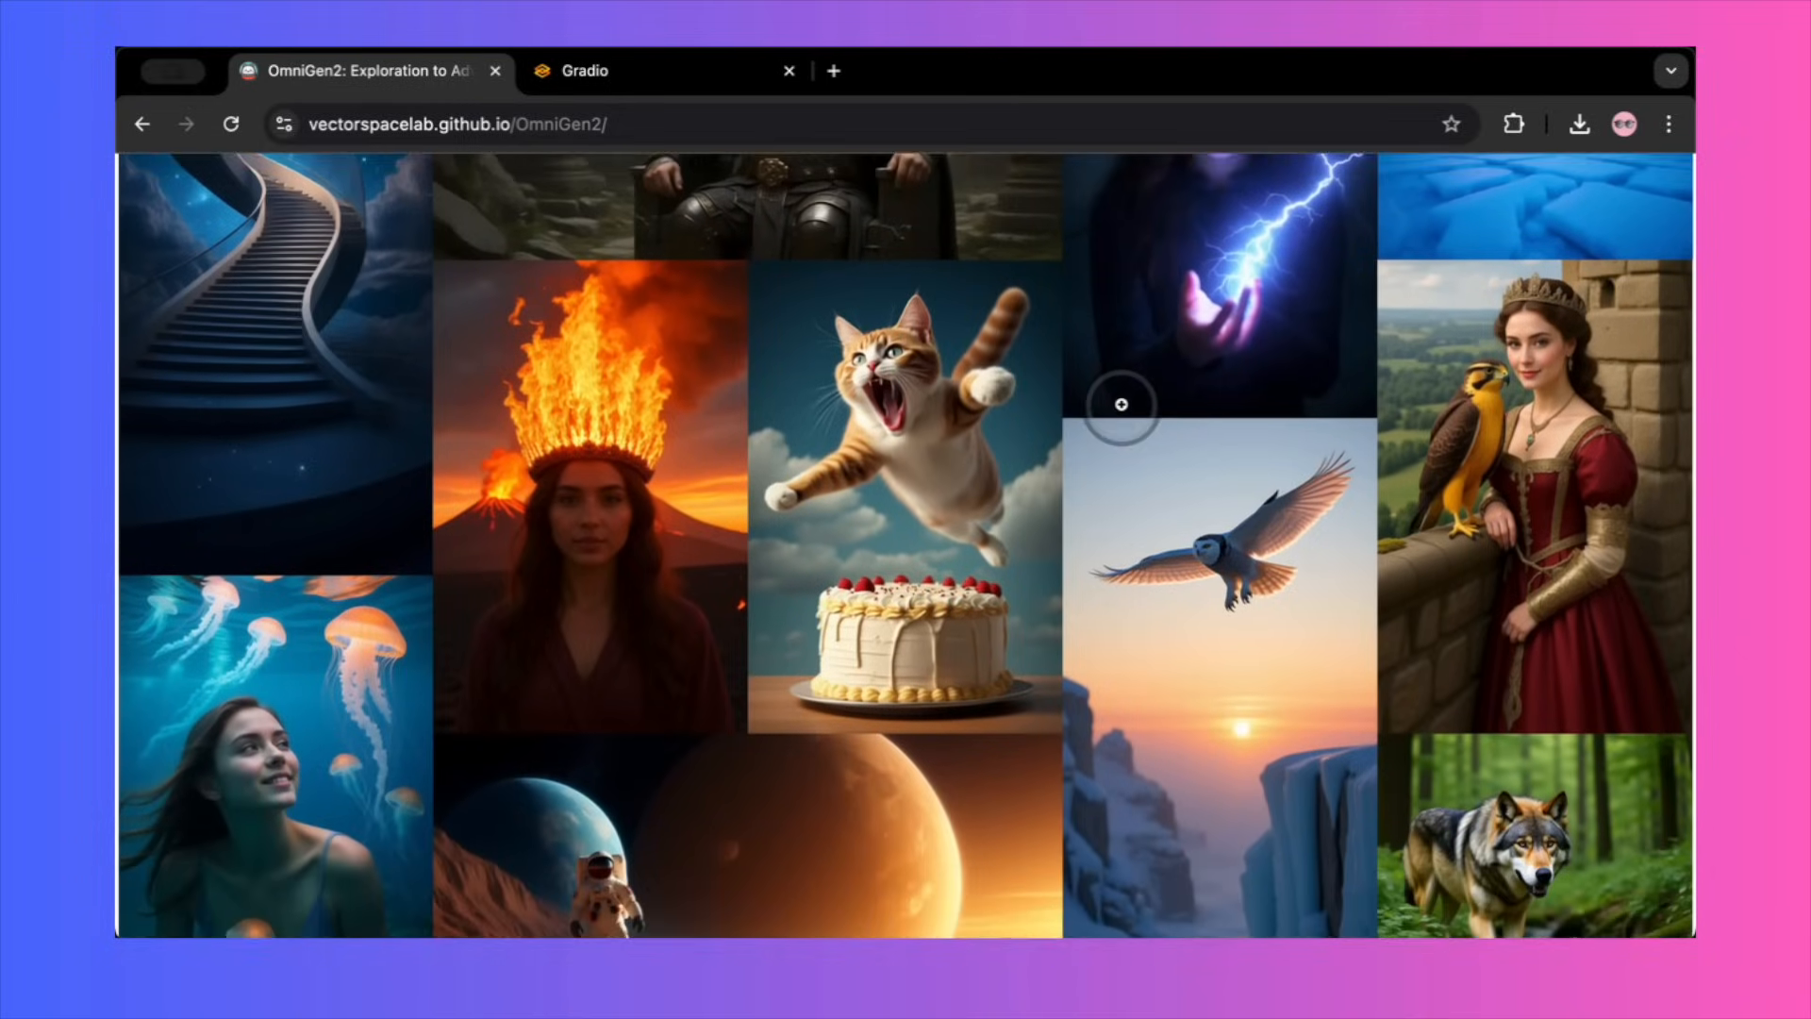
{"action": "scroll", "scroll_direction": "down", "scroll_amount": 3}
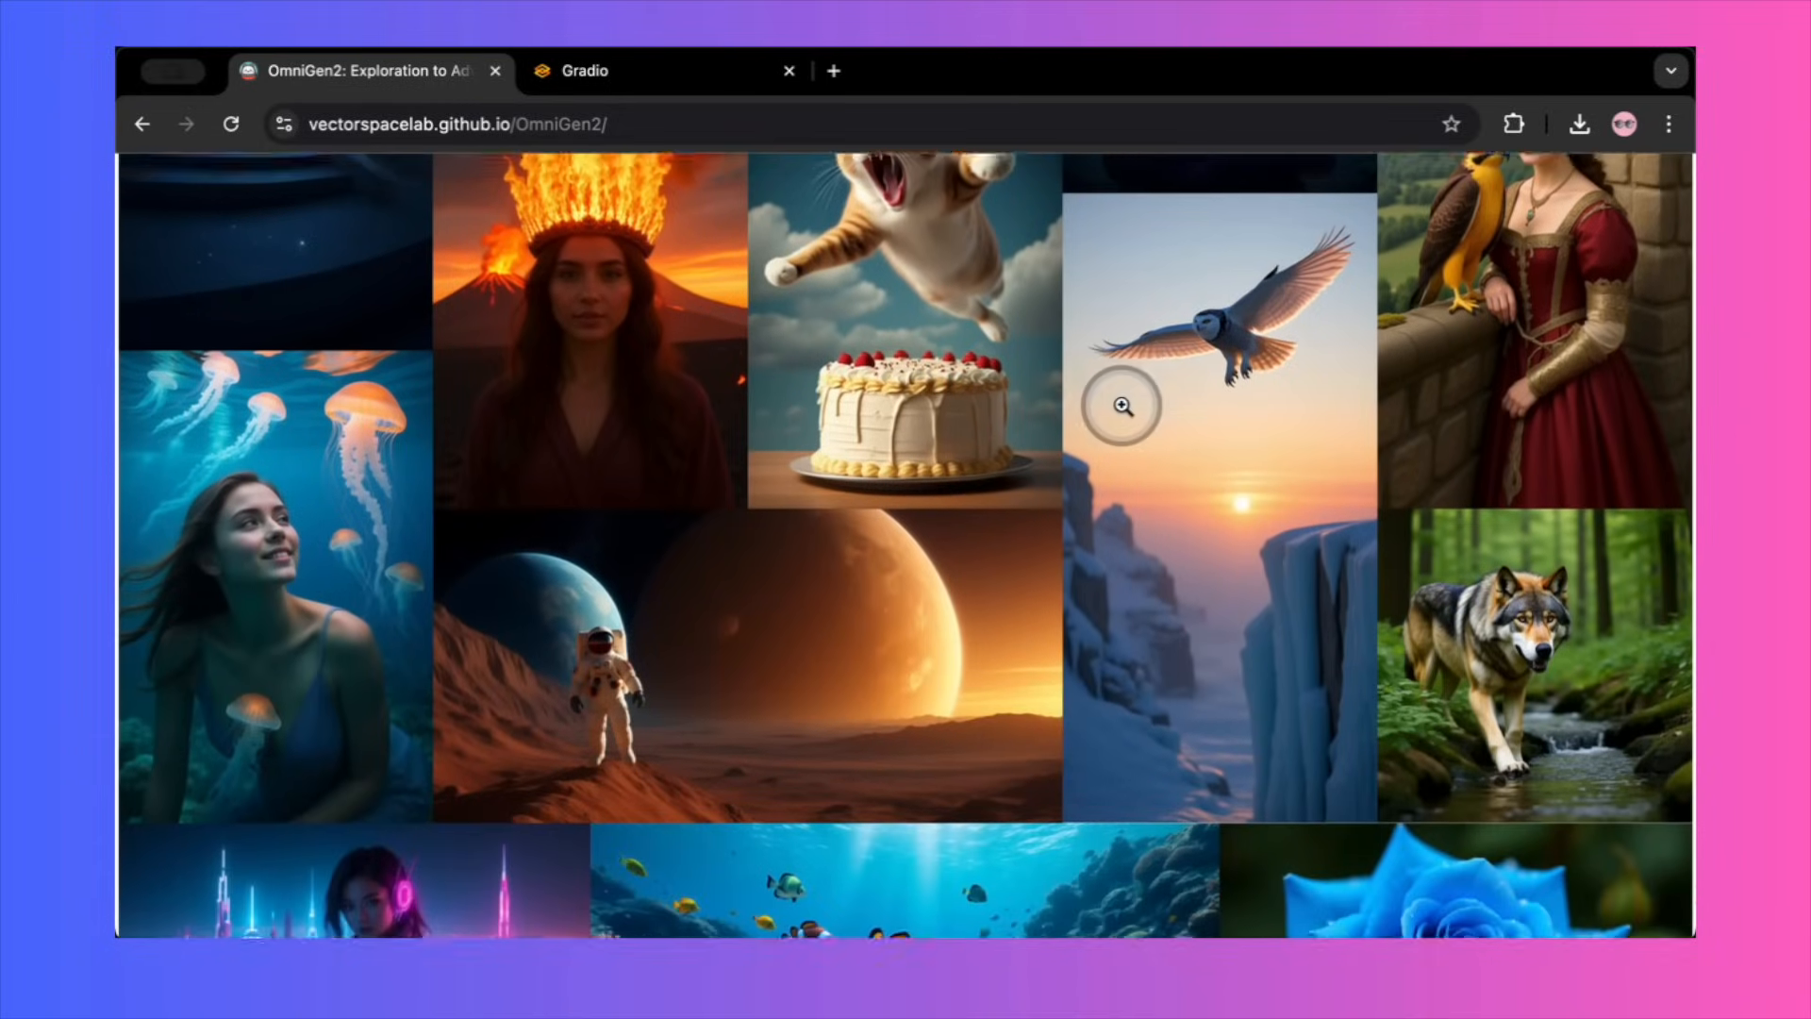
{"action": "scroll", "scroll_direction": "down", "scroll_amount": 3}
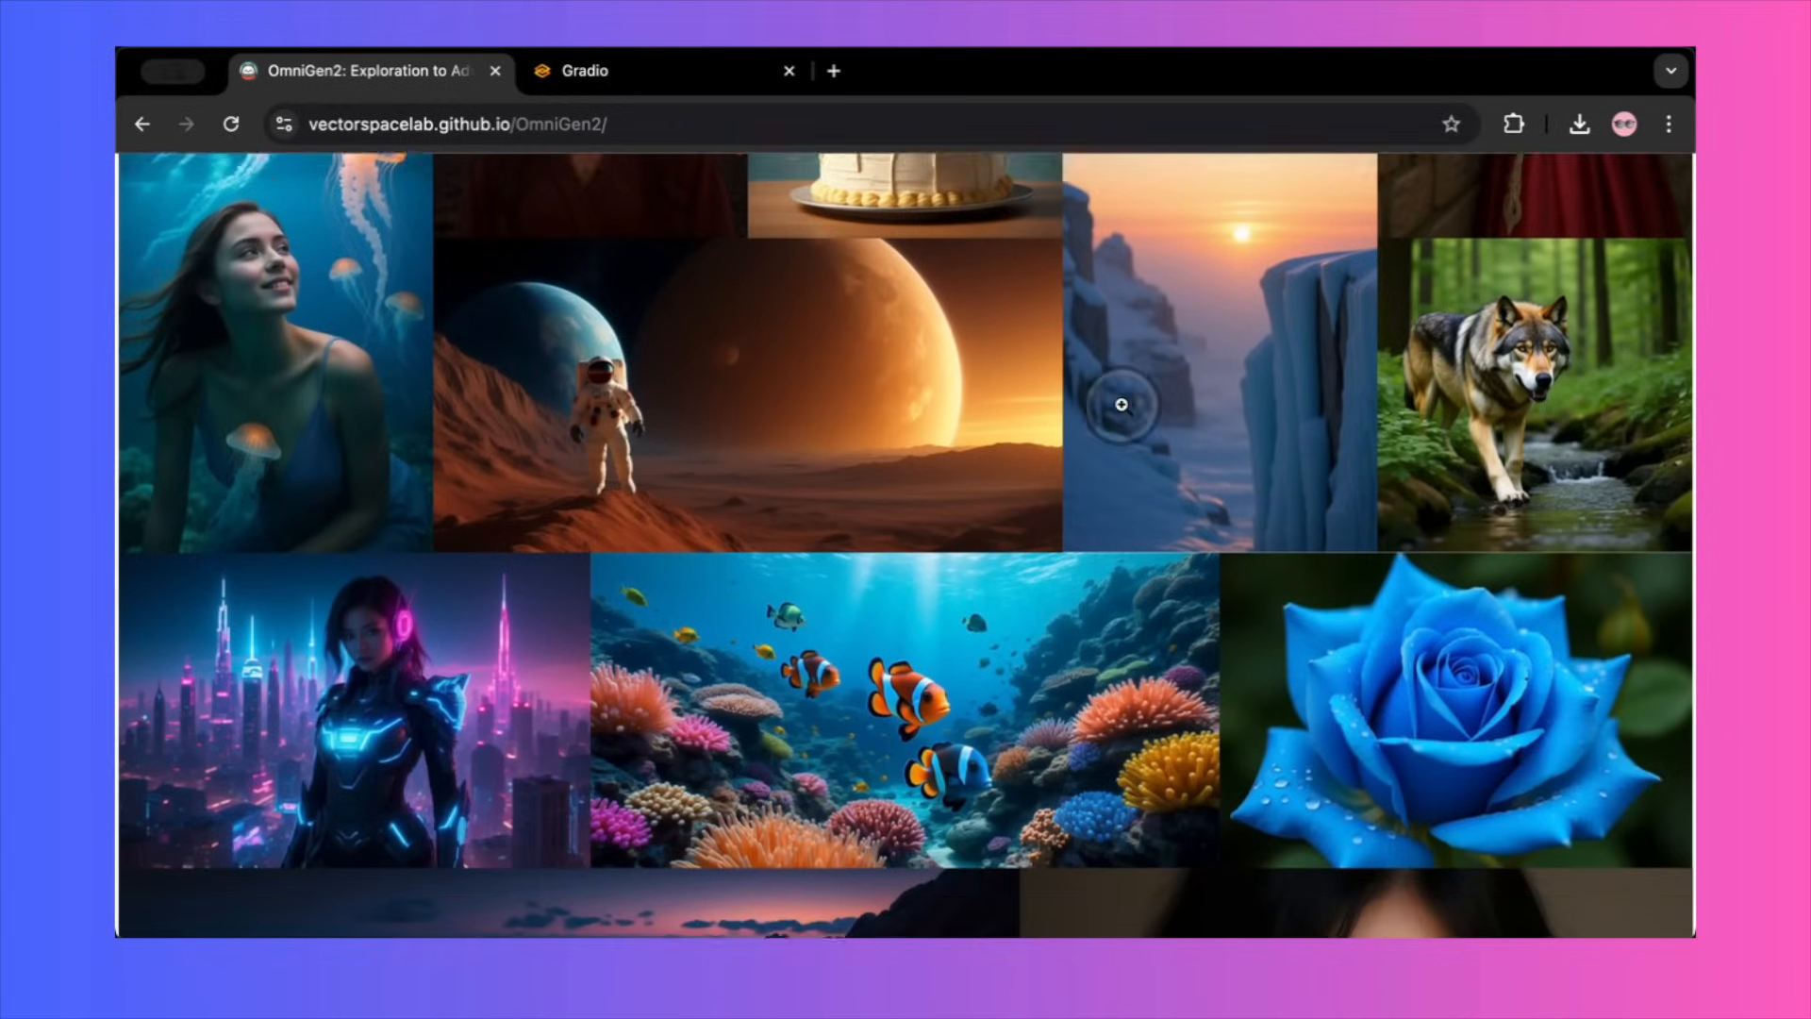
{"action": "scroll", "scroll_direction": "down", "scroll_amount": 3}
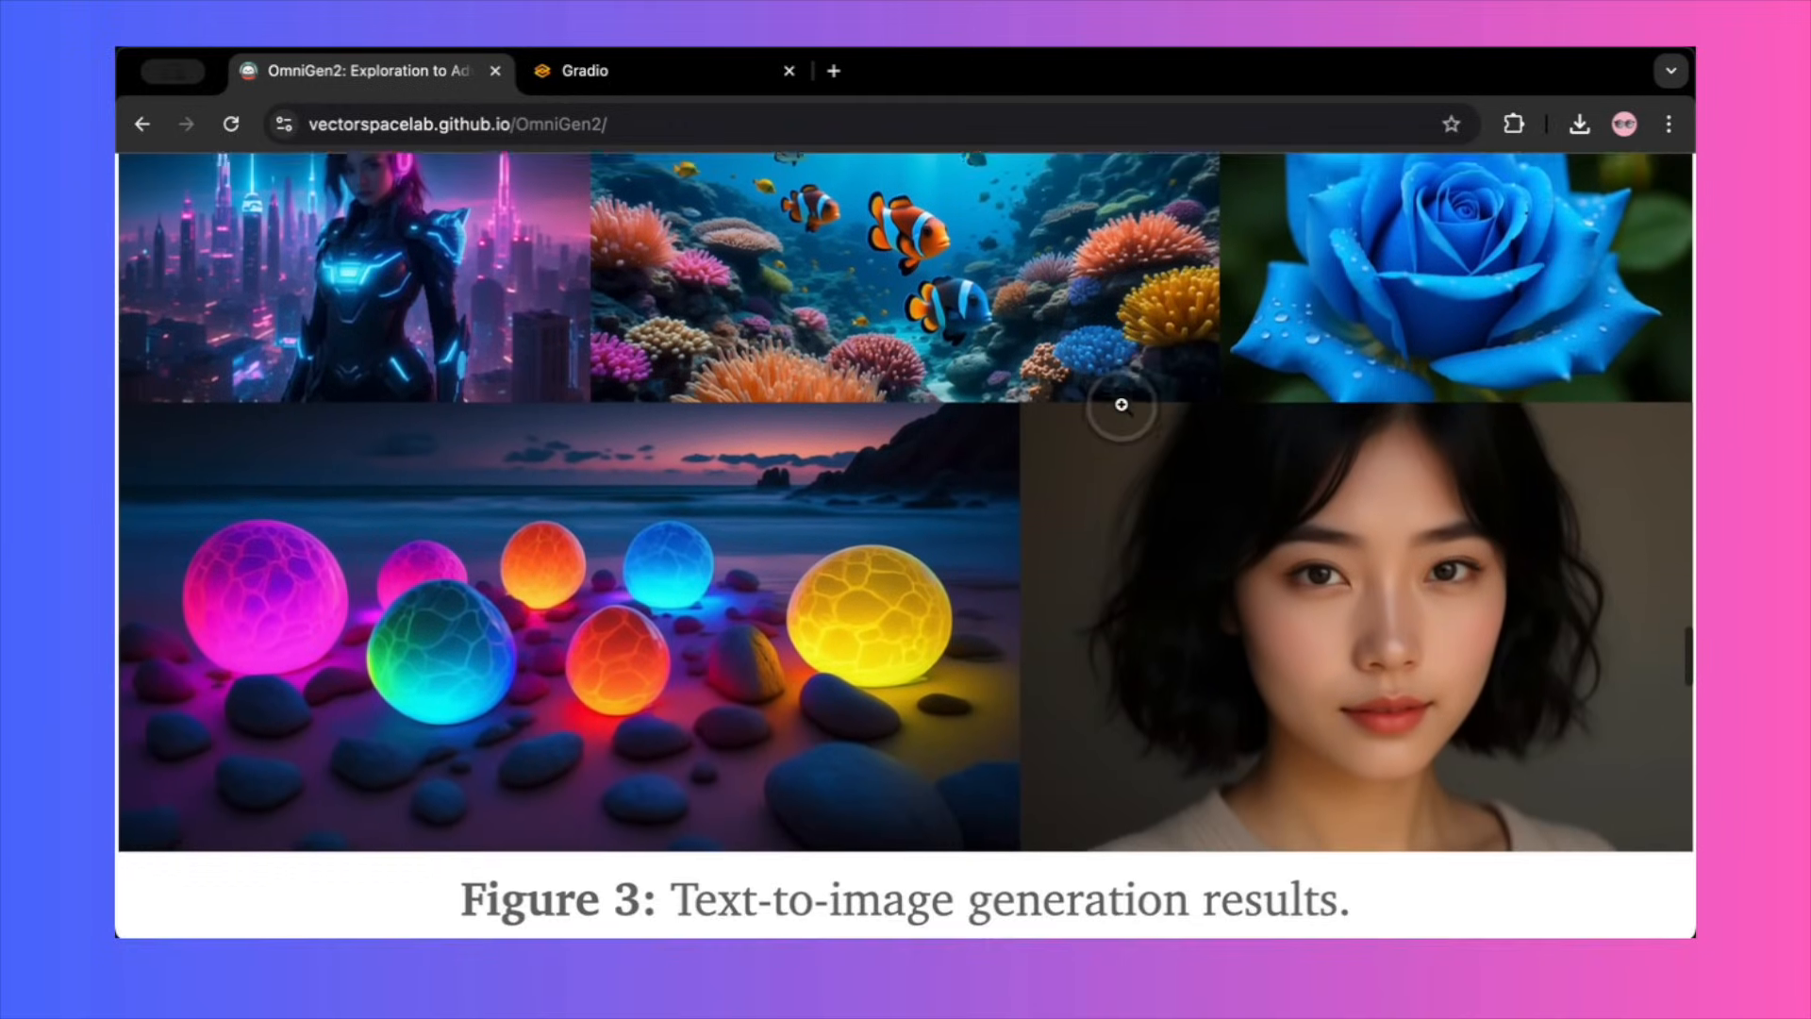
{"action": "scroll", "scroll_direction": "down", "scroll_amount": 3}
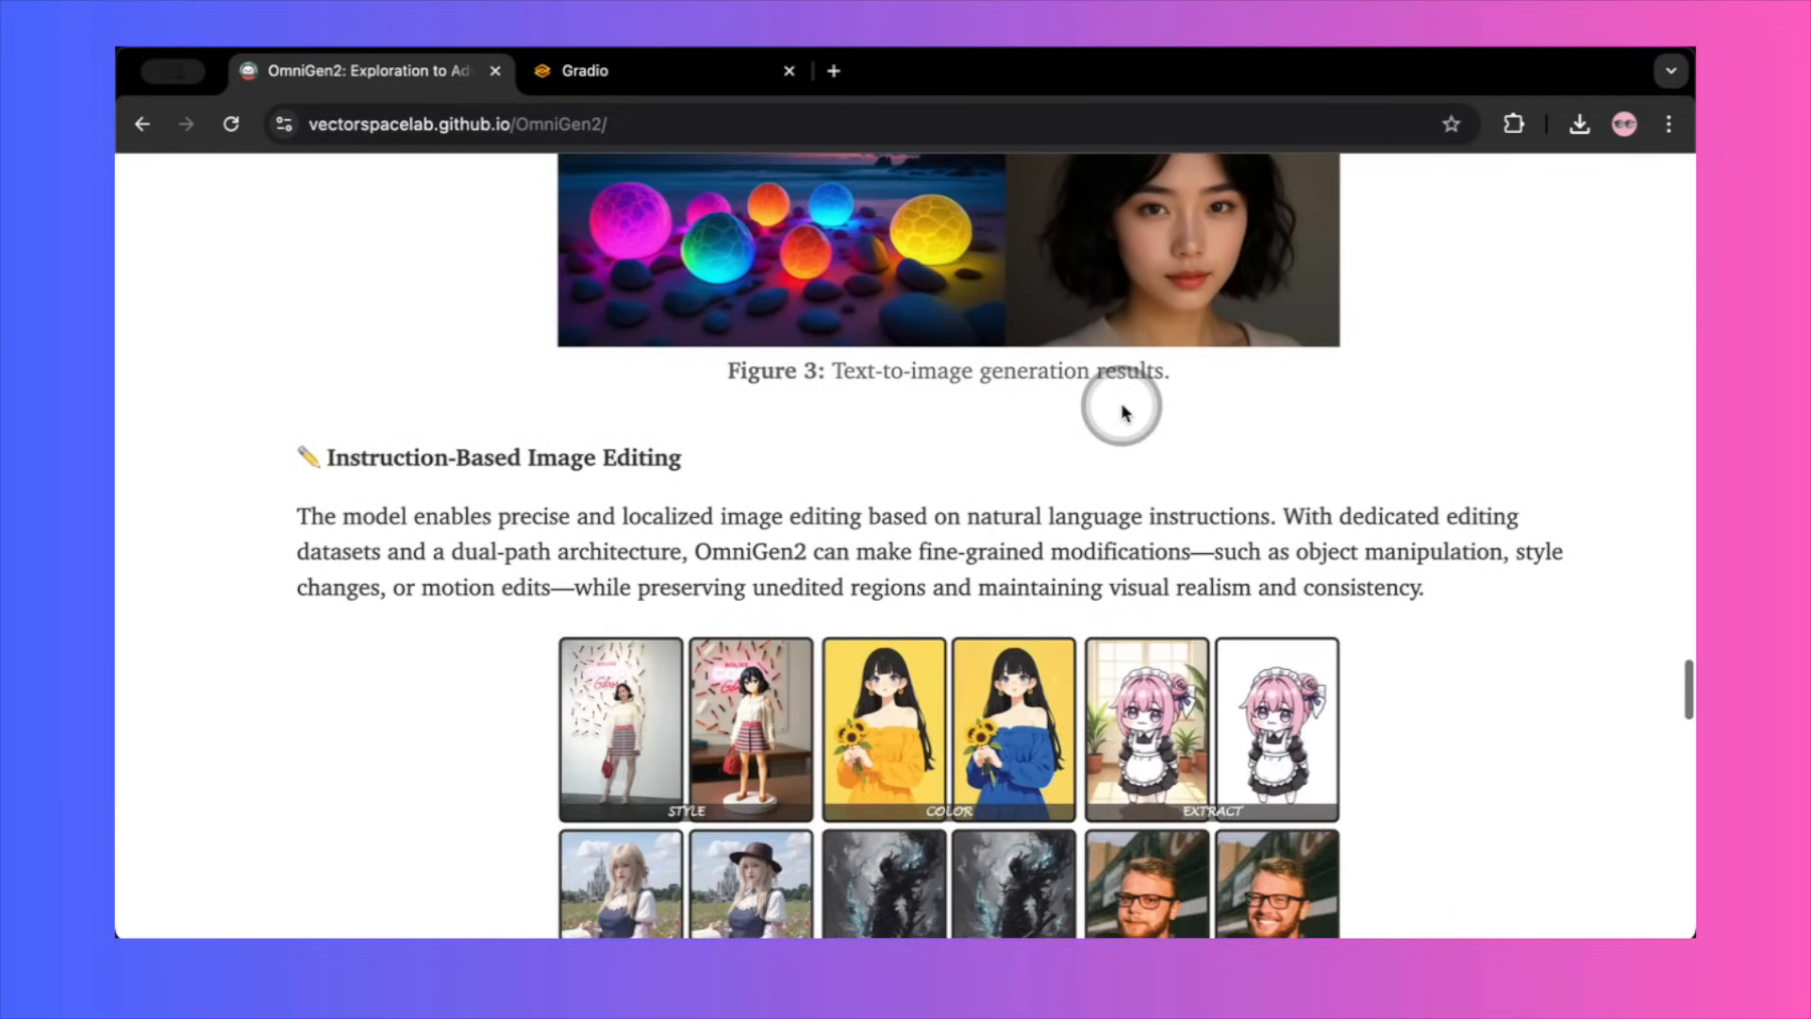
{"action": "scroll", "scroll_direction": "down", "scroll_amount": 3}
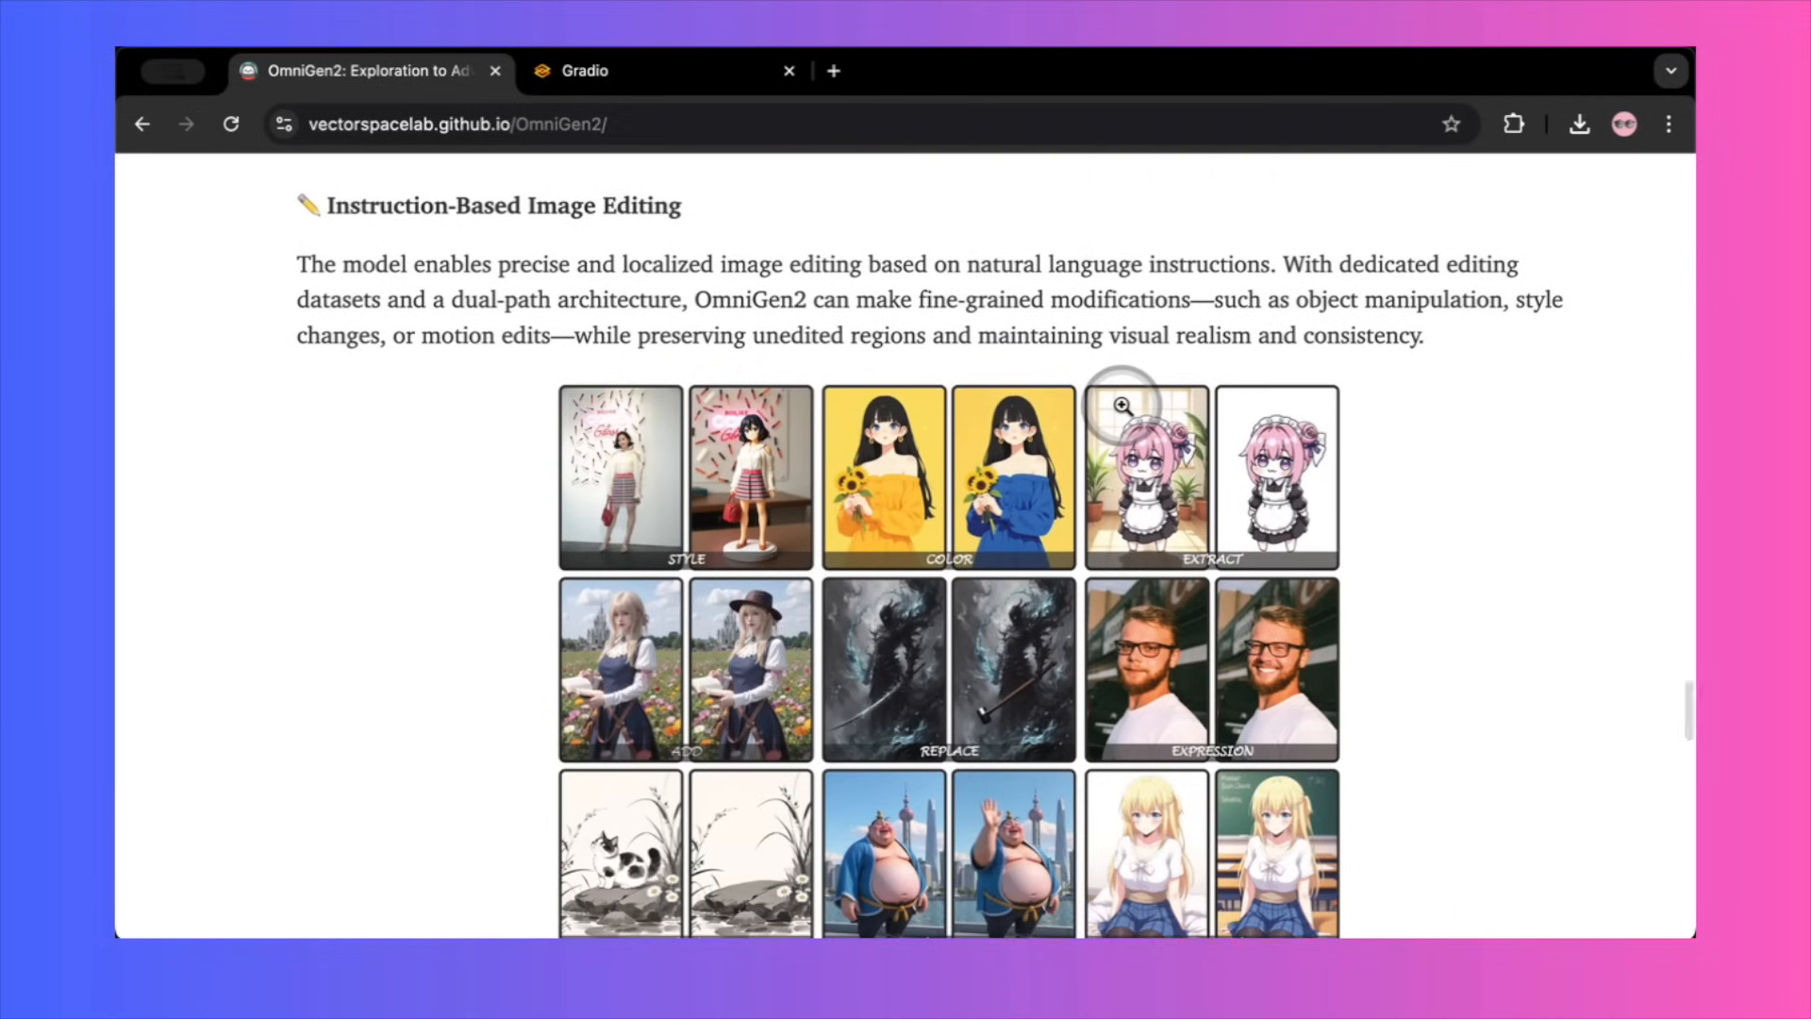
{"action": "scroll", "scroll_direction": "down", "scroll_amount": 3}
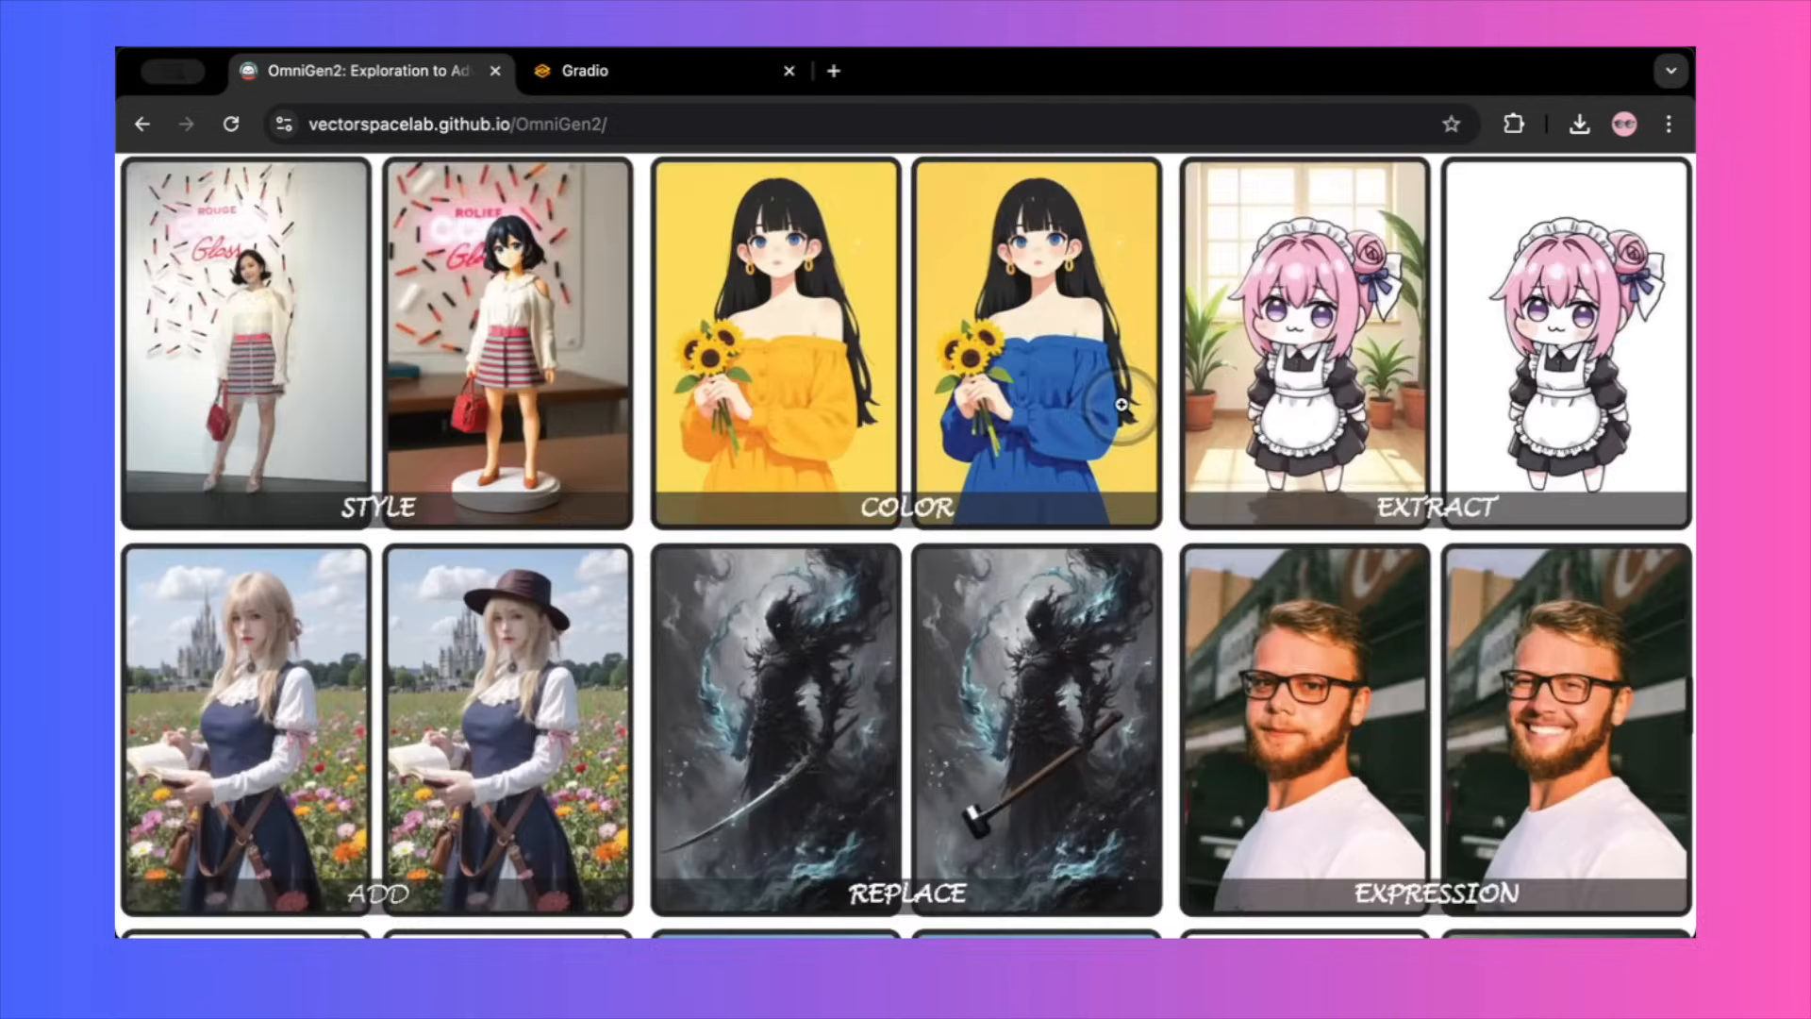
{"action": "scroll", "scroll_direction": "down", "scroll_amount": 3}
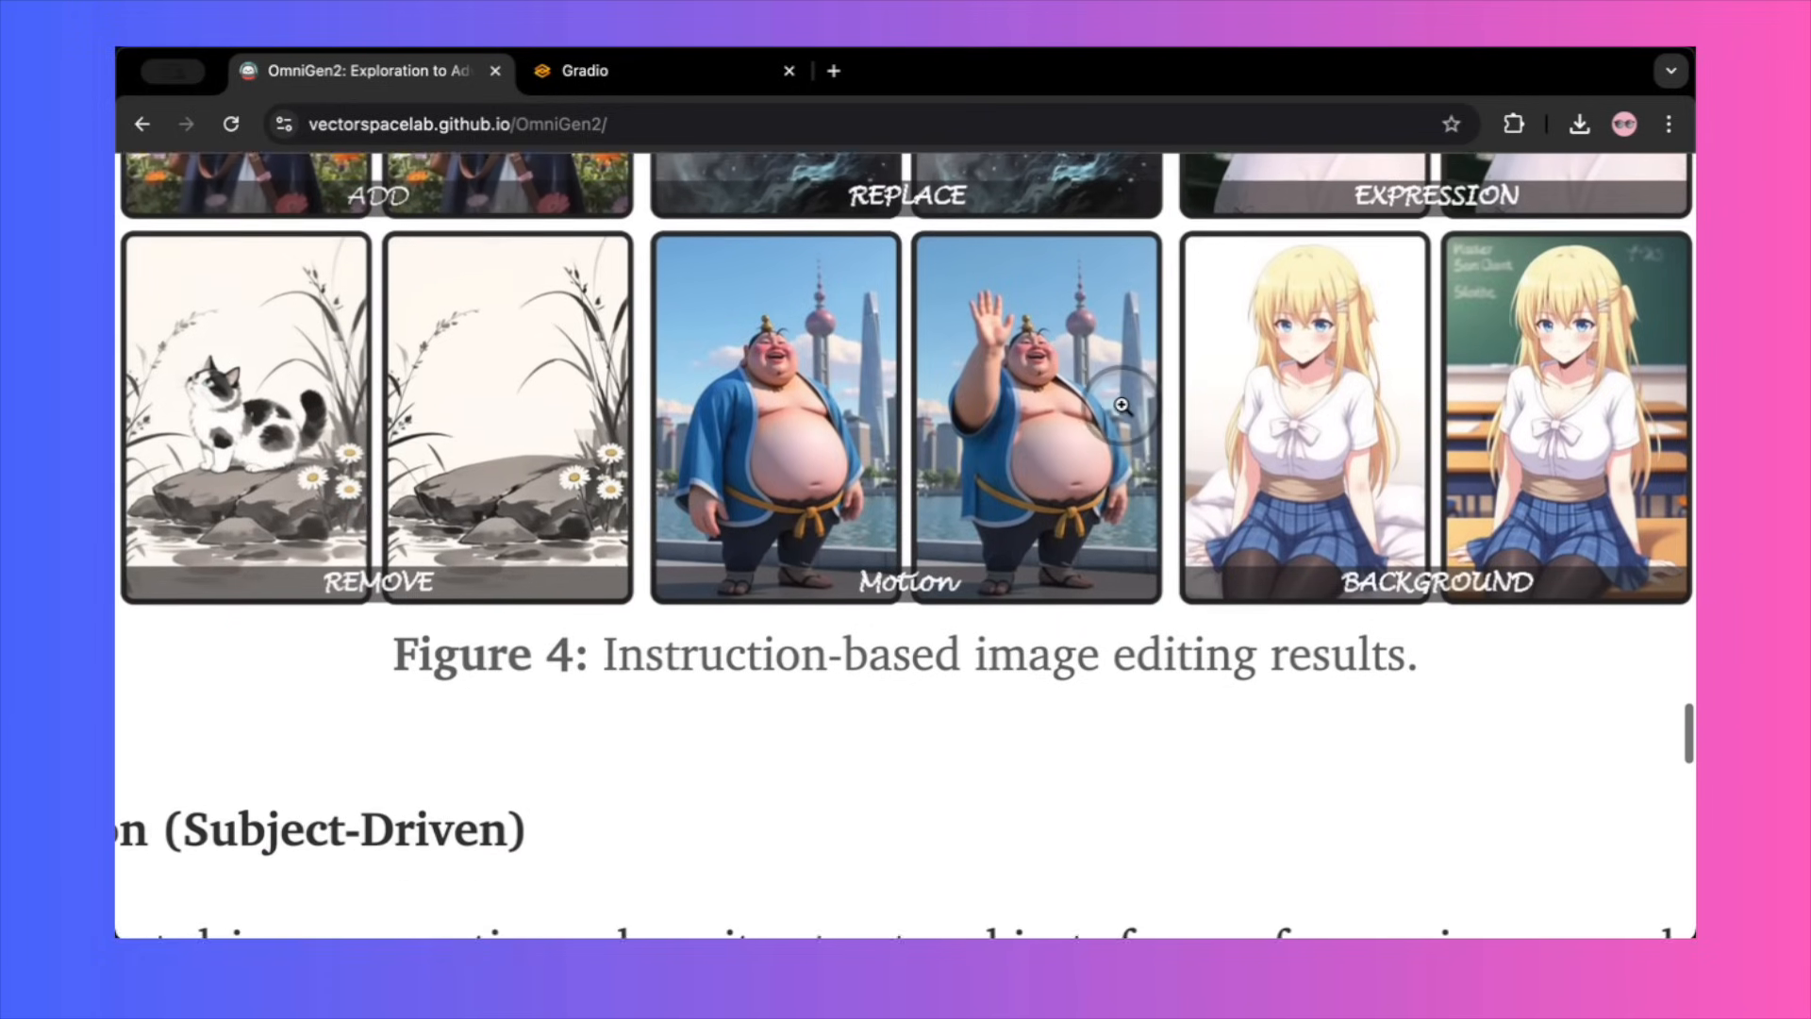
{"action": "scroll", "scroll_direction": "down", "scroll_amount": 3}
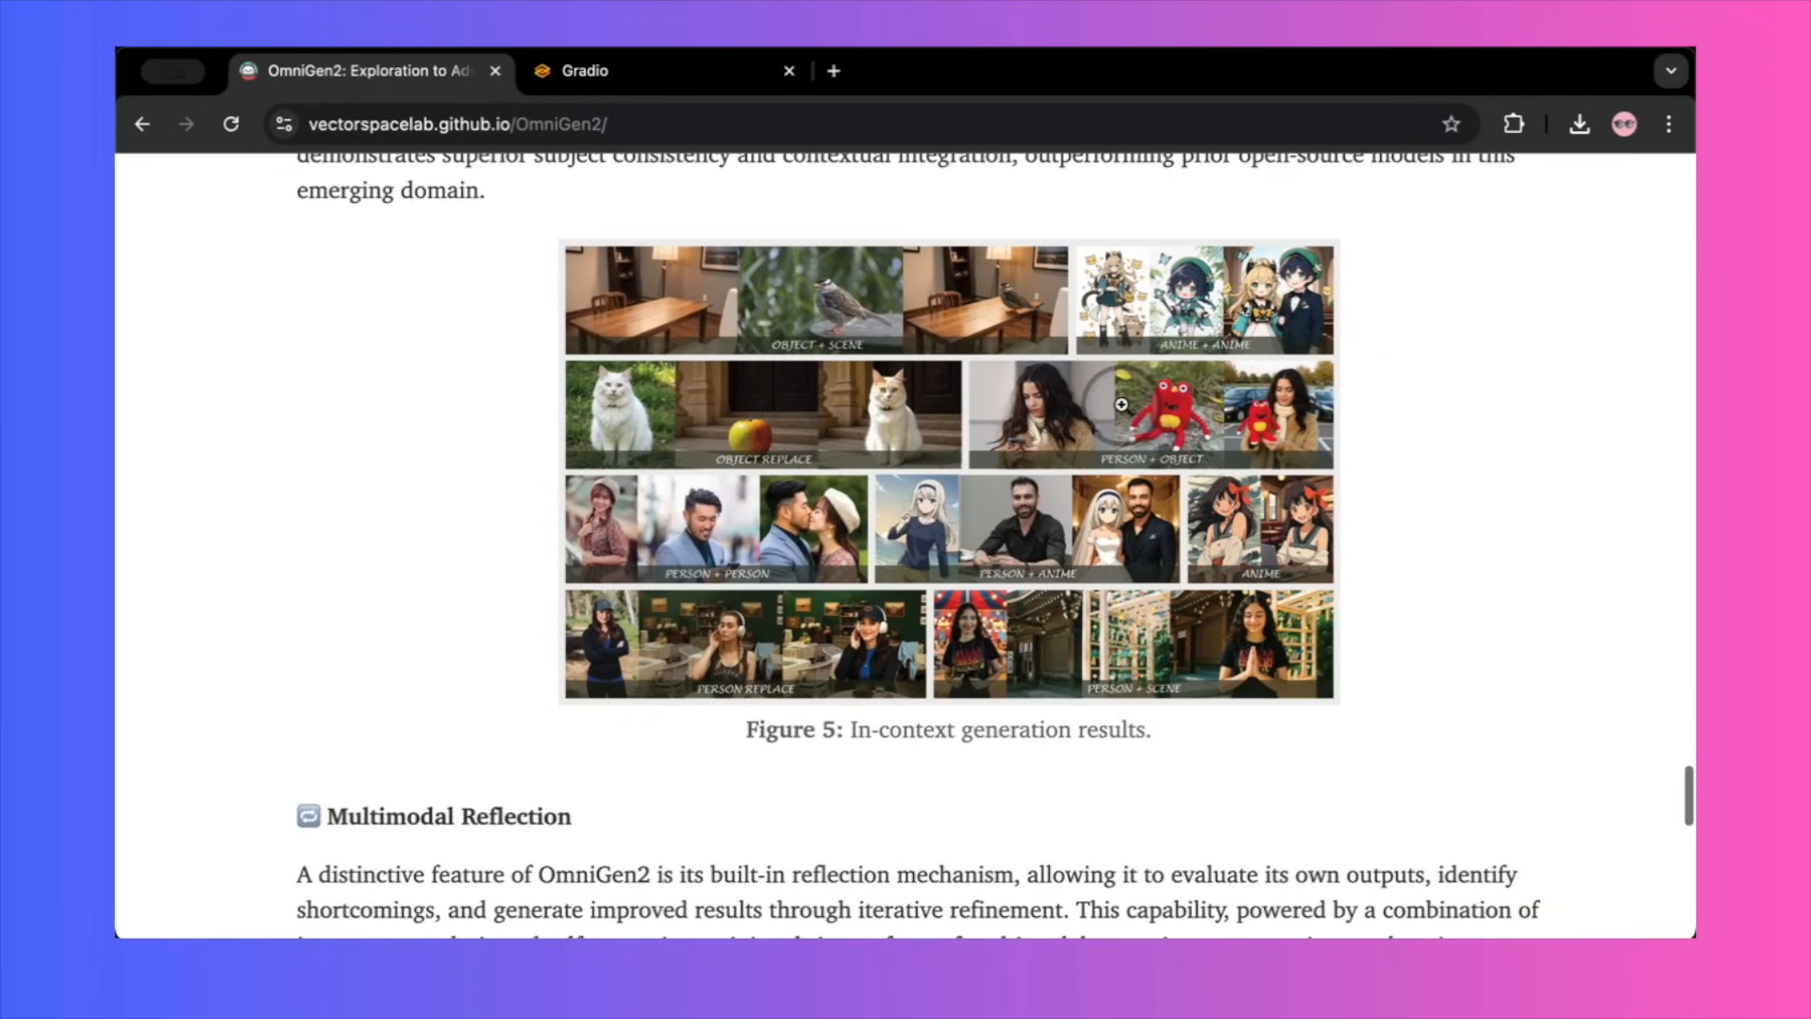
{"action": "scroll", "scroll_direction": "down", "scroll_amount": 3}
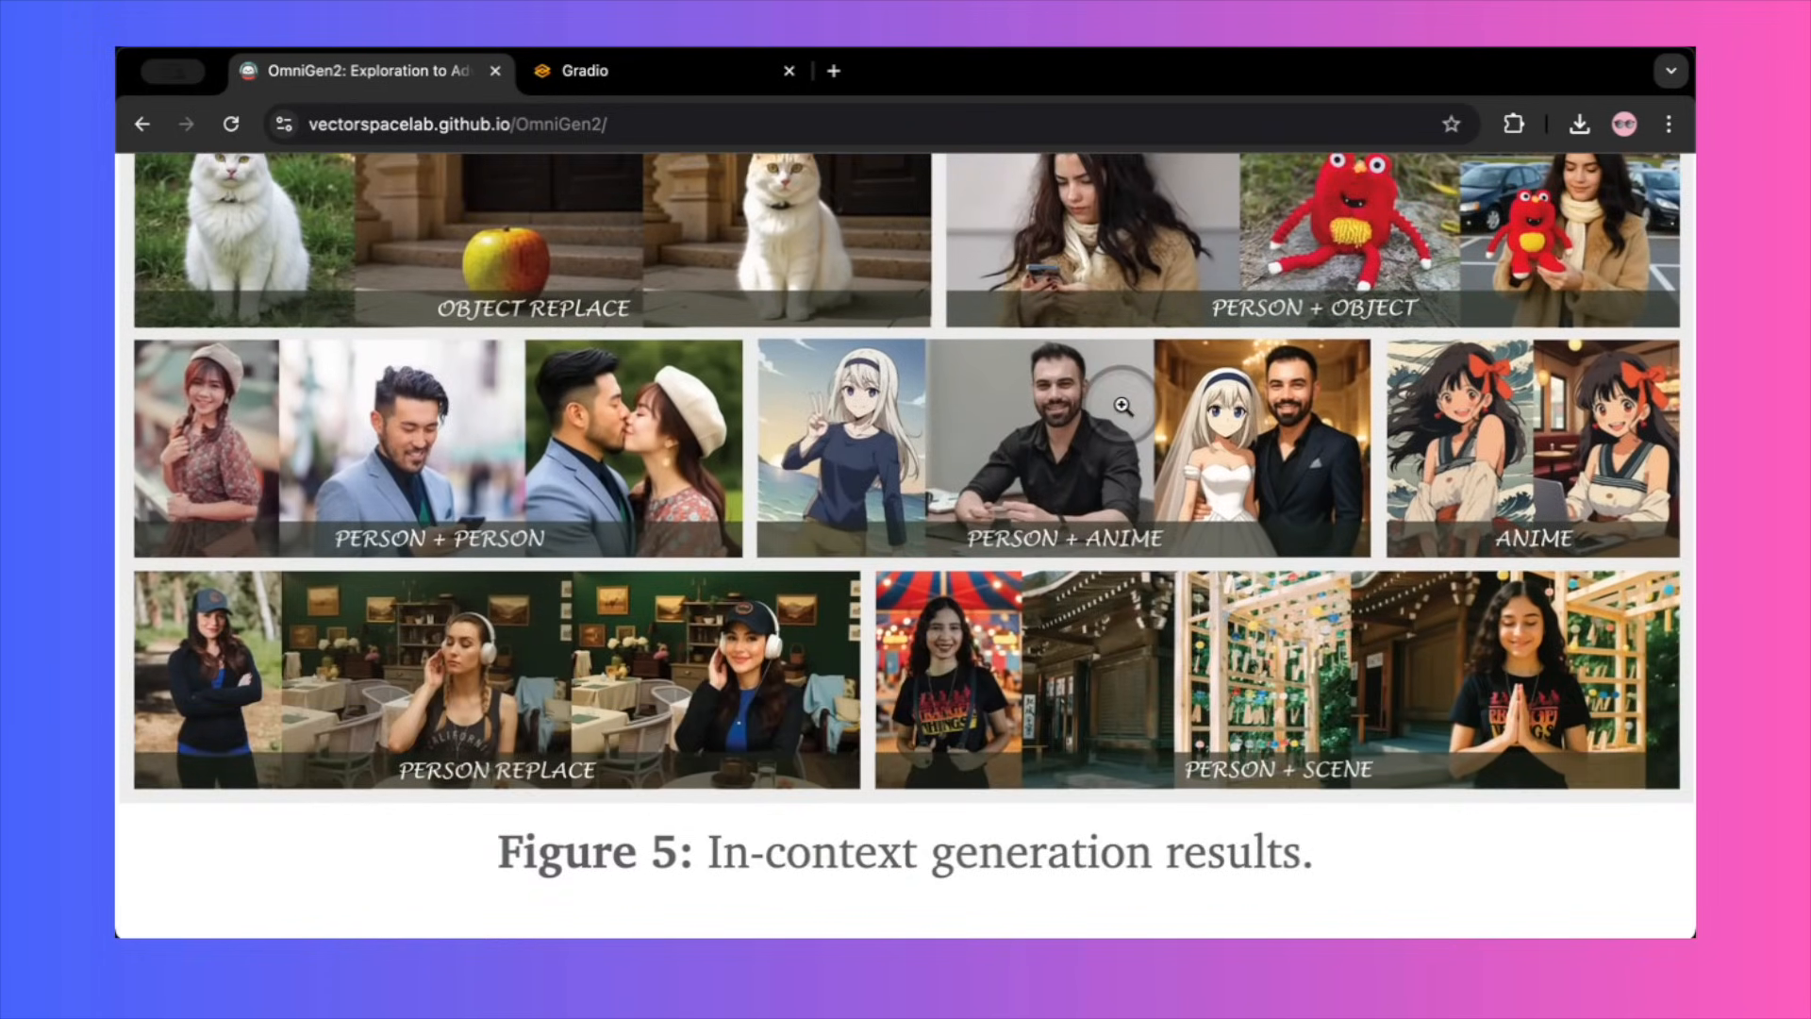
Step: Scroll back up to the In-Context Generation (Subject-Driven) heading
{"action": "scroll", "scroll_direction": "up", "scroll_amount": 3}
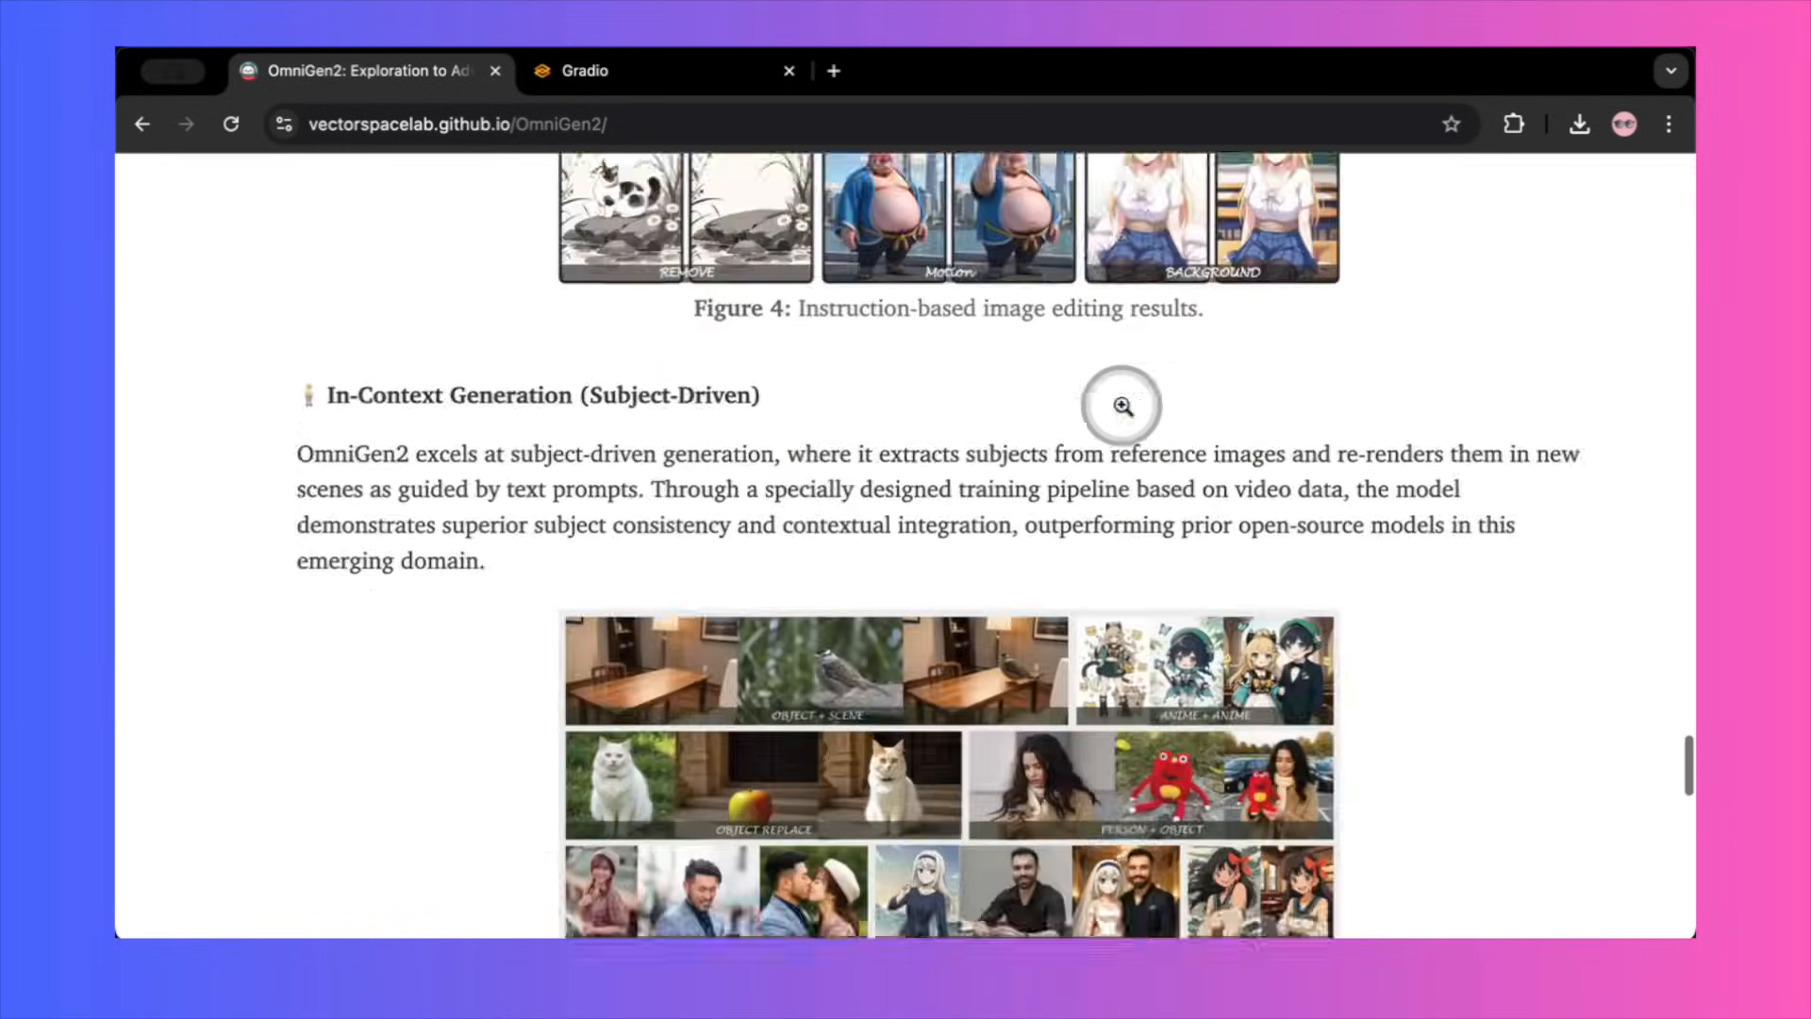
{"action": "scroll", "scroll_direction": "up", "scroll_amount": 3}
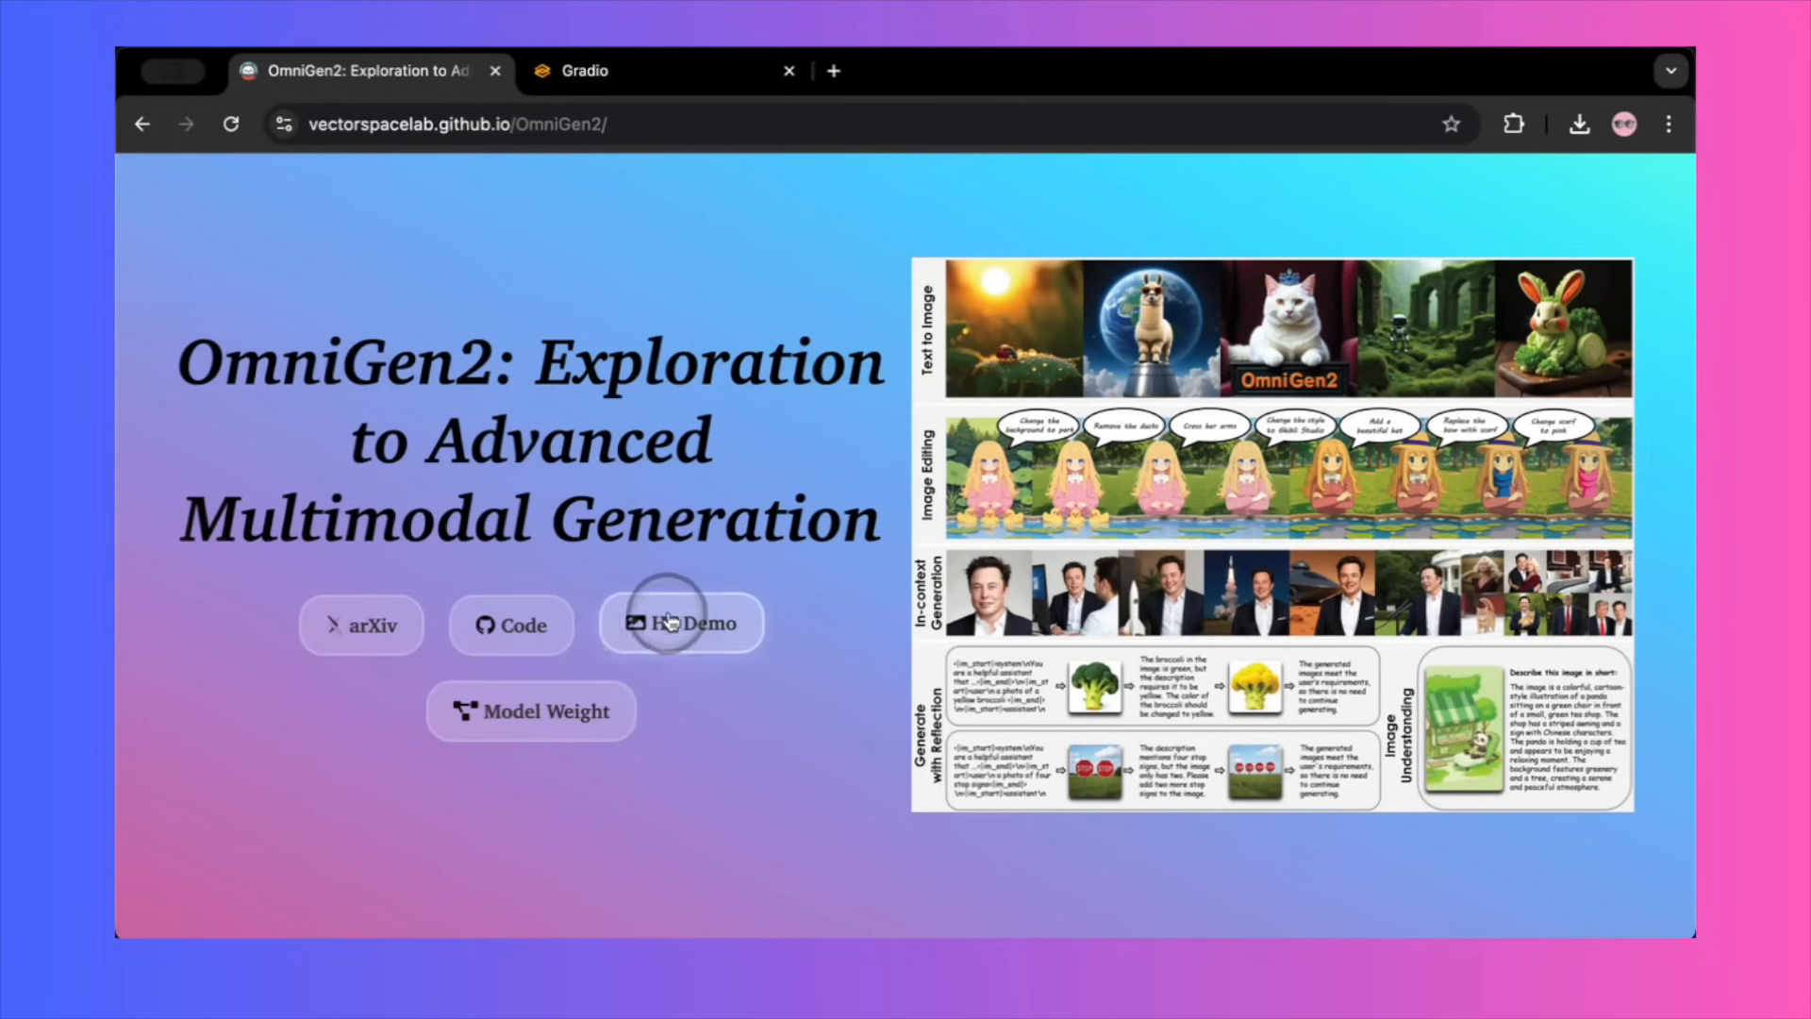
{"action": "mouse_move", "coordinate": [512, 624]}
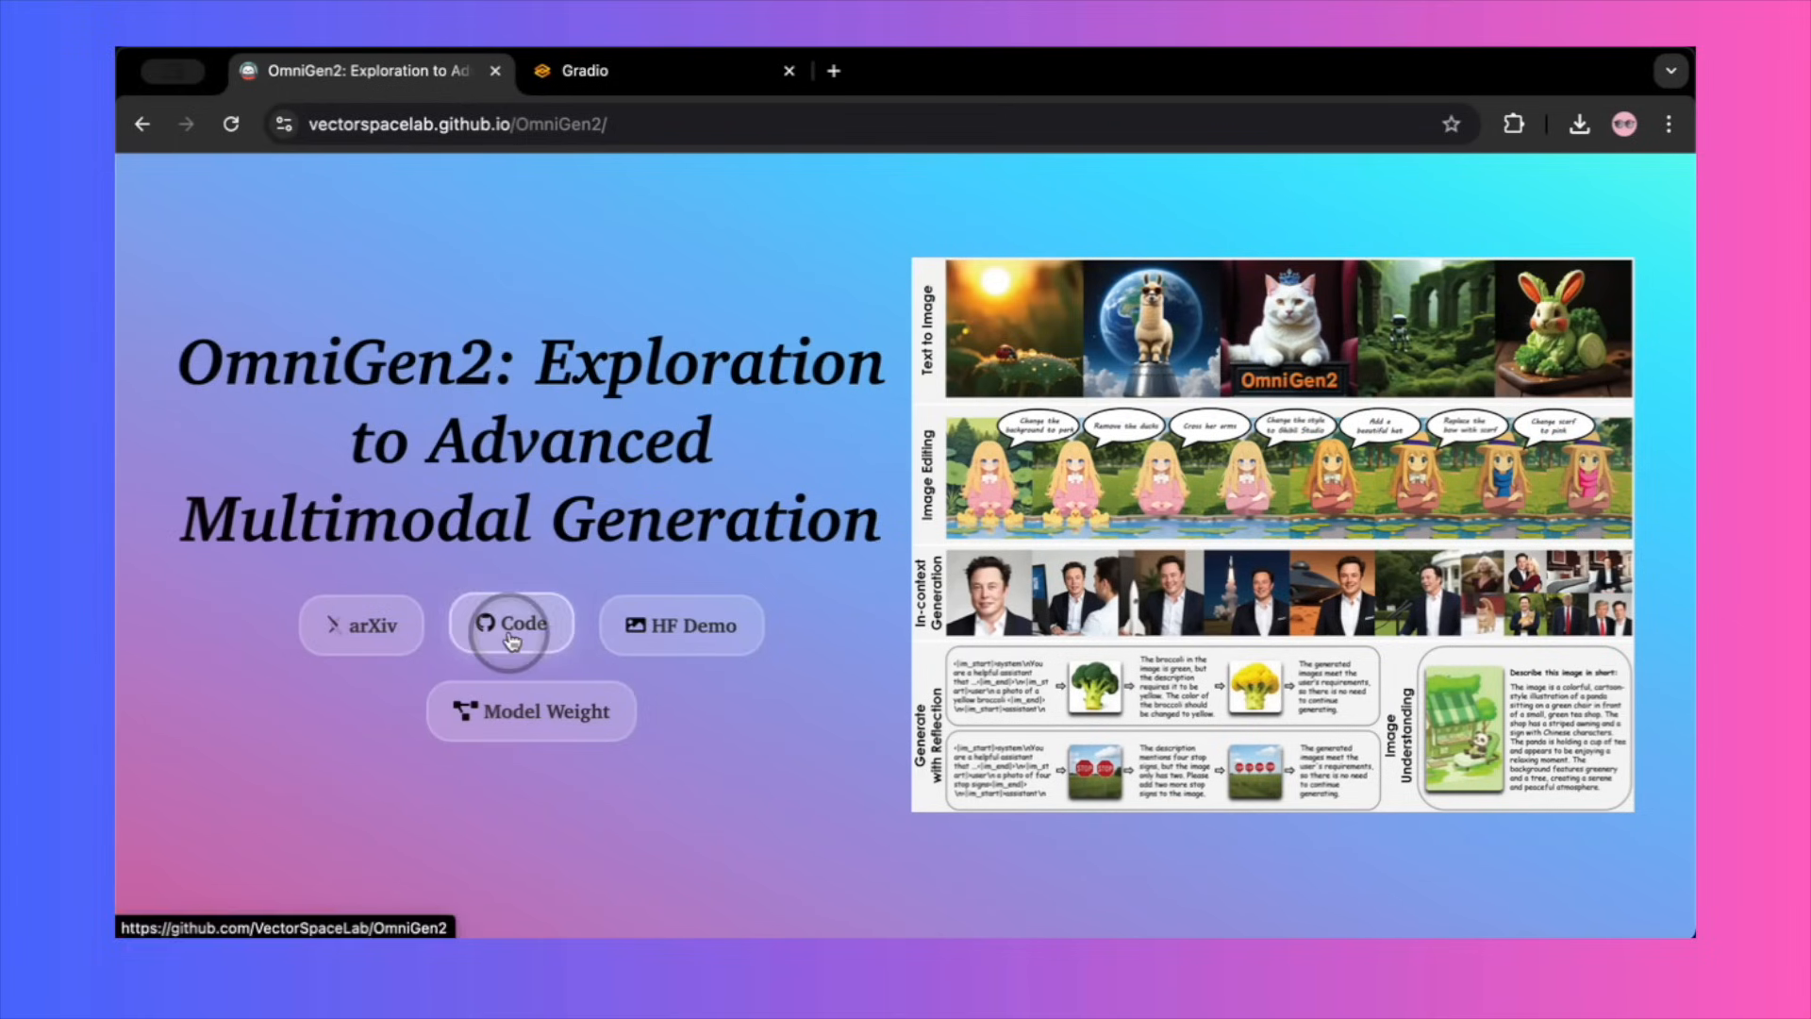
{"action": "mouse_move", "coordinate": [646, 649]}
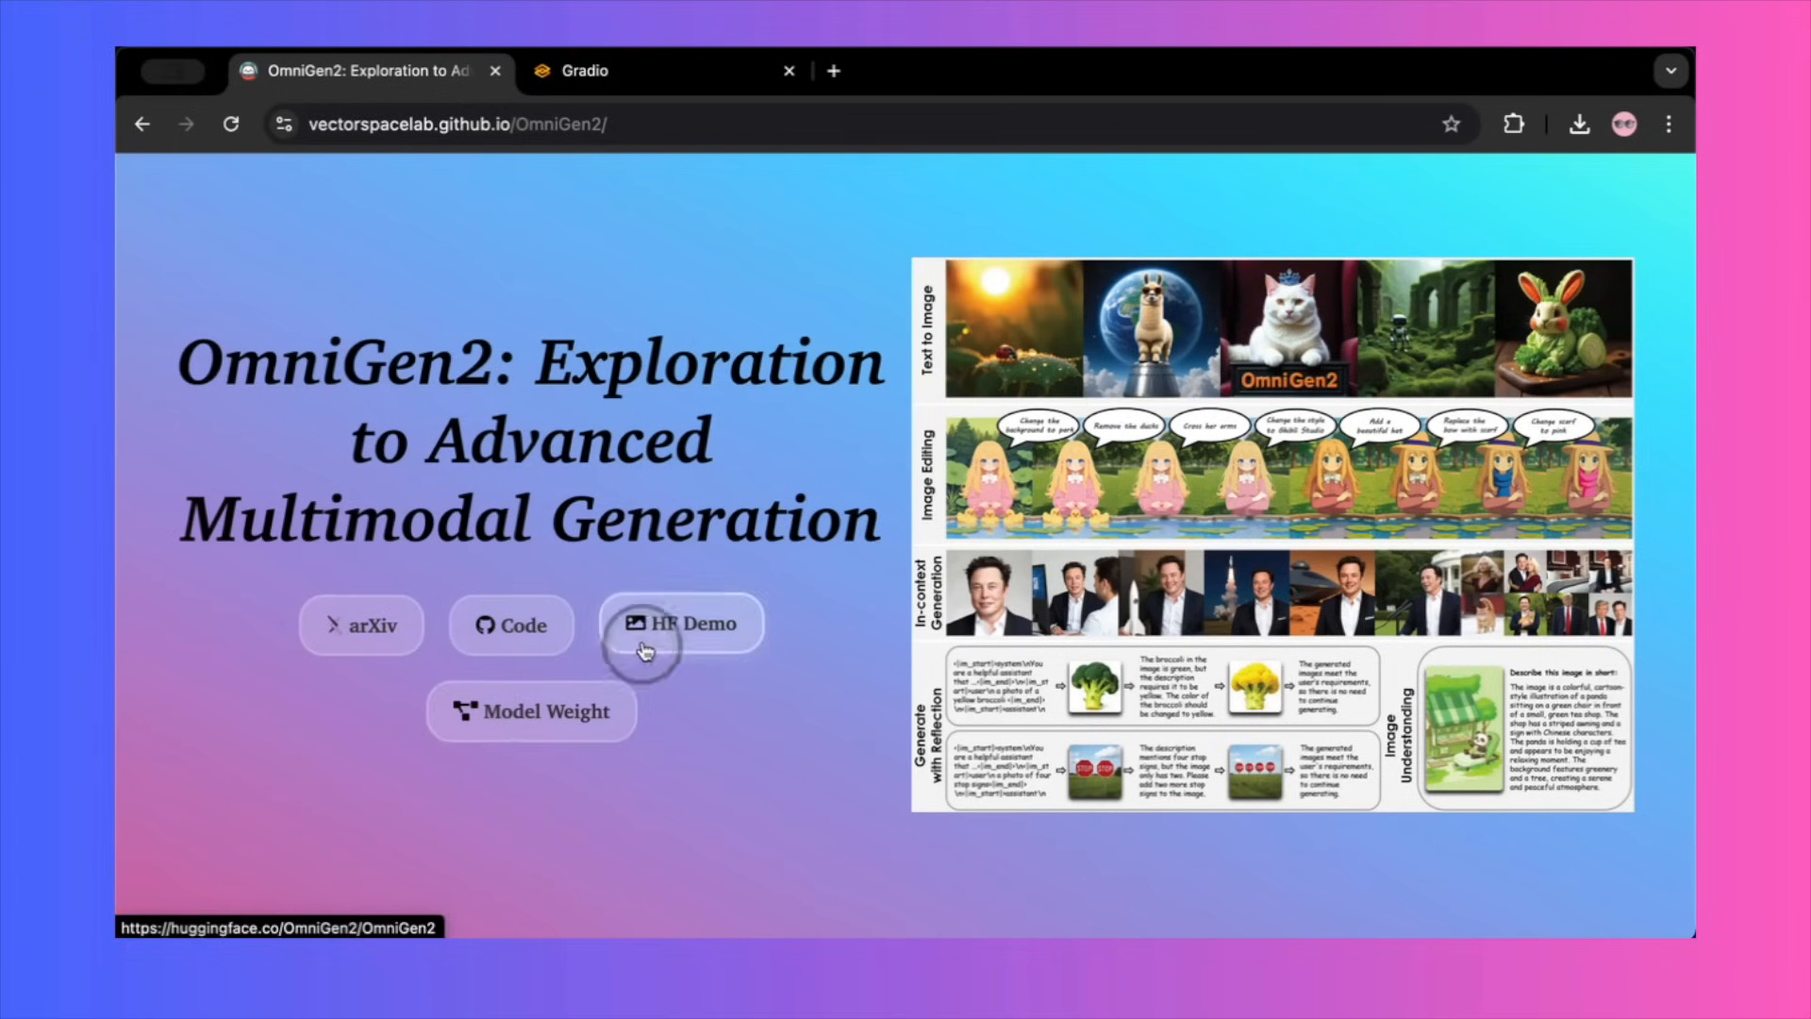